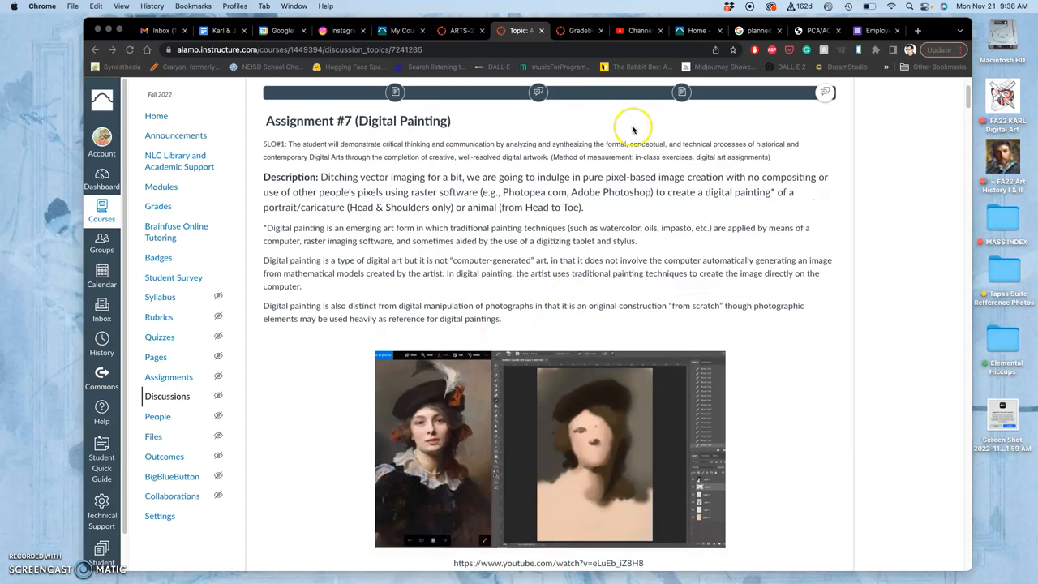
mouse_move(673, 221)
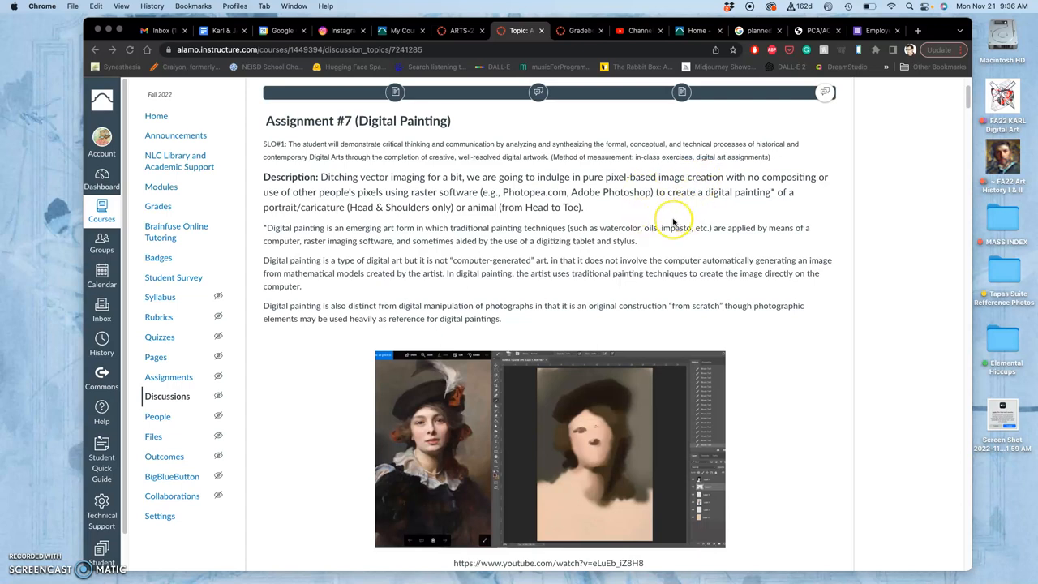
Scroll through the Assignment #7 examples and rubric down to the first student reply
scroll(down, 3)
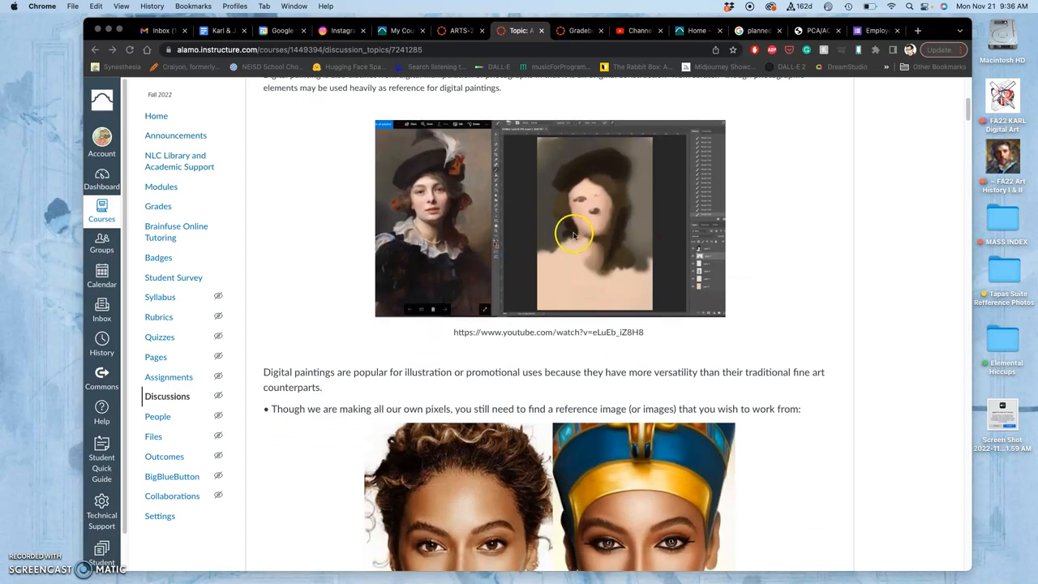
scroll(down, 3)
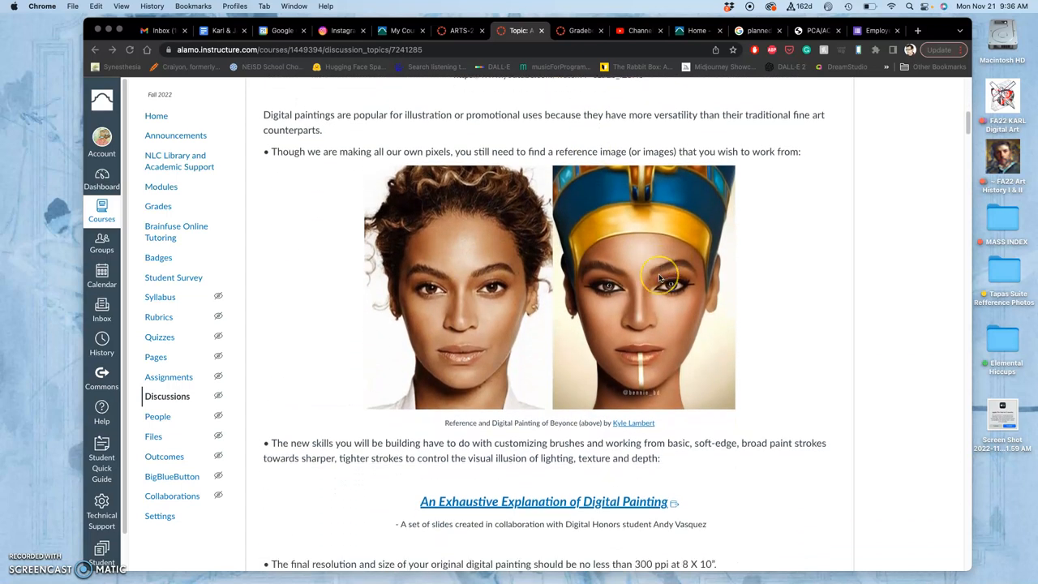
scroll(down, 3)
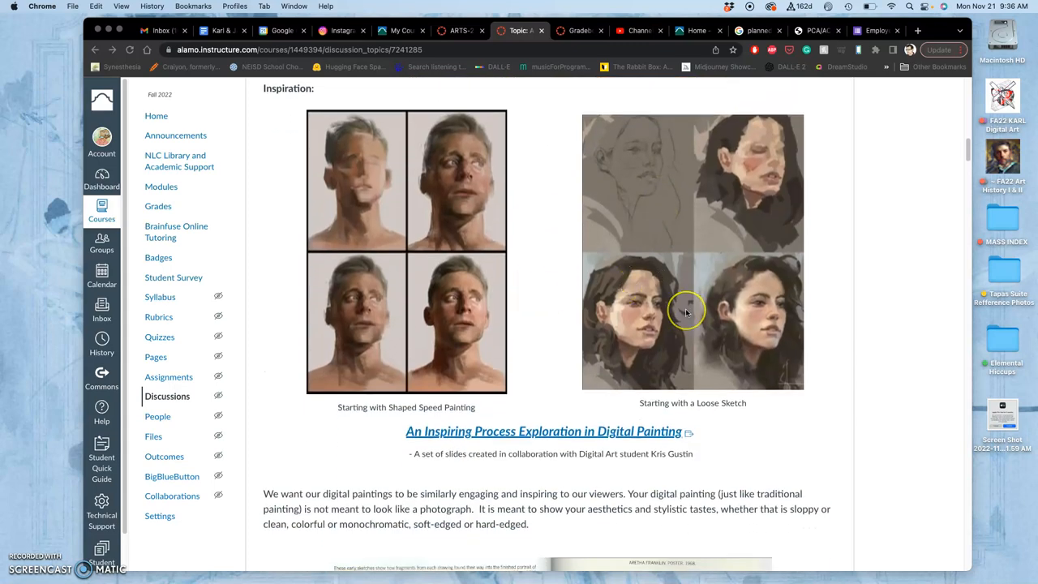
mouse_move(640, 350)
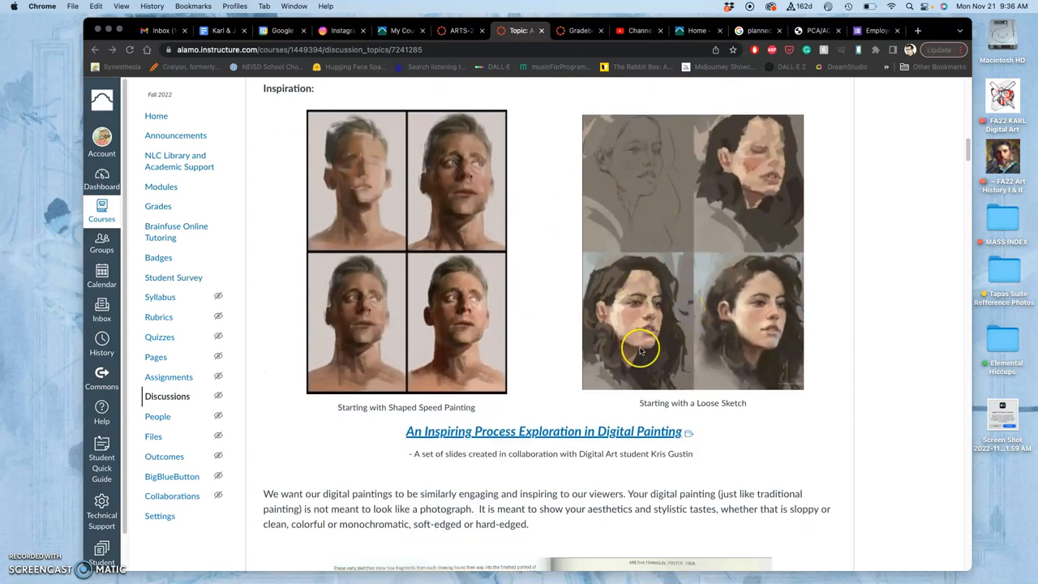
scroll(down, 3)
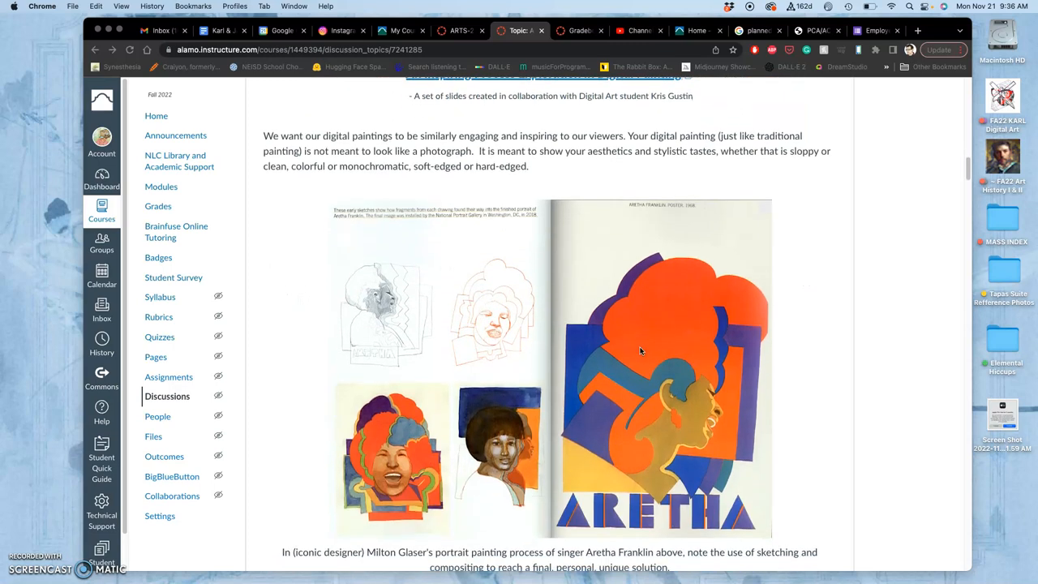
mouse_move(655, 363)
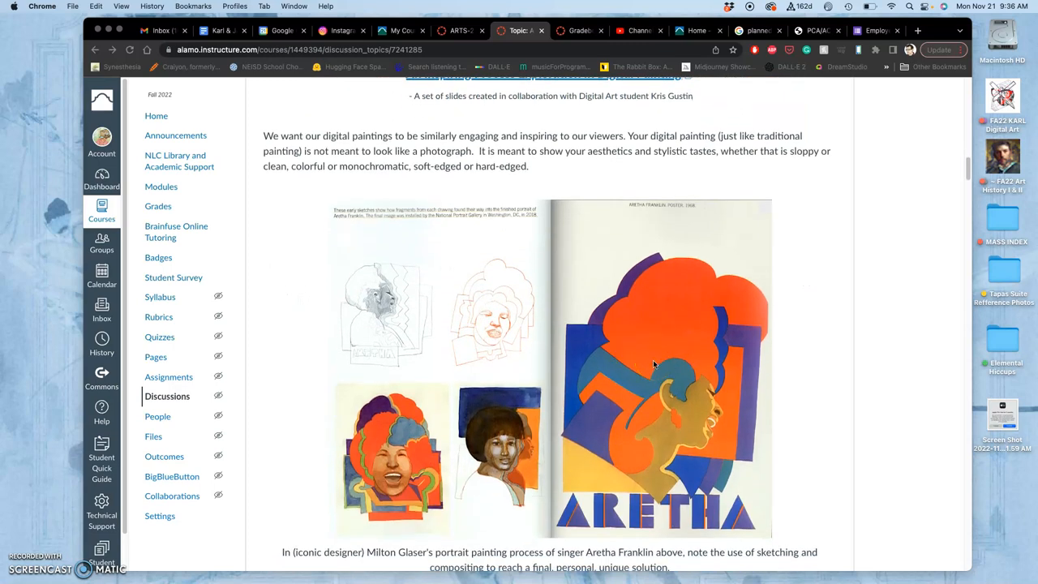
scroll(down, 3)
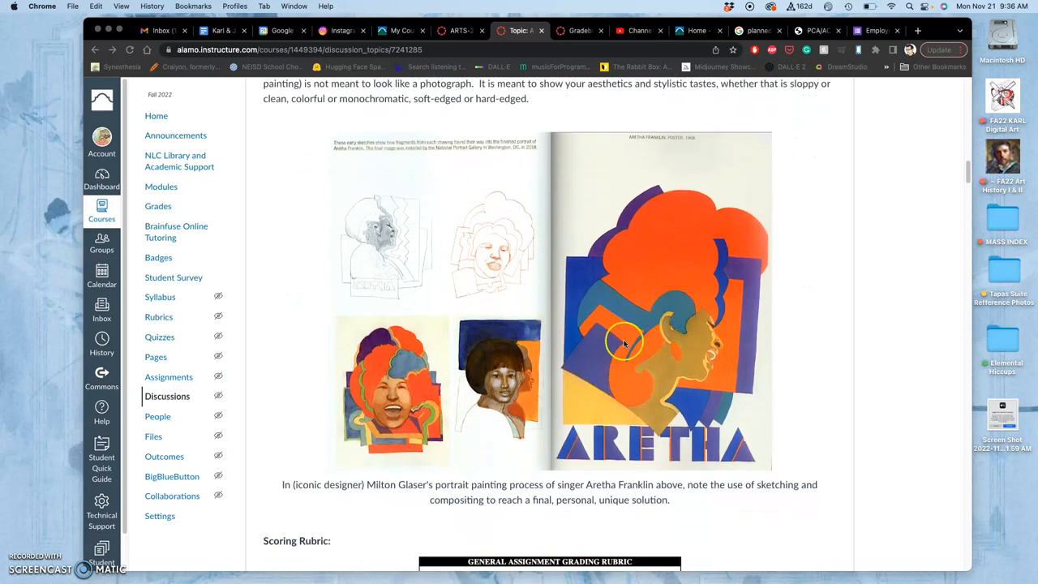
mouse_move(649, 367)
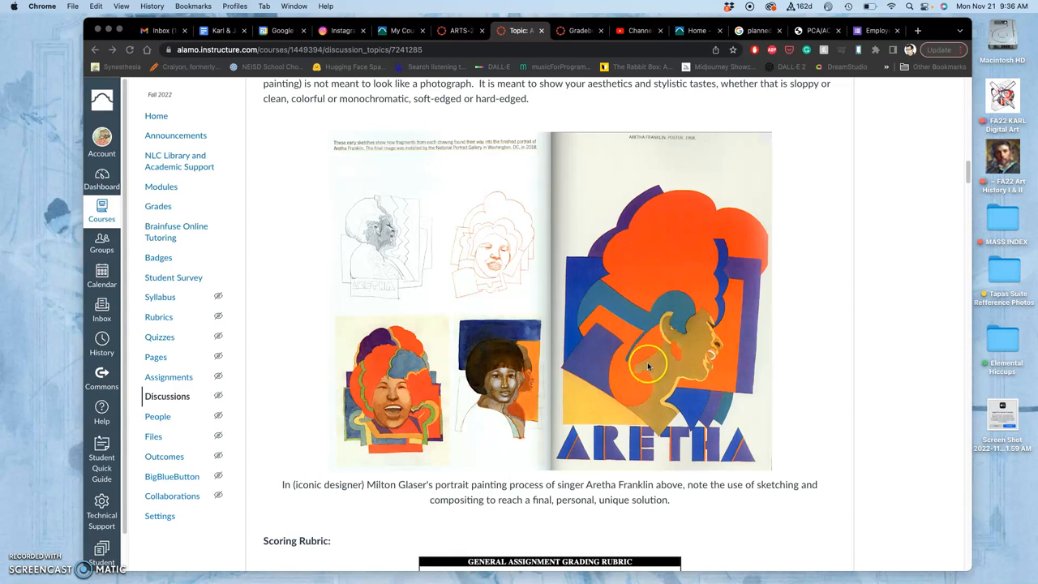
scroll(down, 3)
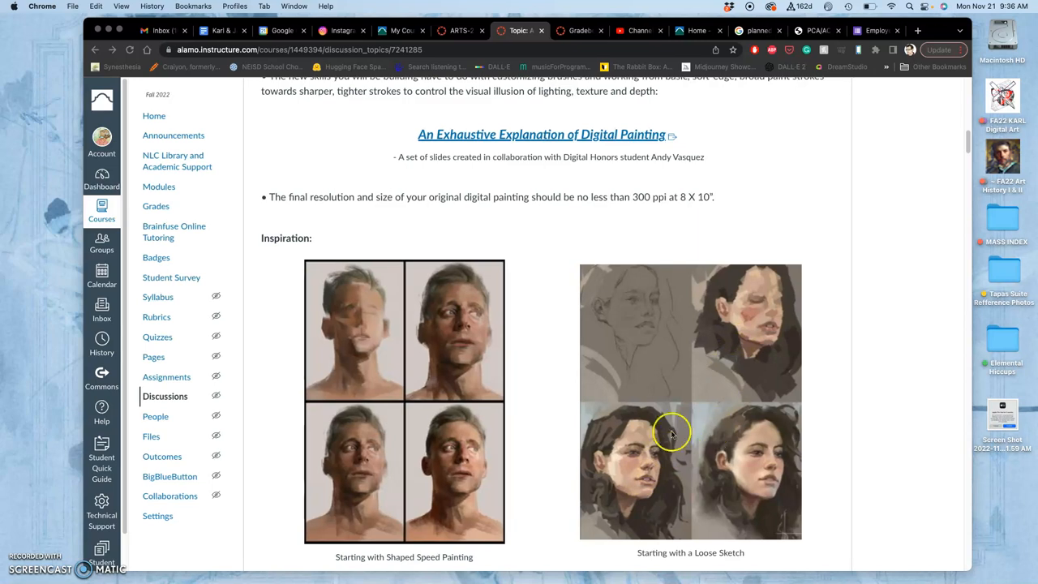
scroll(up, 3)
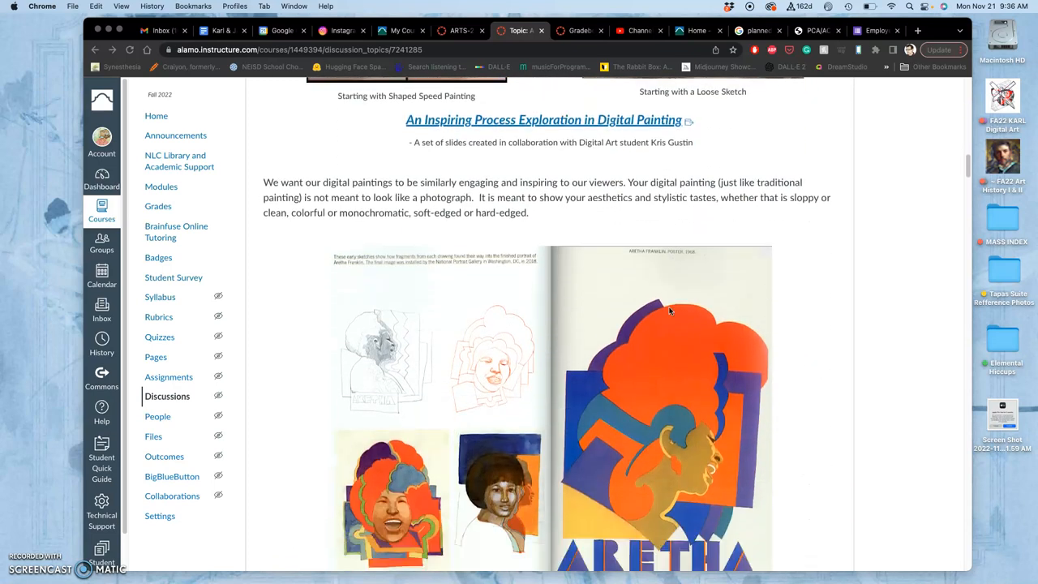
scroll(down, 3)
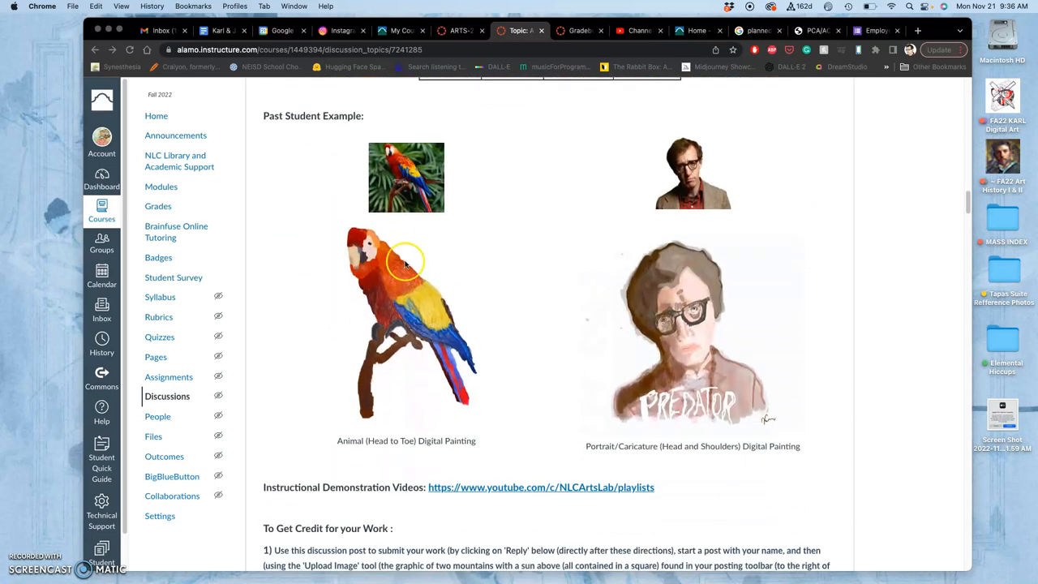
mouse_move(714, 373)
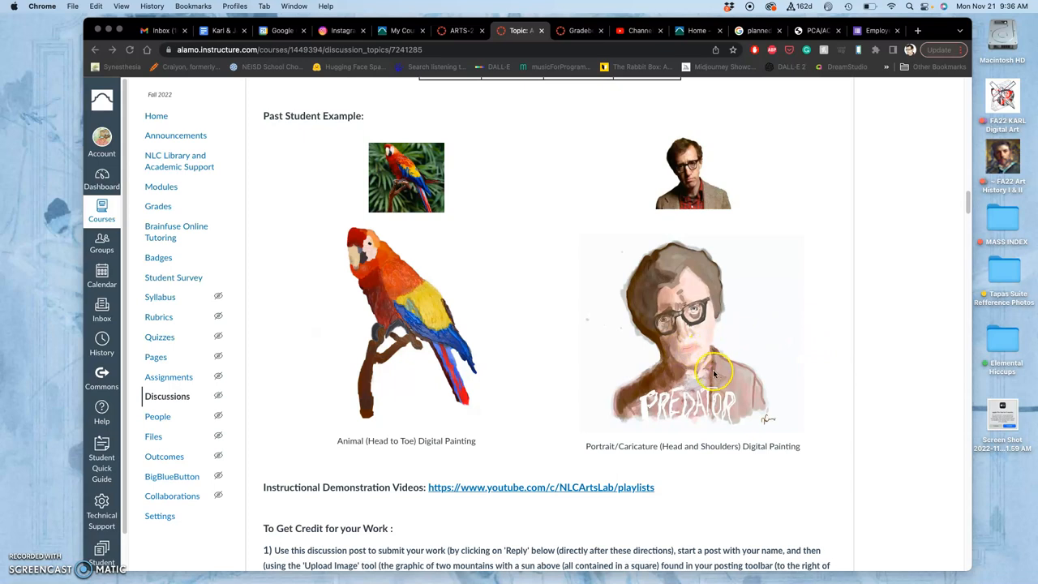
mouse_move(655, 316)
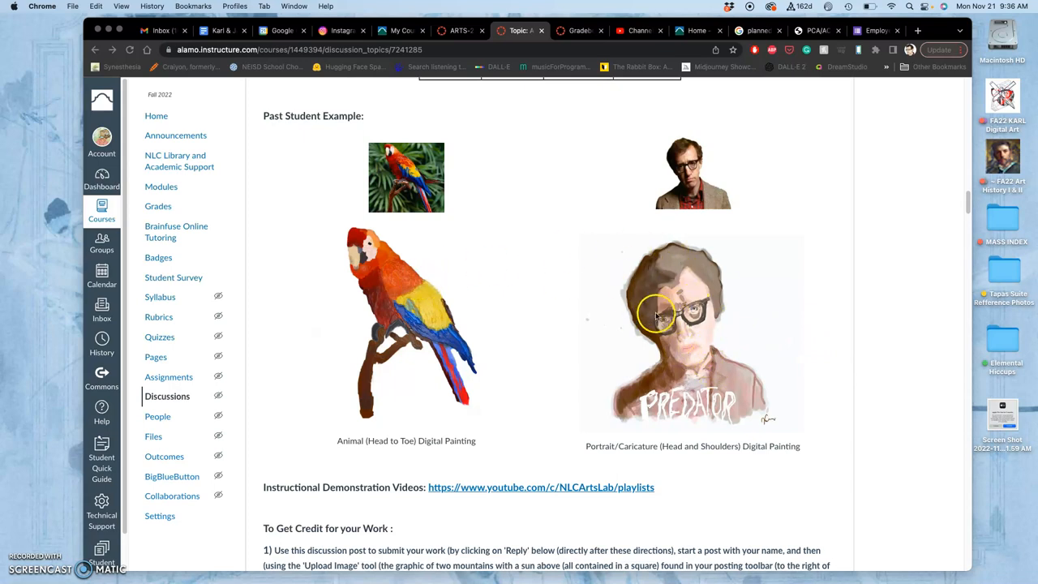
mouse_move(403, 305)
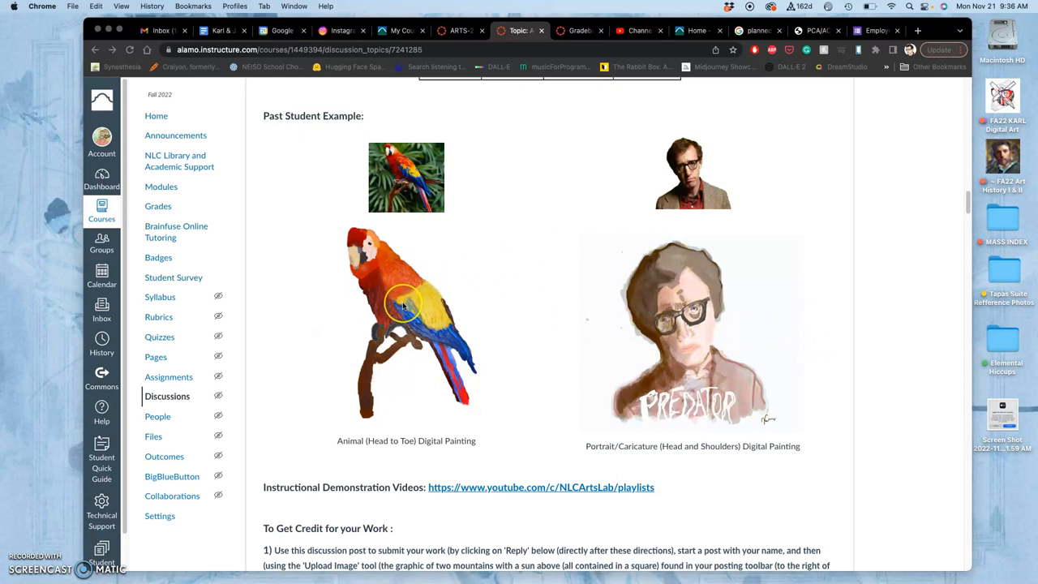
scroll(down, 3)
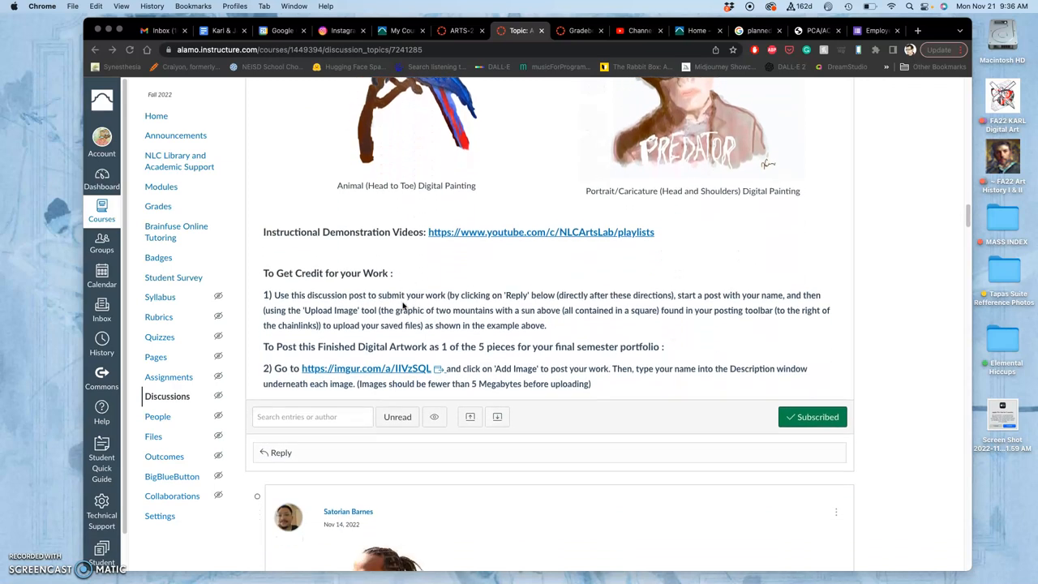
scroll(down, 3)
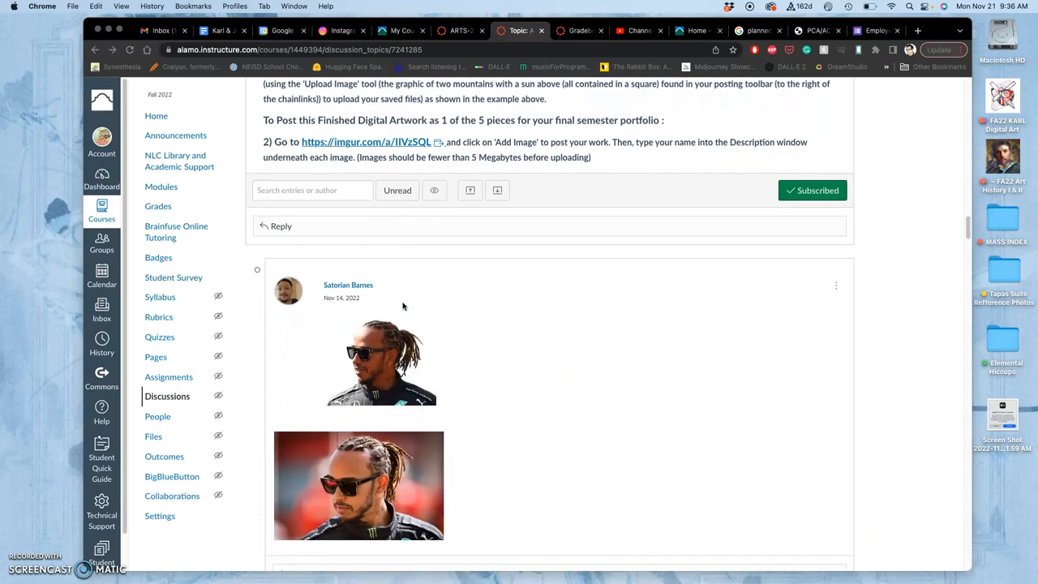
Scroll through the student's fox painting stages down to the final wet-brush finishing-layer image
scroll(down, 3)
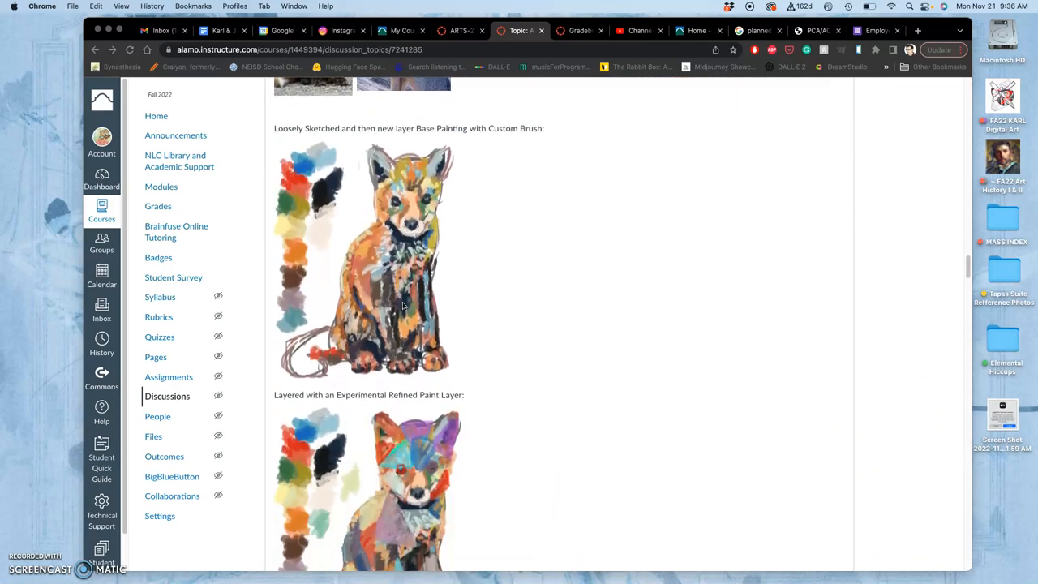
scroll(up, 3)
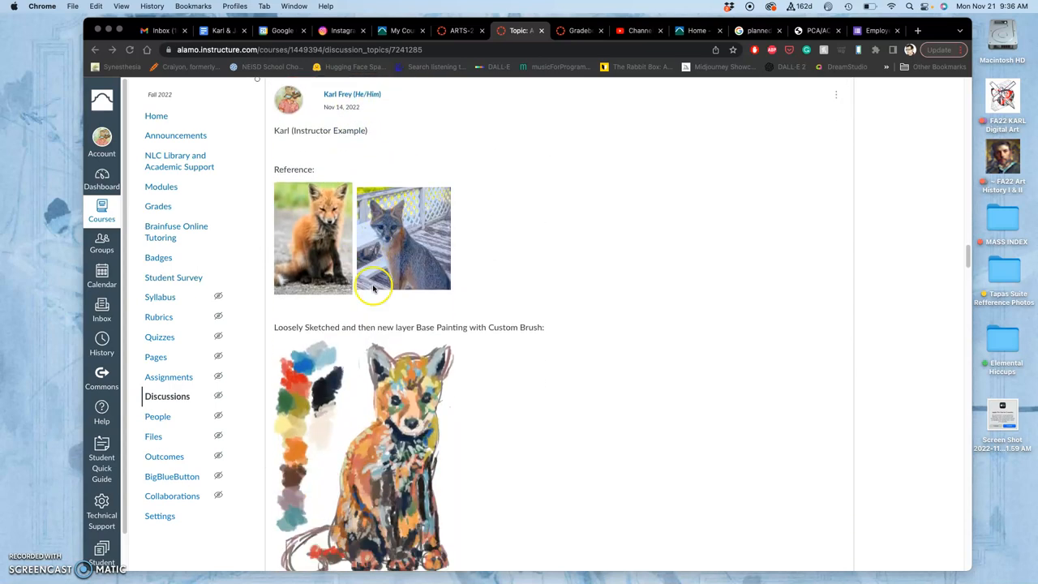
scroll(down, 3)
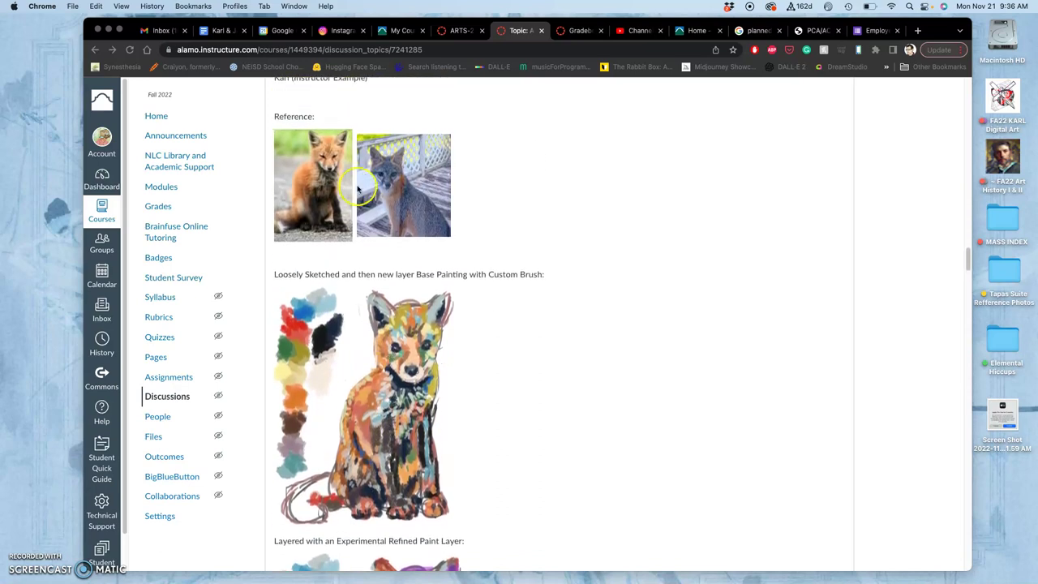
scroll(down, 3)
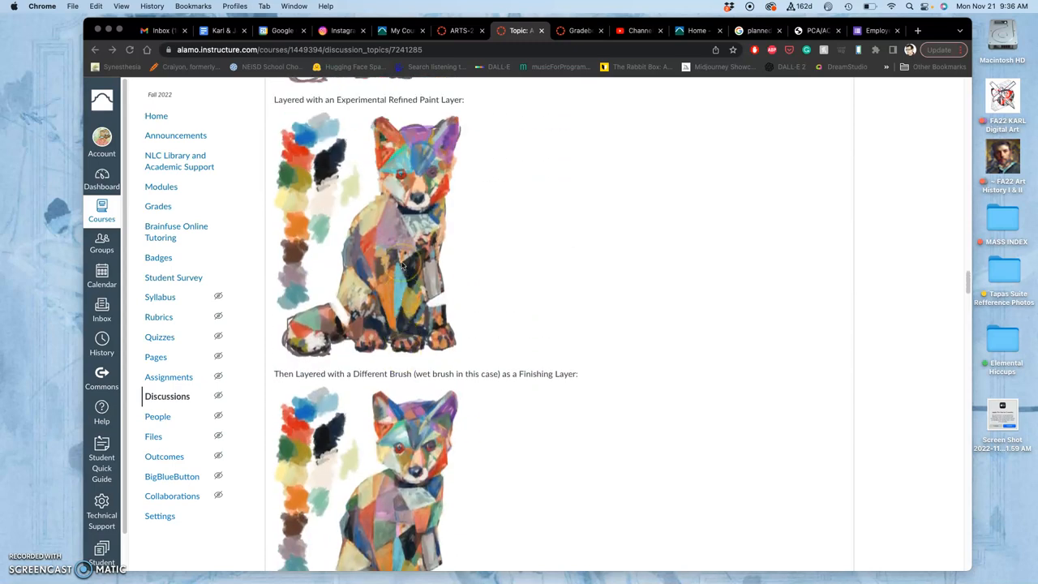
scroll(up, 3)
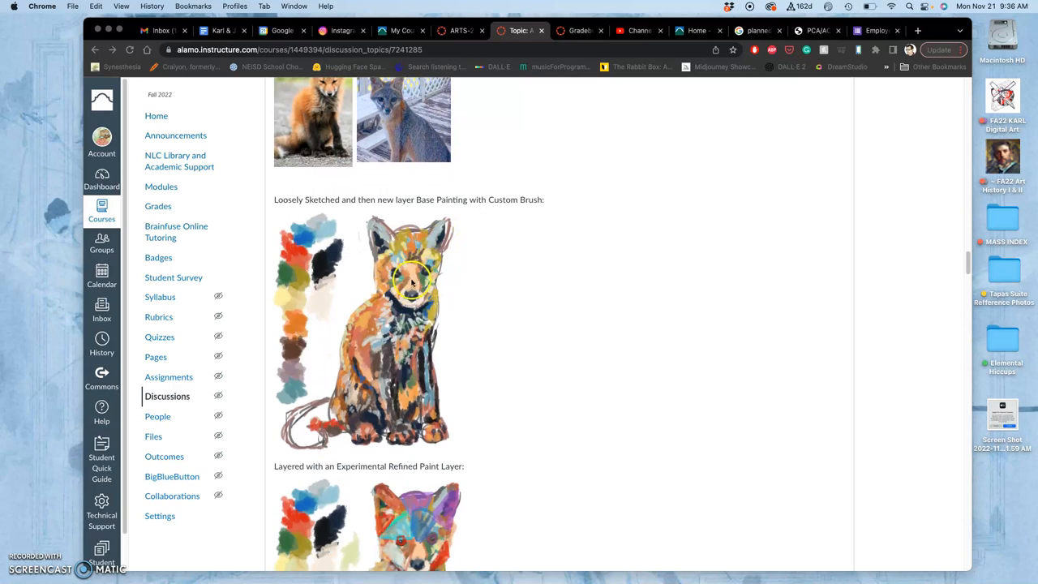
scroll(down, 3)
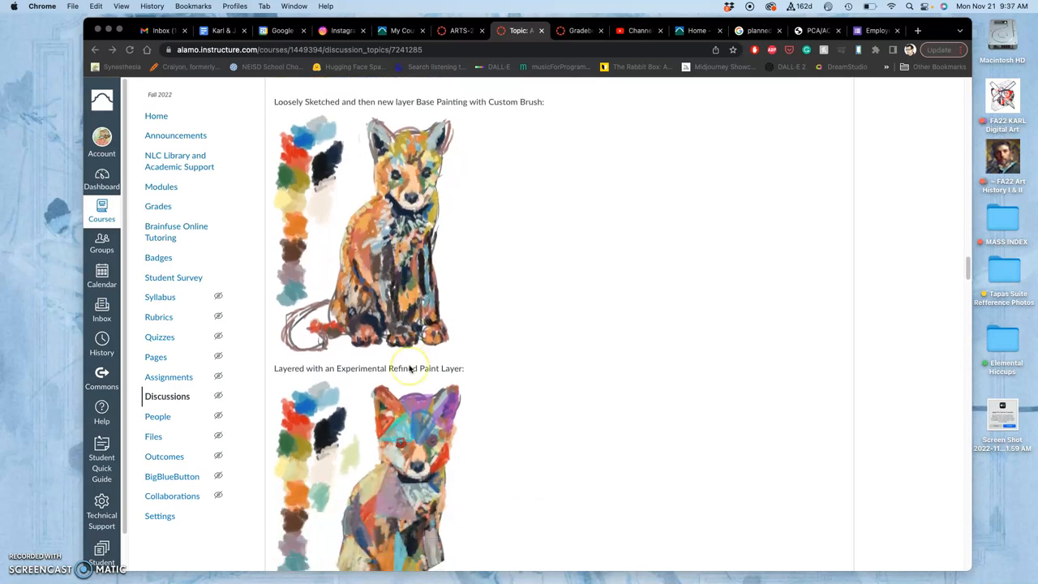
scroll(down, 3)
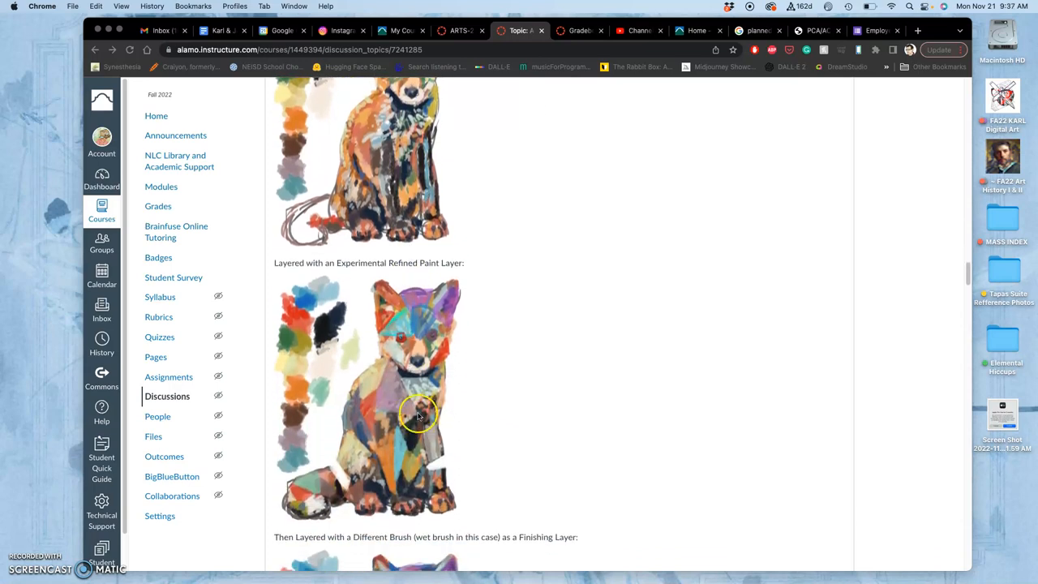
mouse_move(429, 388)
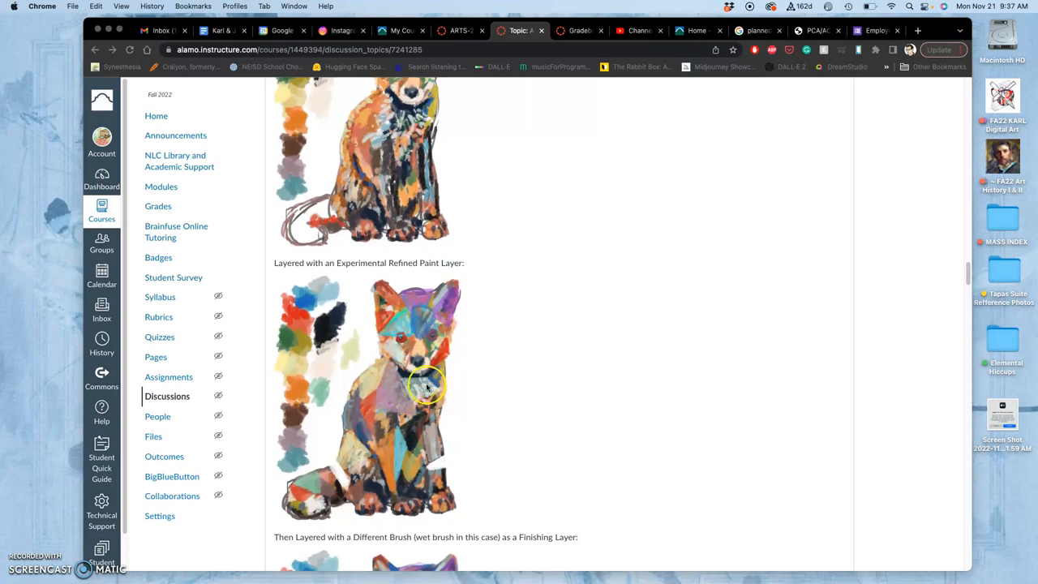
scroll(down, 3)
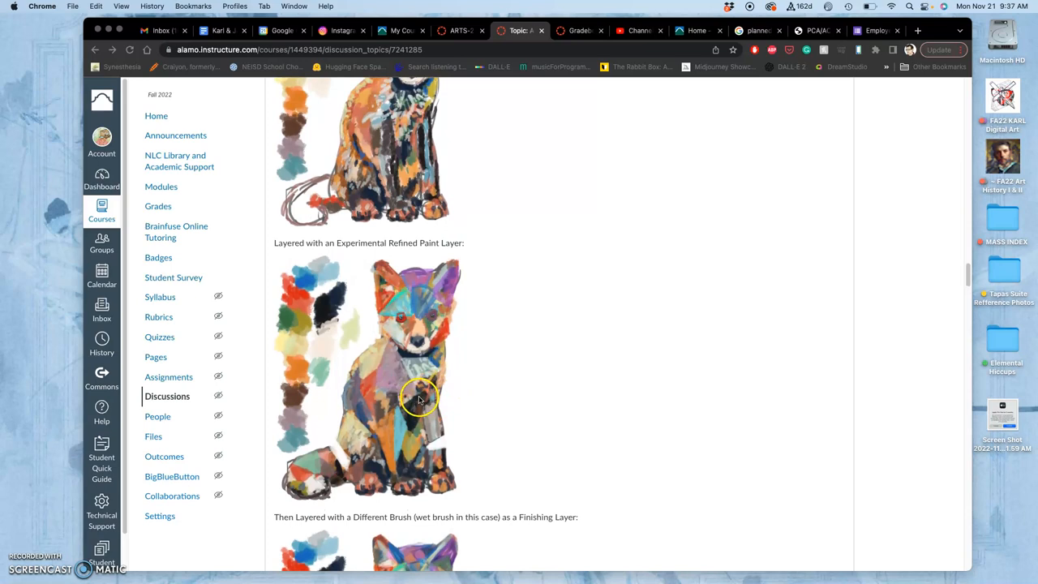
mouse_move(409, 414)
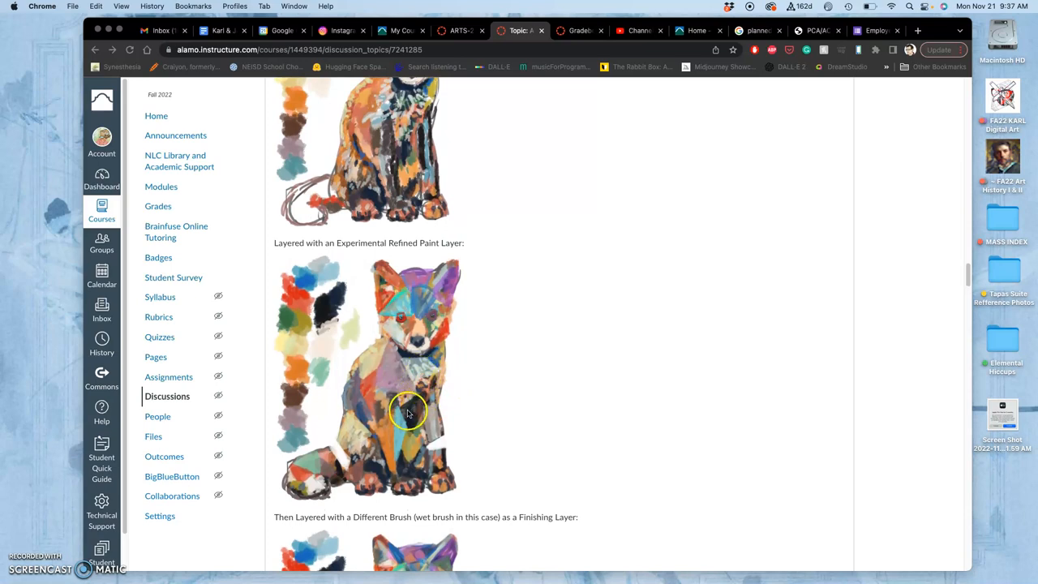
scroll(down, 3)
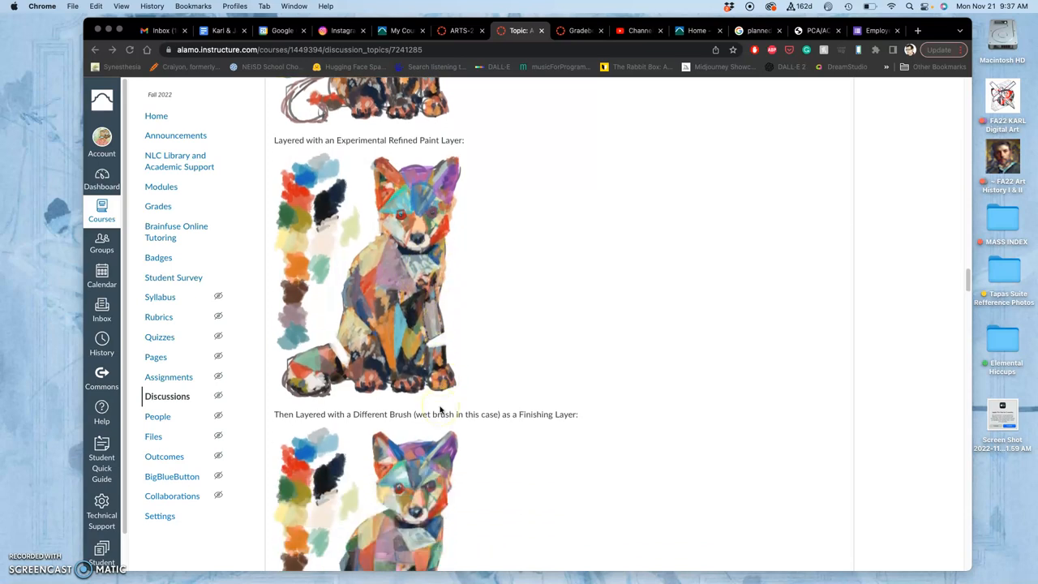
scroll(down, 3)
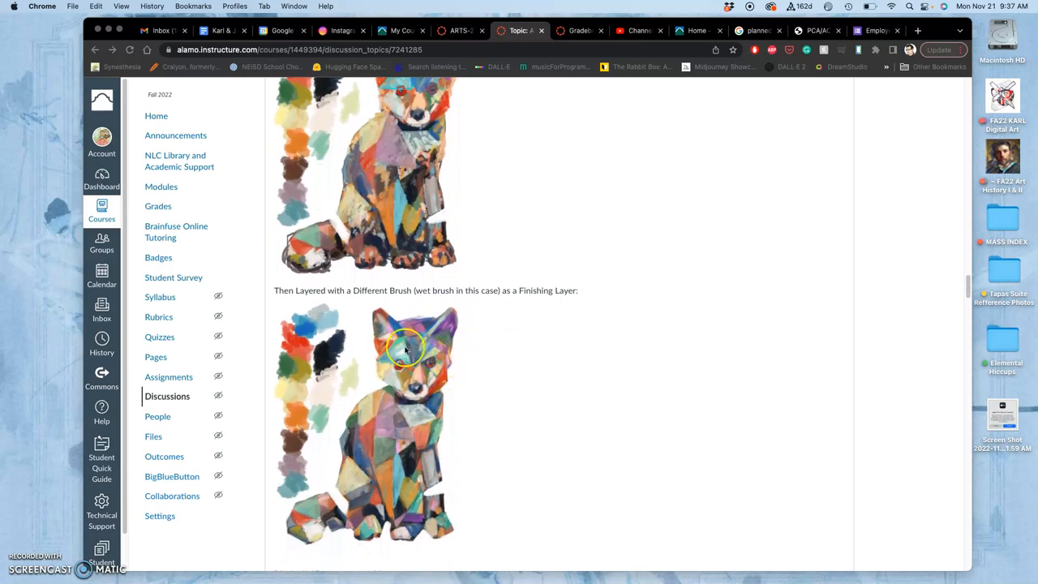
mouse_move(418, 477)
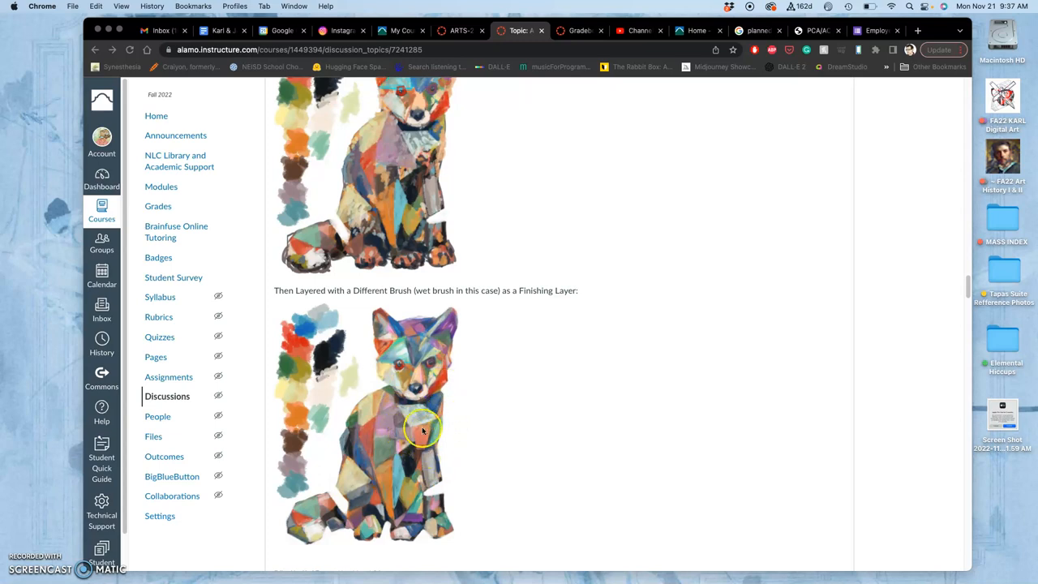
scroll(down, 3)
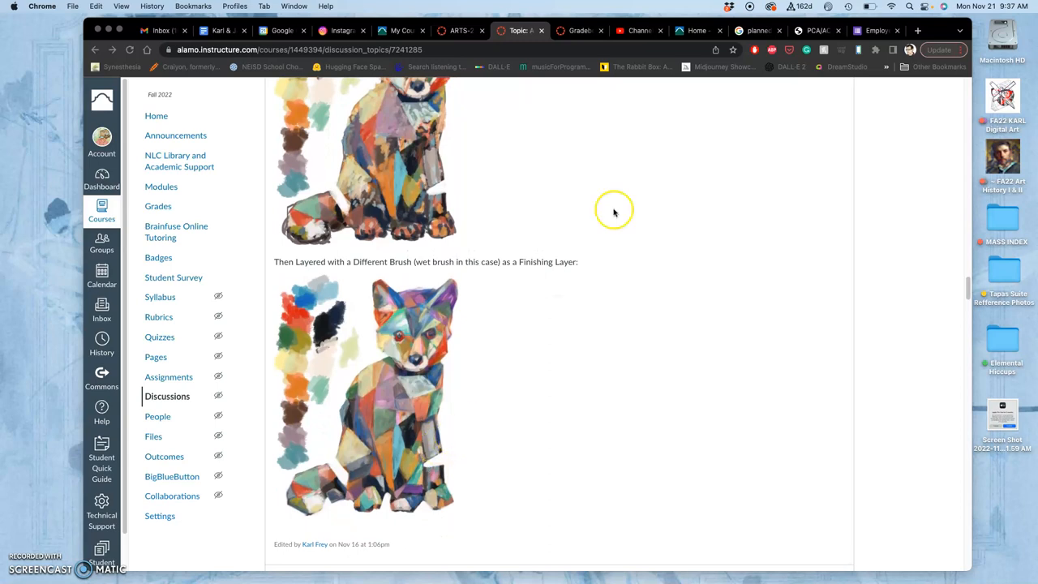
mouse_move(91, 42)
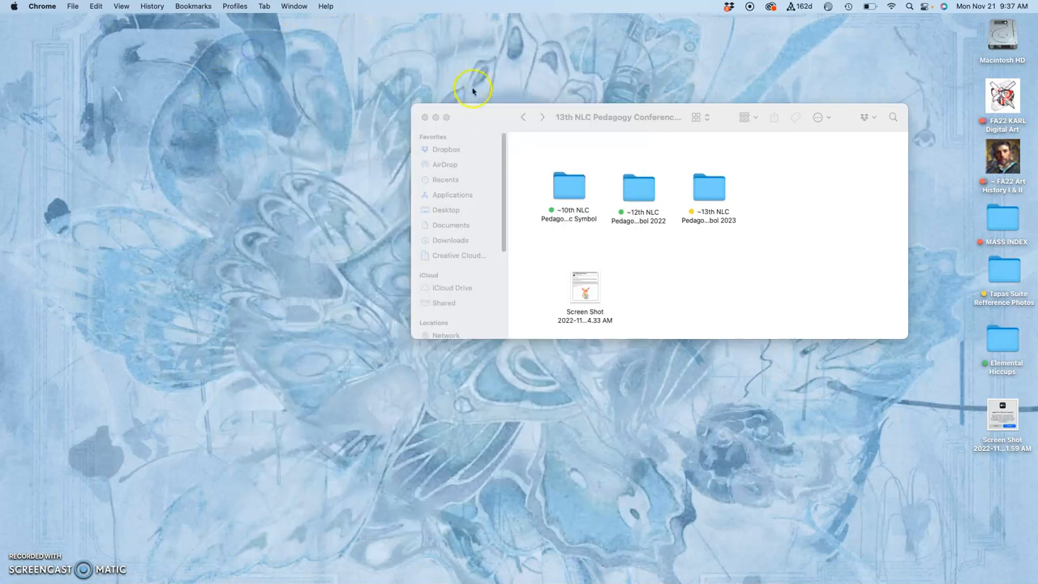
Close the conference folder window and bring Adobe Photoshop 2022 to the front
click(424, 117)
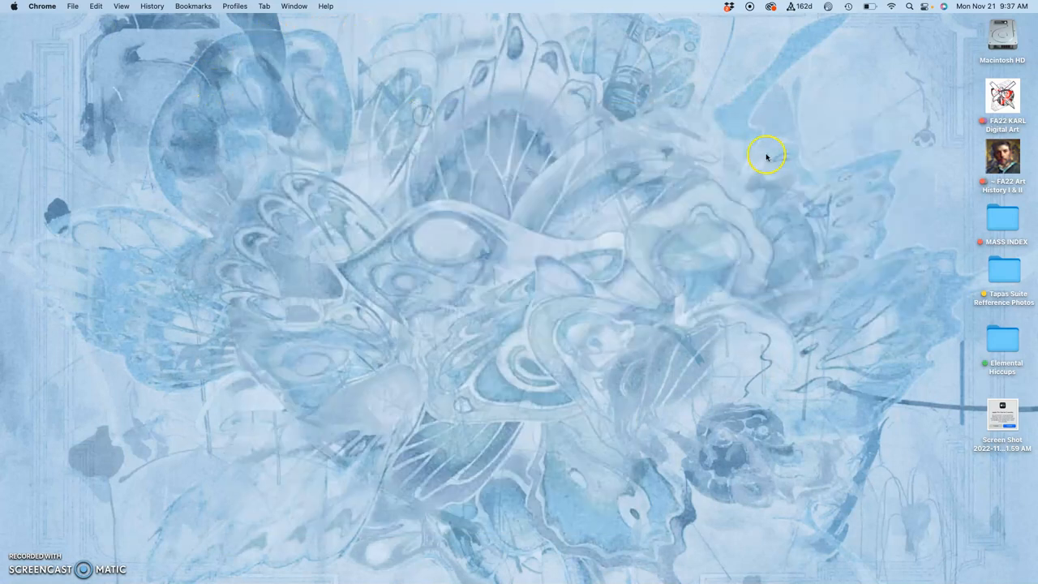
click(764, 154)
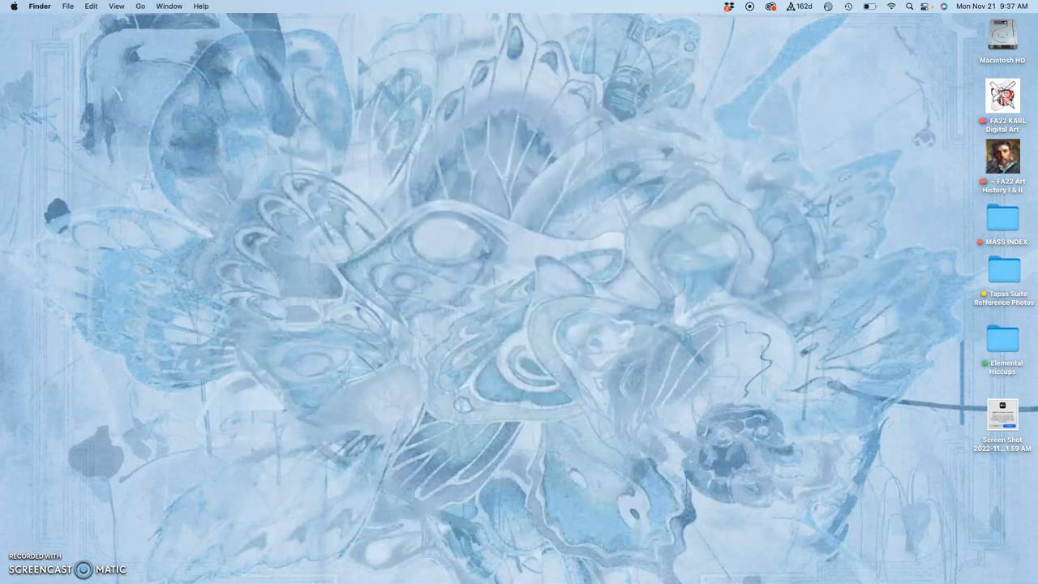
mouse_move(11, 217)
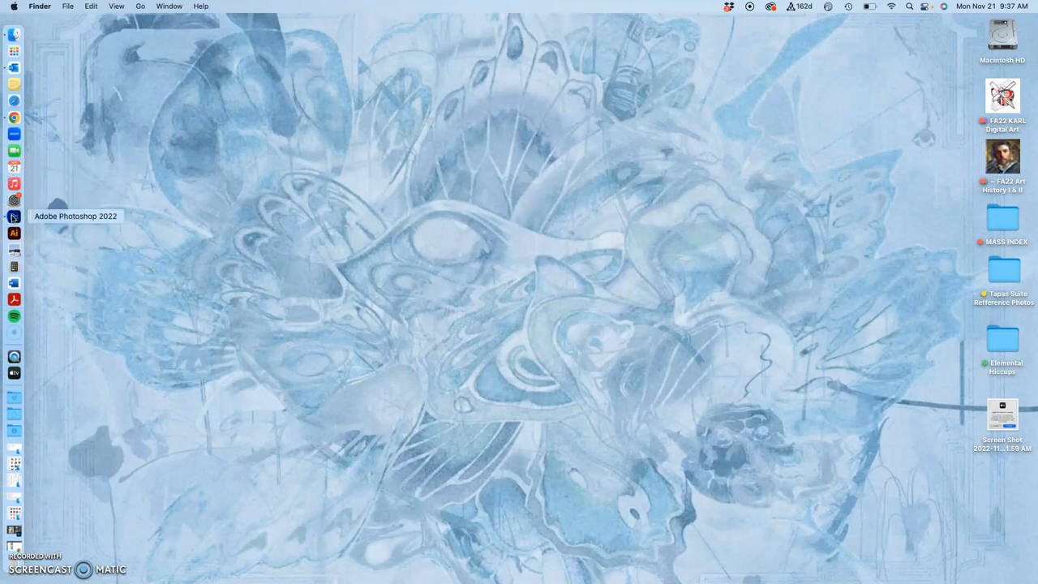
click(13, 217)
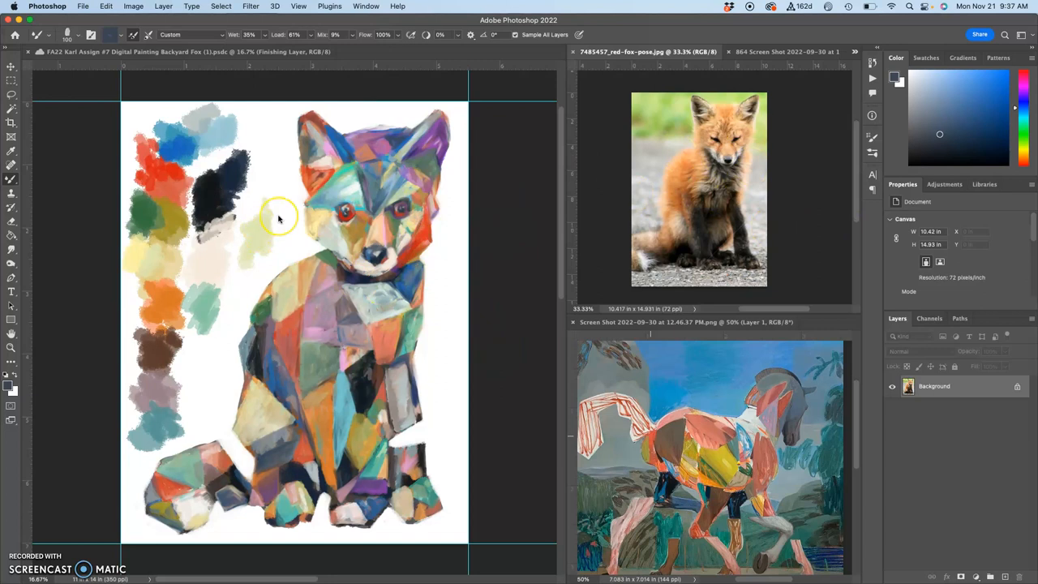
mouse_move(292, 233)
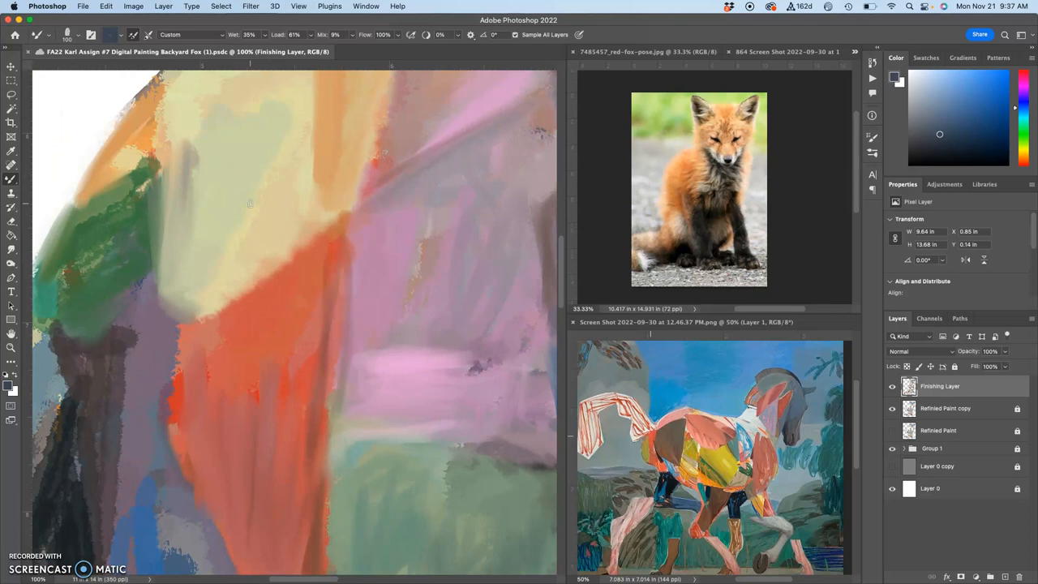
mouse_move(126, 511)
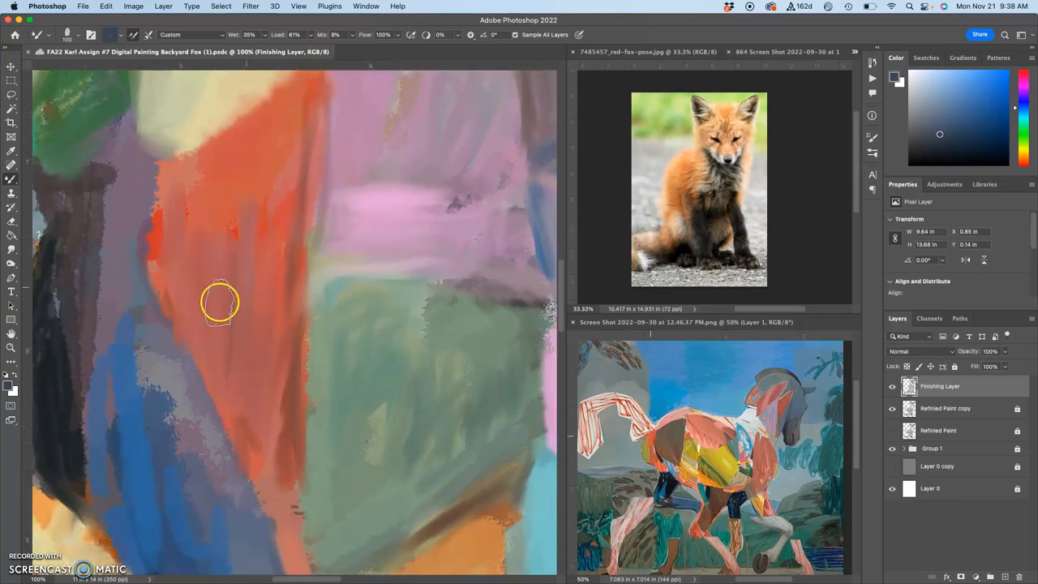
Paint blue and dark purple brushstrokes along the fox's left side on the Finishing Layer
drag(219, 305, 194, 390)
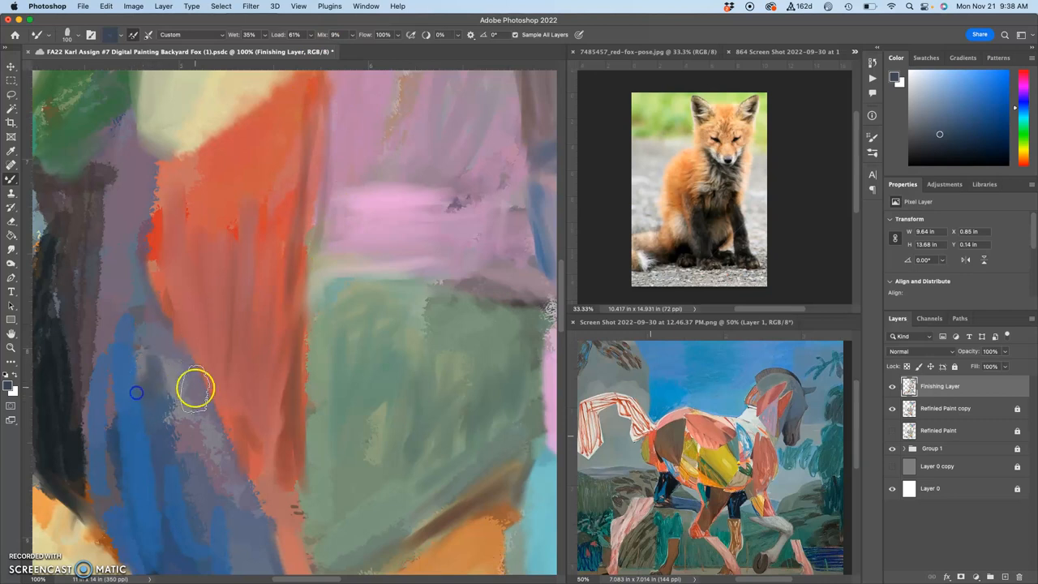
drag(195, 390, 205, 444)
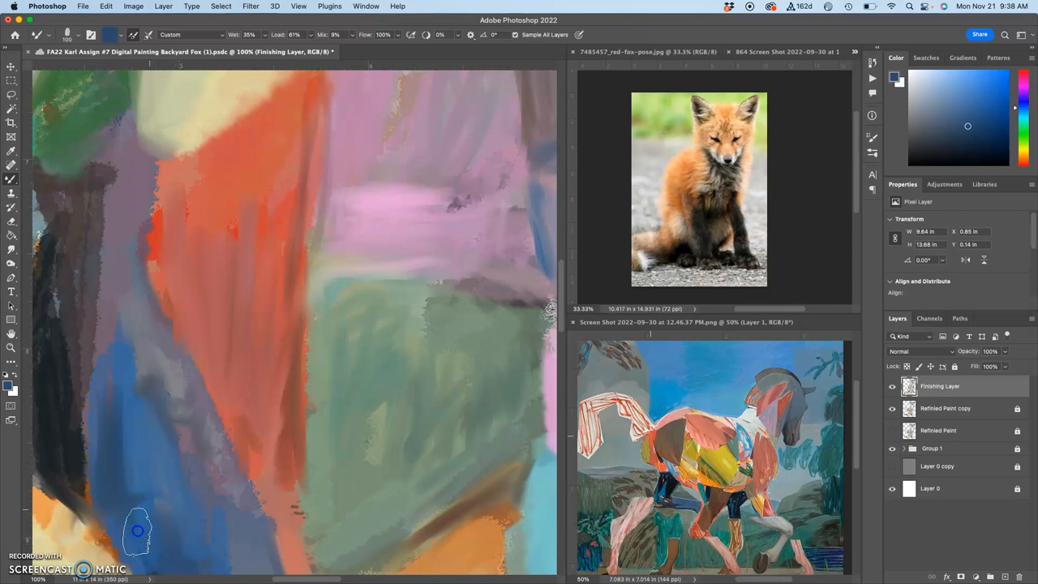
drag(138, 532, 94, 357)
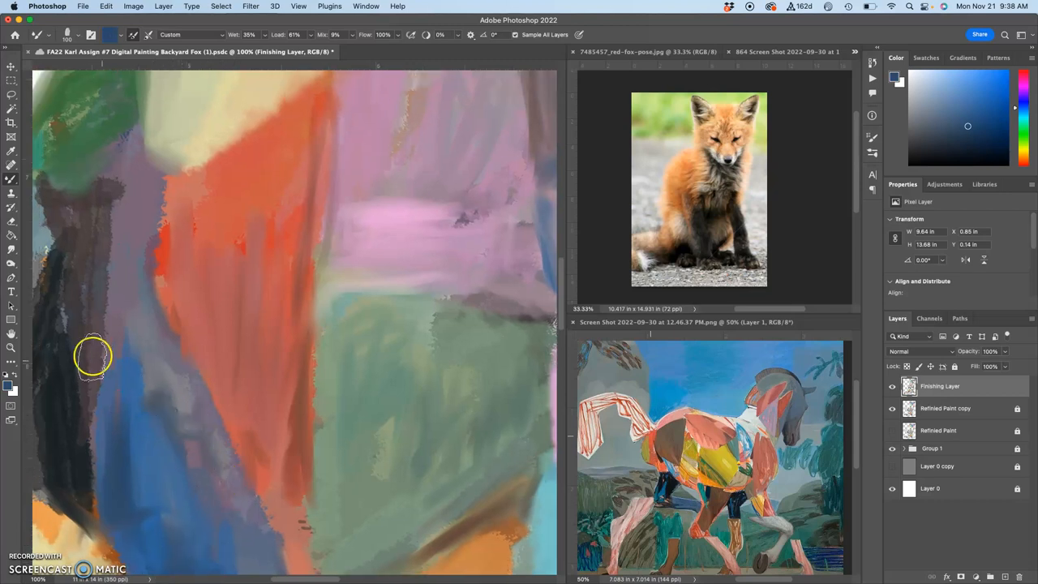
mouse_move(100, 246)
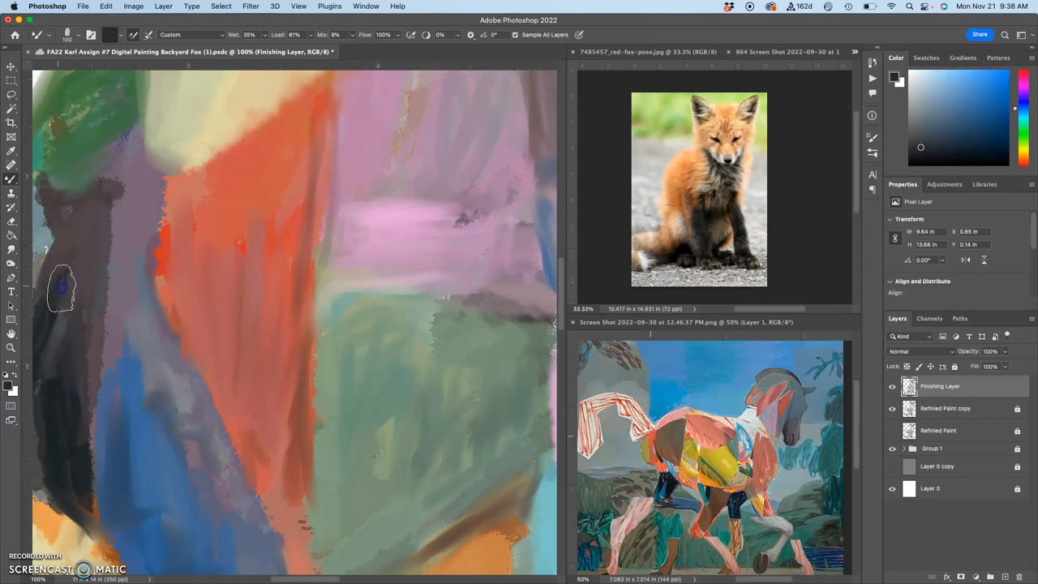
drag(61, 289, 120, 182)
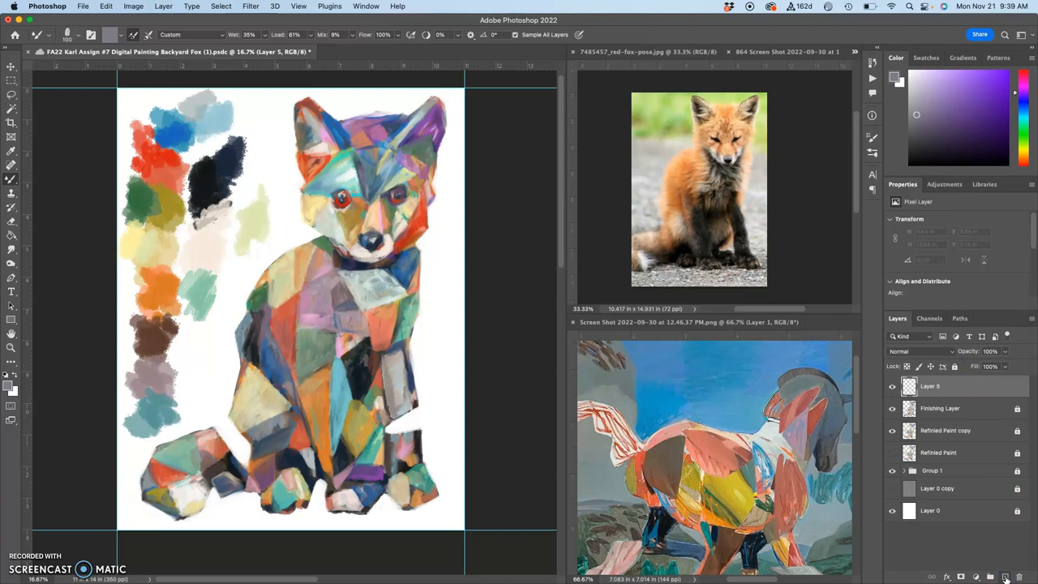
mouse_move(983, 571)
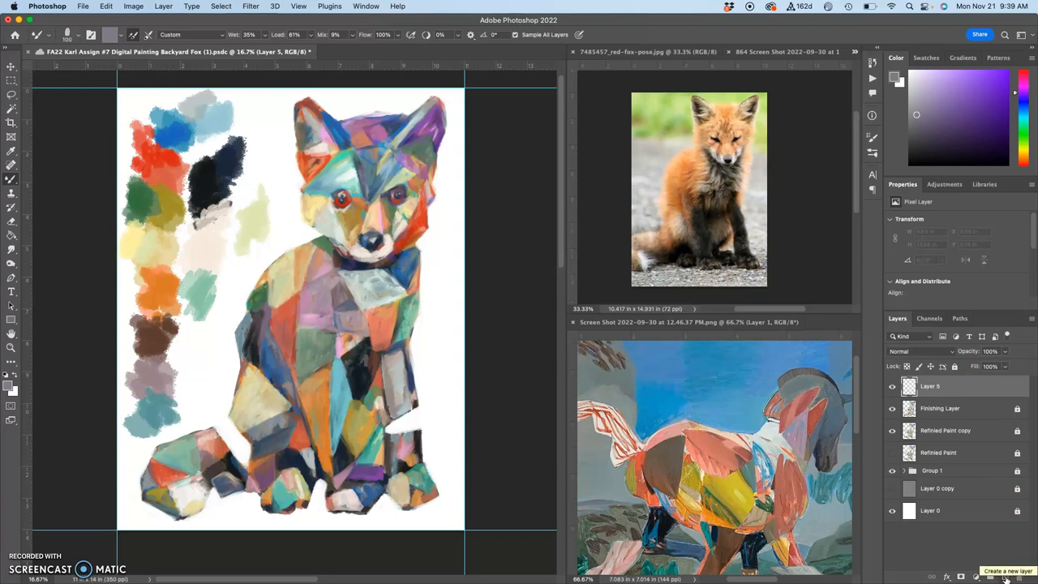
mouse_move(217, 81)
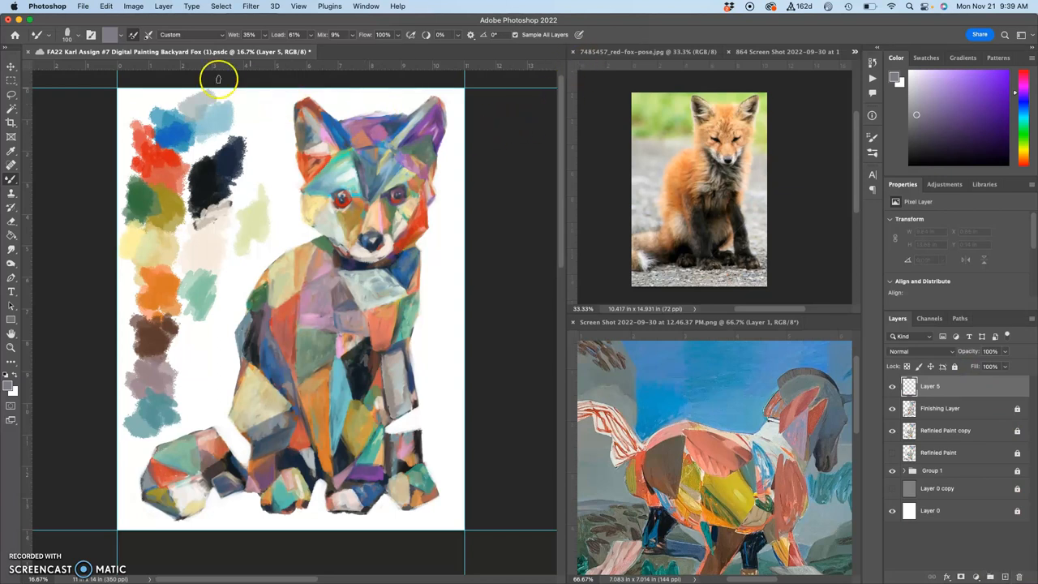
Bring up the brush preset picker to choose a hard round brush
click(88, 58)
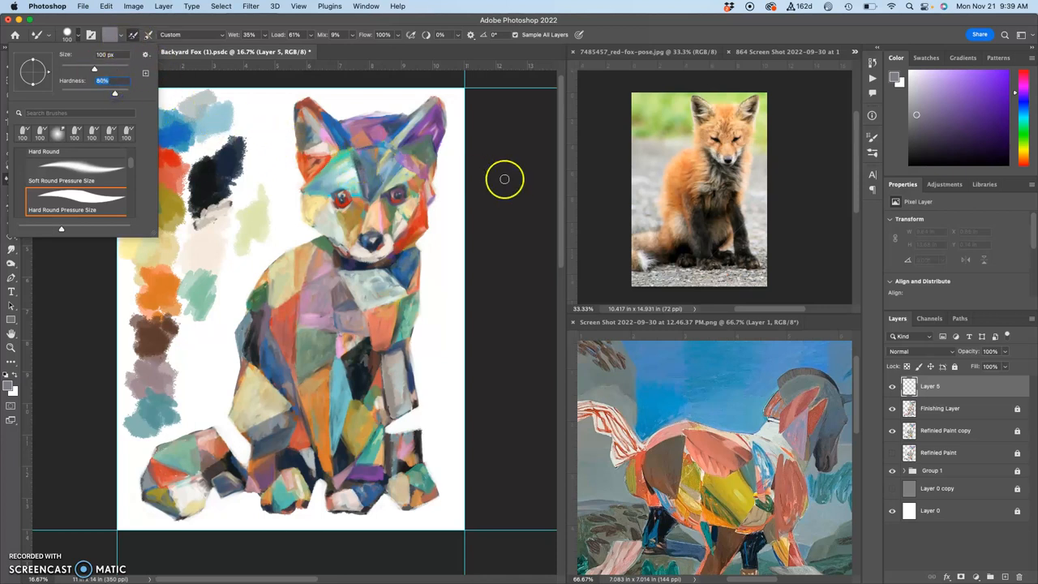
mouse_move(727, 383)
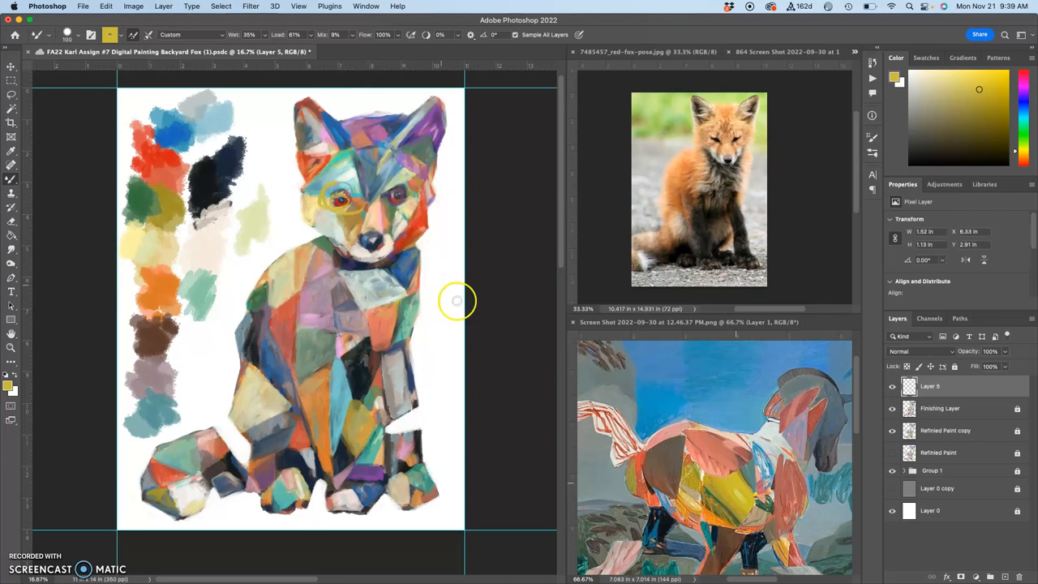
Choose a paler yellow in the Color panel for test strokes beside the fox's head
click(78, 36)
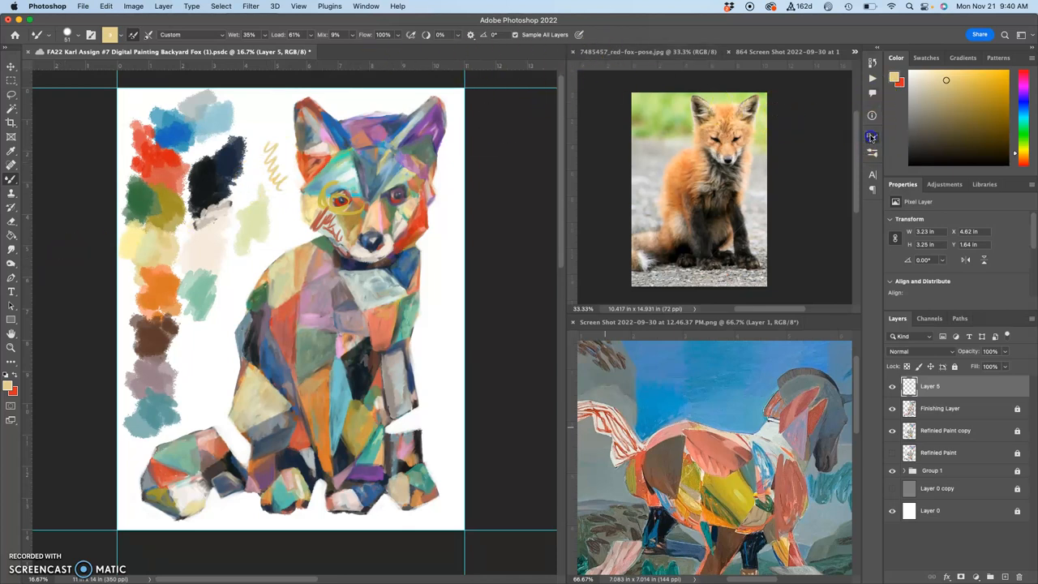
Check Shape Dynamics in Brush Settings, raise size jitter, and return to the brush preset folders
click(871, 136)
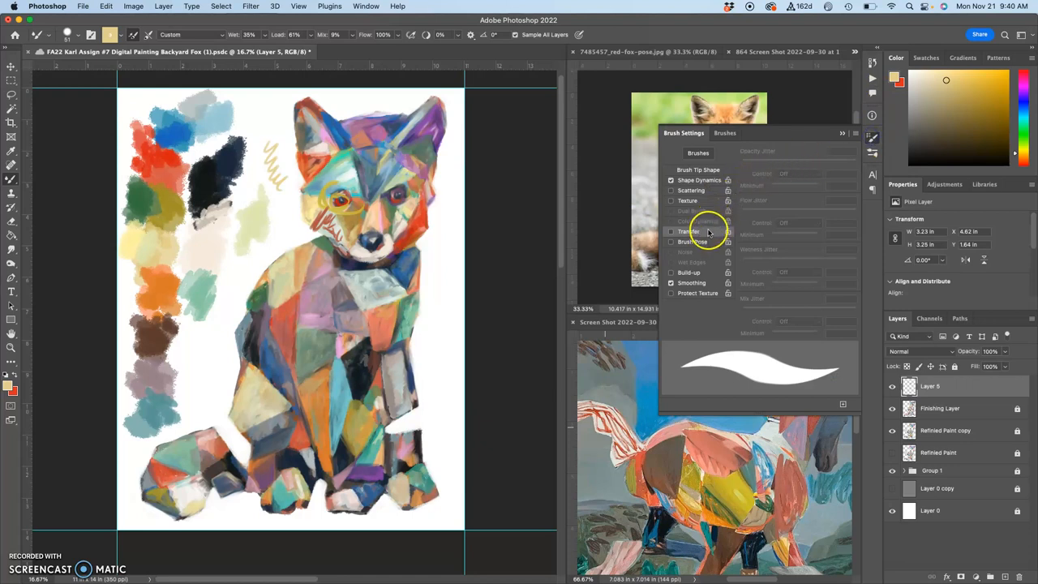
mouse_move(688, 262)
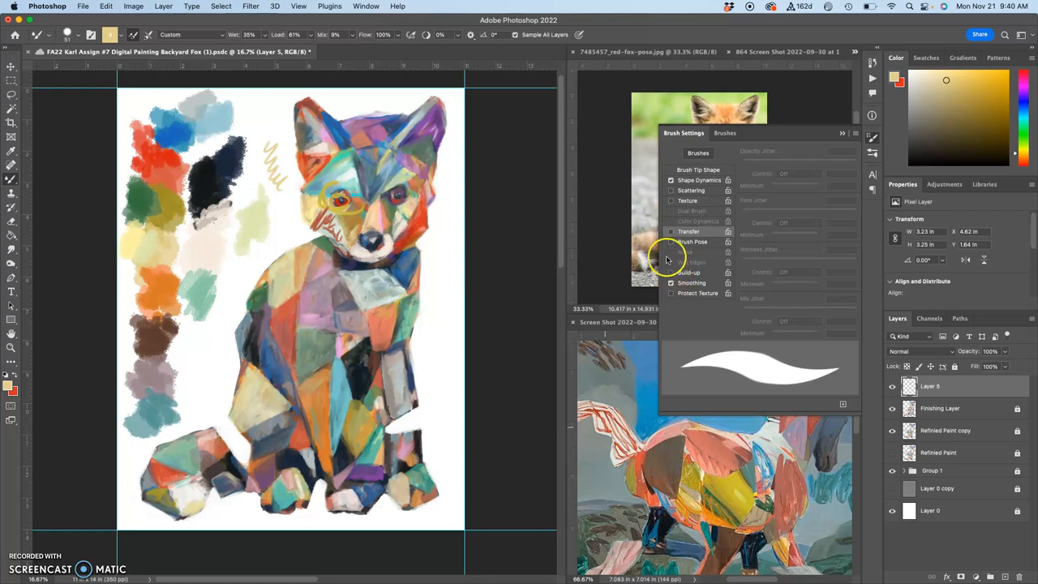
mouse_move(668, 235)
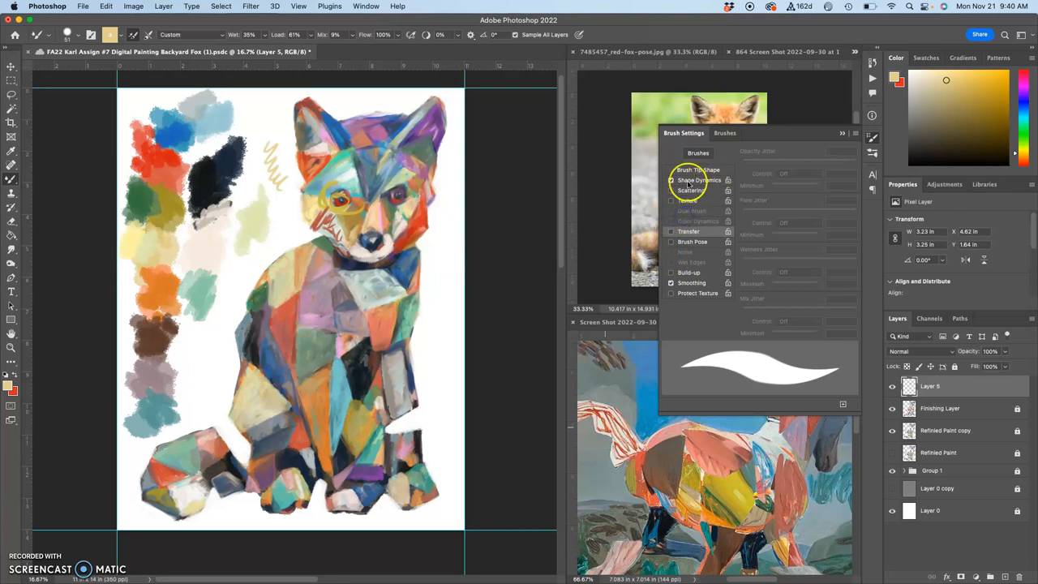
click(698, 180)
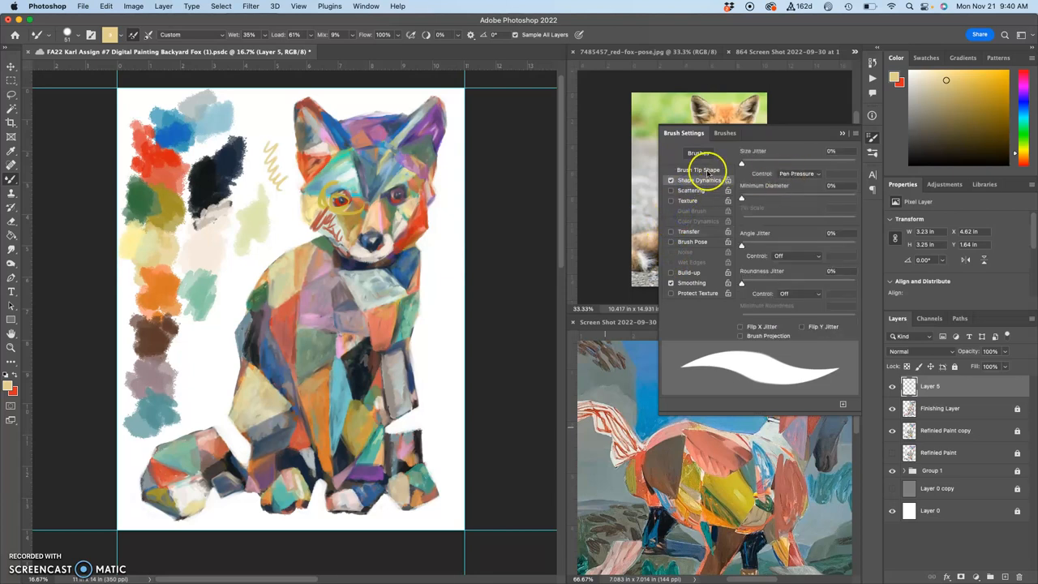
drag(741, 161, 772, 160)
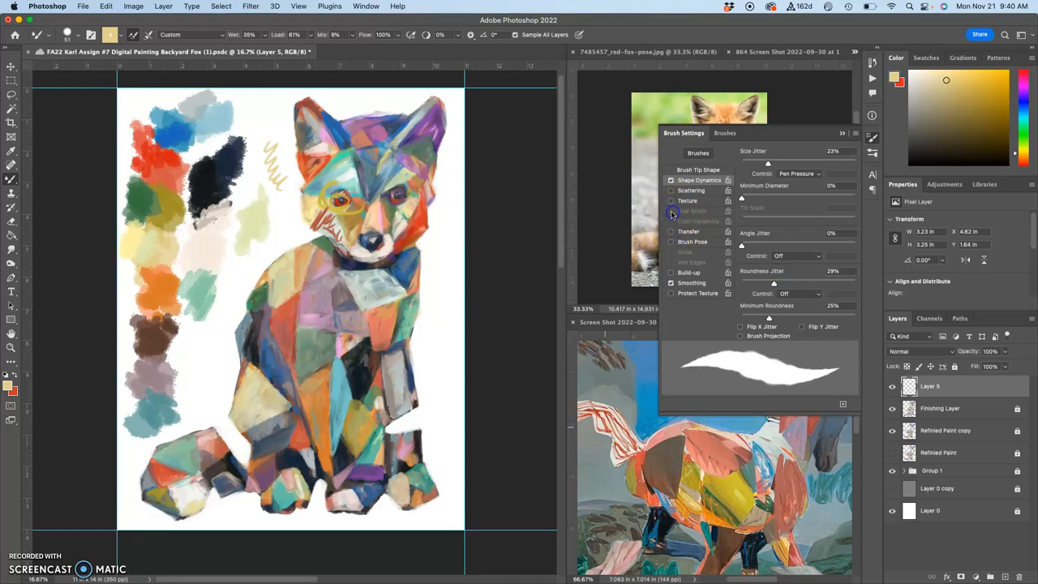
click(710, 133)
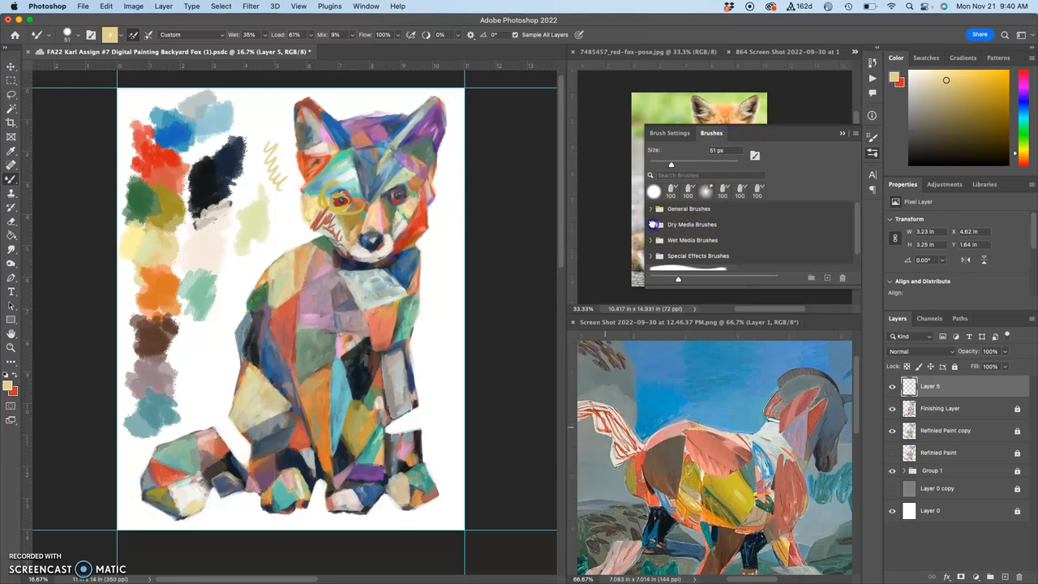
Try a Dry Media brush with test scribbles beside the dark colour swatch
click(656, 224)
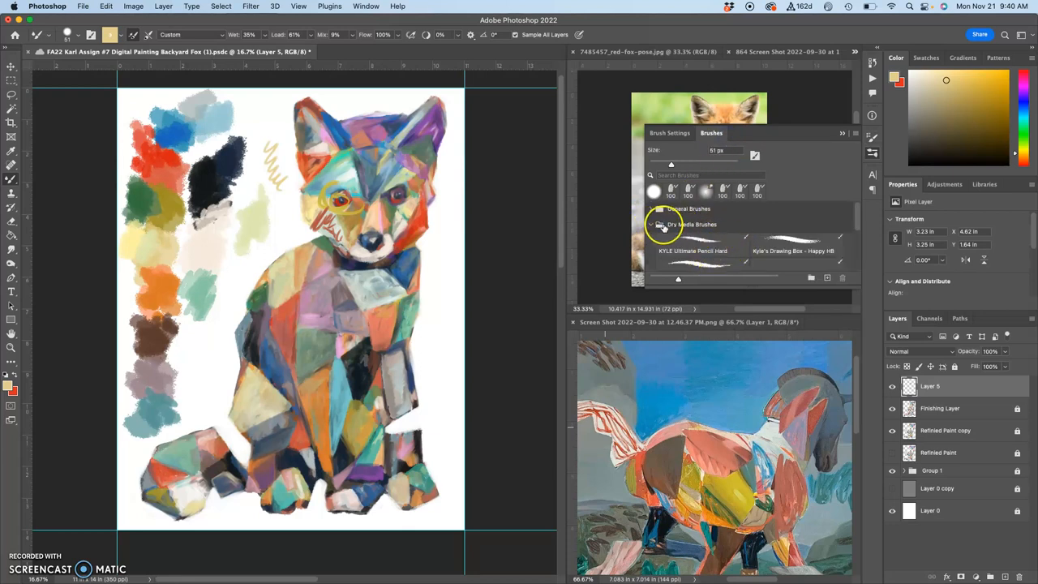
click(652, 224)
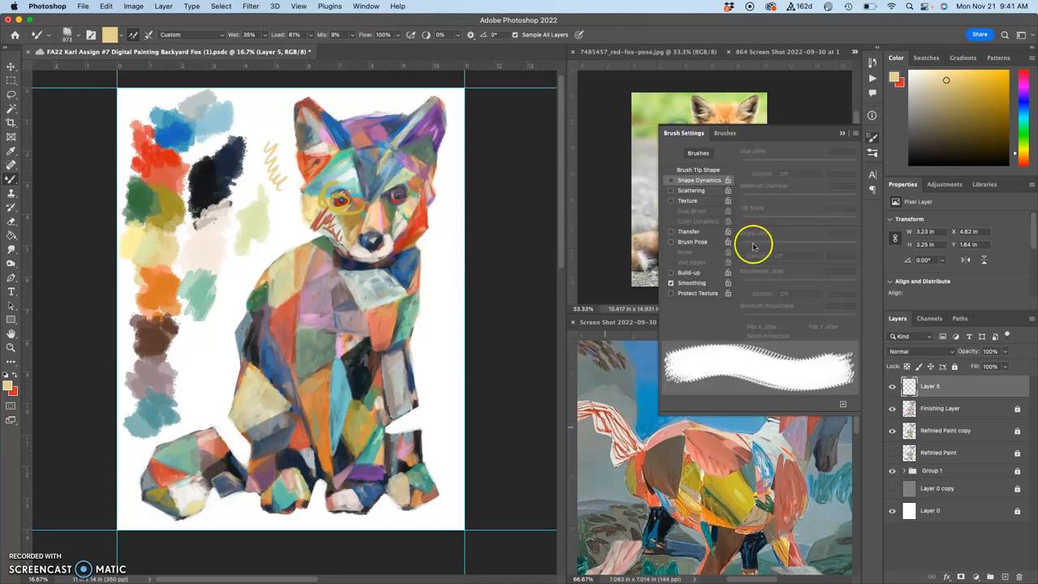
mouse_move(727, 217)
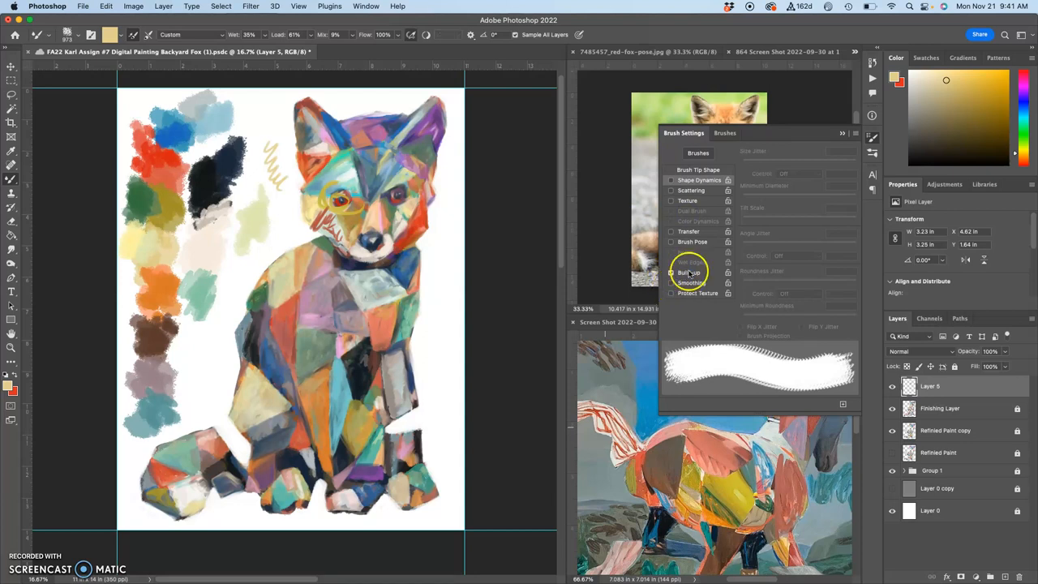
drag(348, 198, 219, 178)
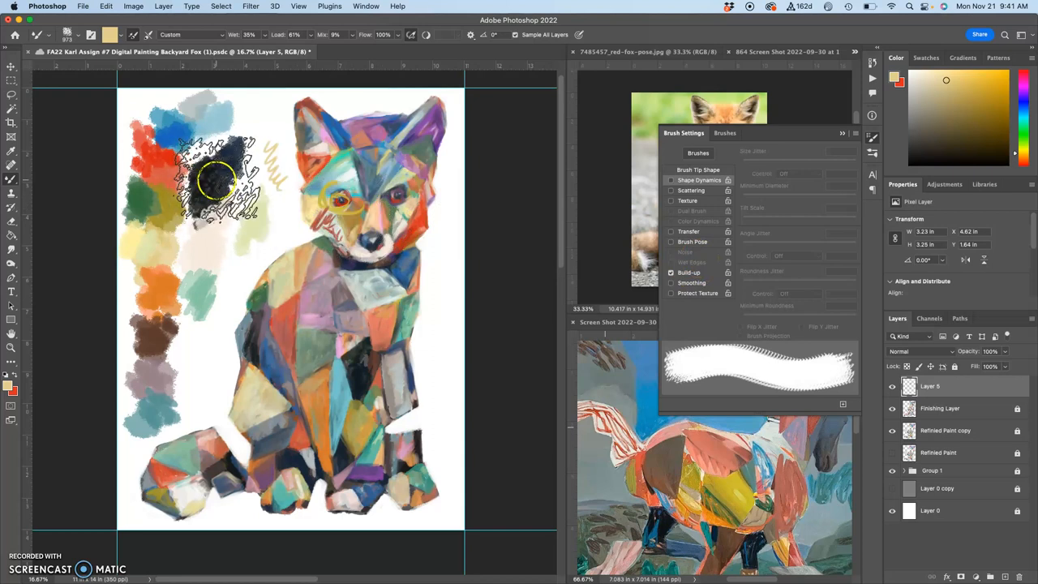
drag(219, 178, 308, 291)
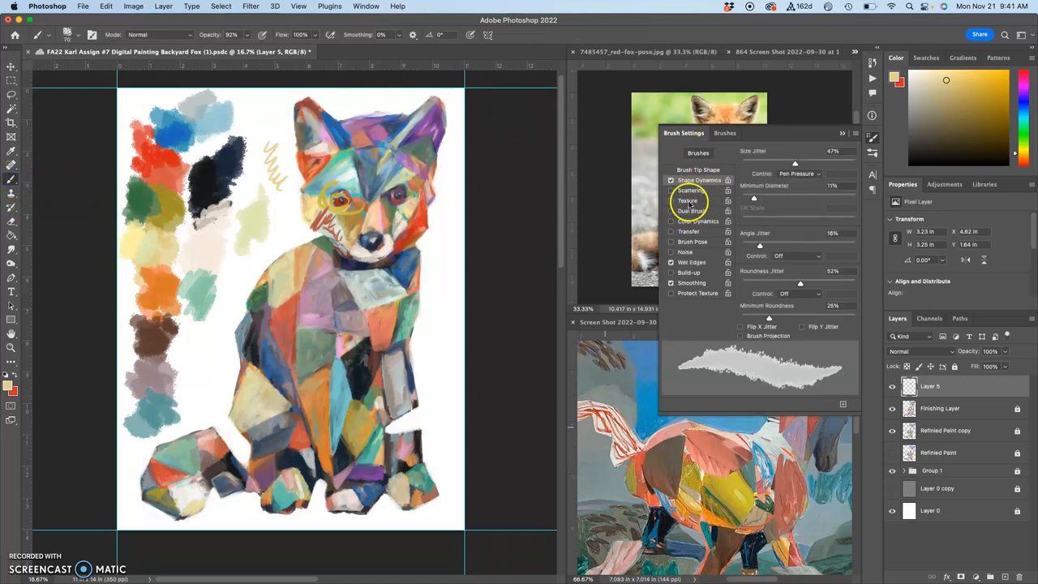
mouse_move(736, 159)
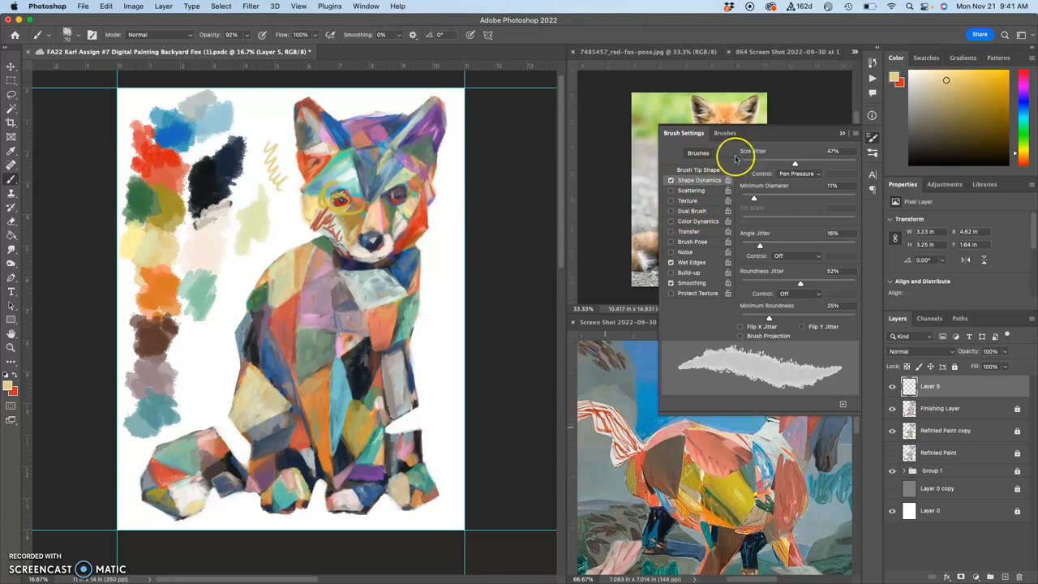
Select Hard Round from General Brushes and toggle Dual Brush on and off in its settings
click(710, 133)
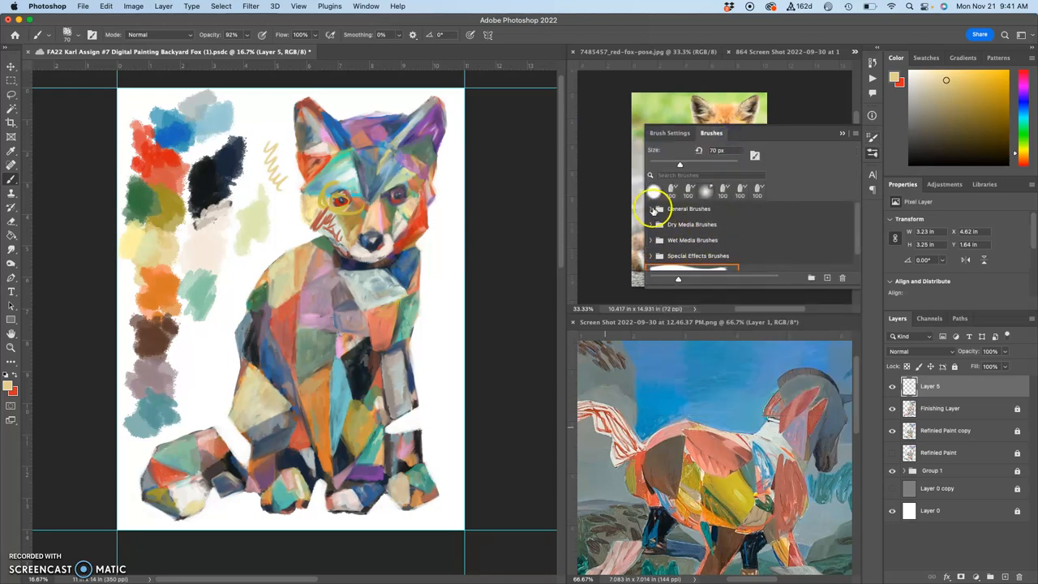
click(652, 208)
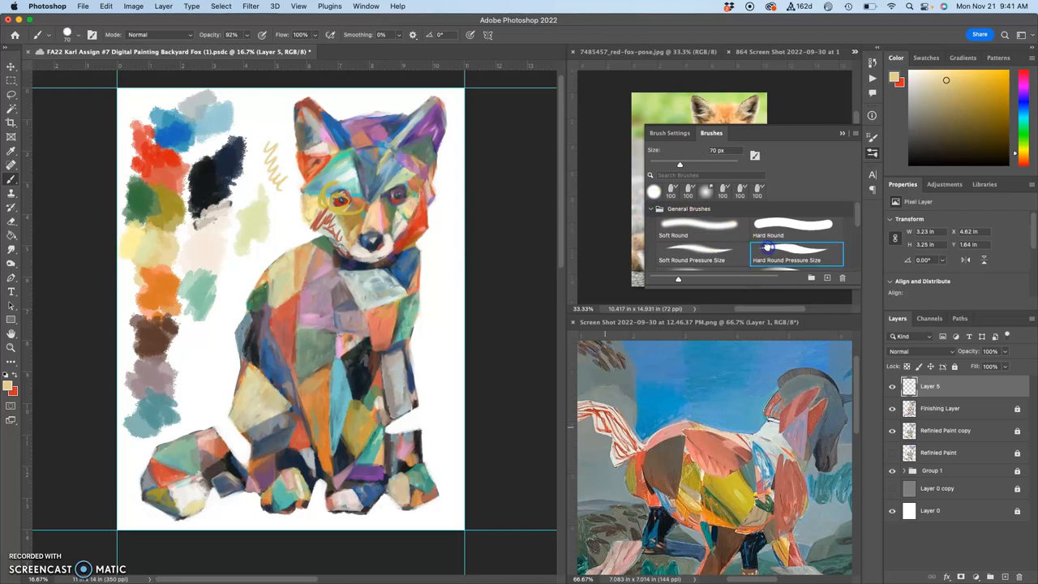
mouse_move(749, 223)
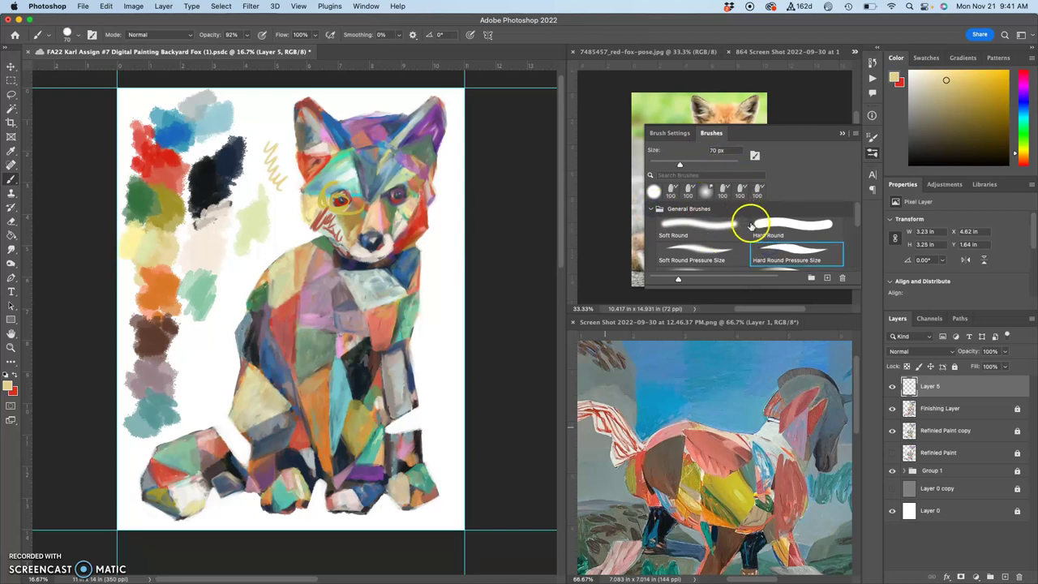
click(669, 133)
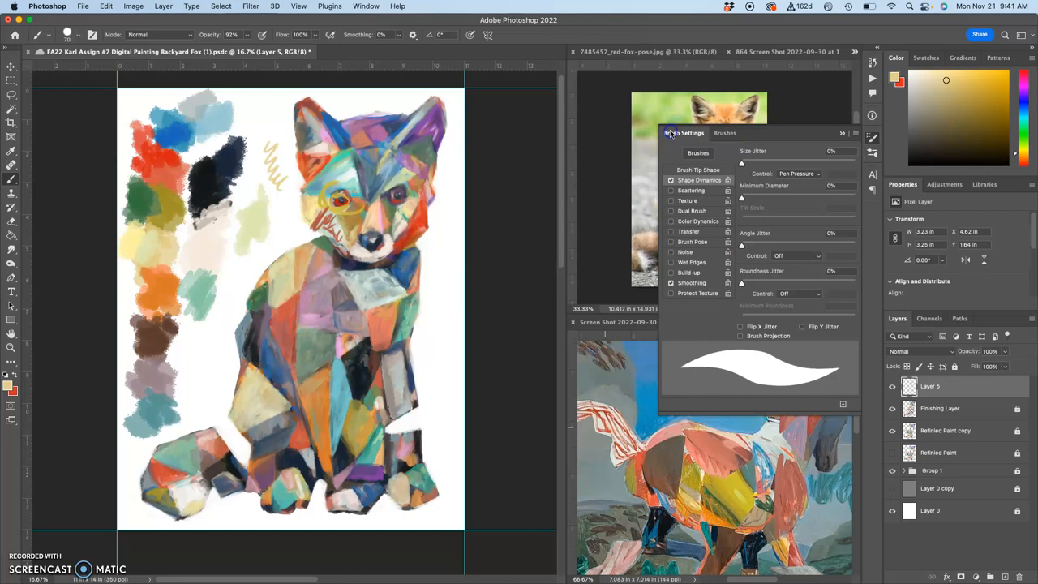
click(671, 211)
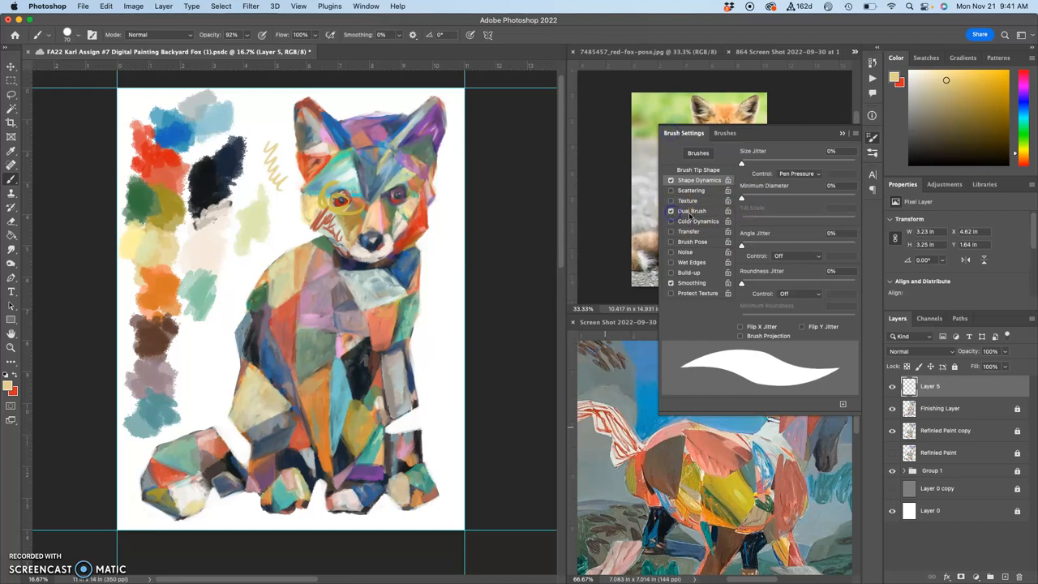
click(687, 211)
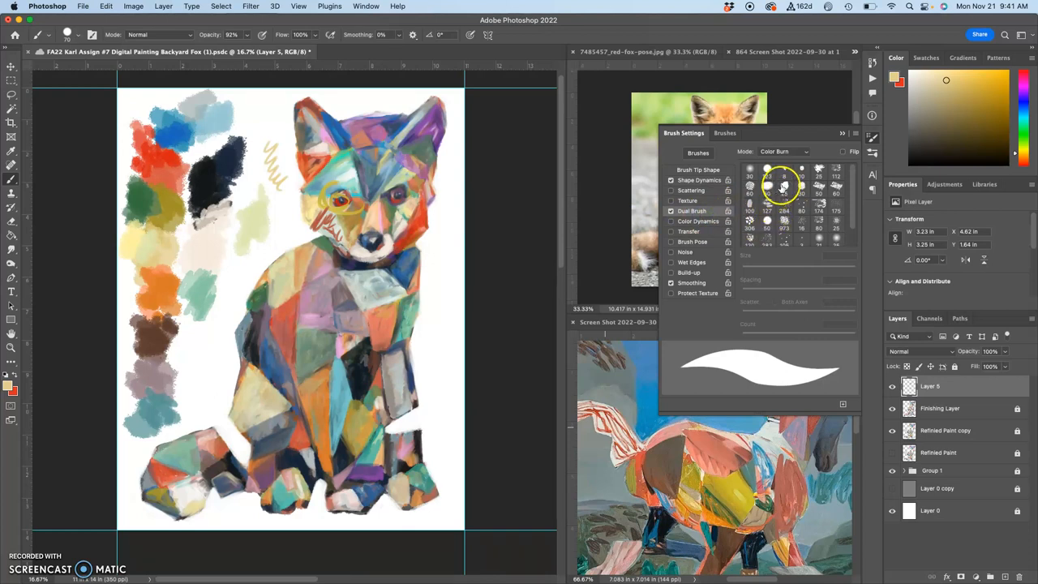
click(785, 153)
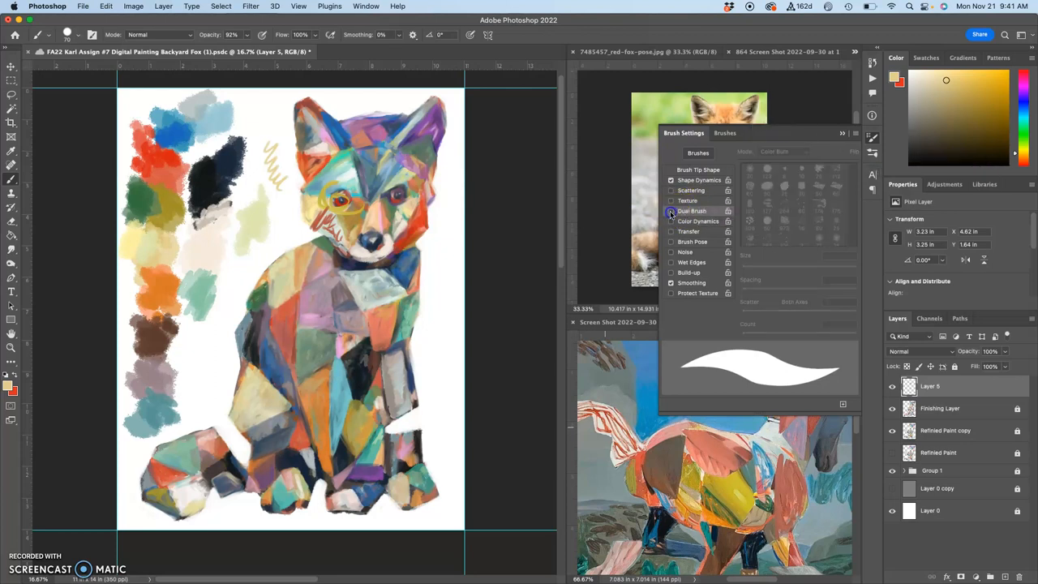
Enable Color Dynamics with increased colour jitter controlled by Pen Pressure
click(698, 221)
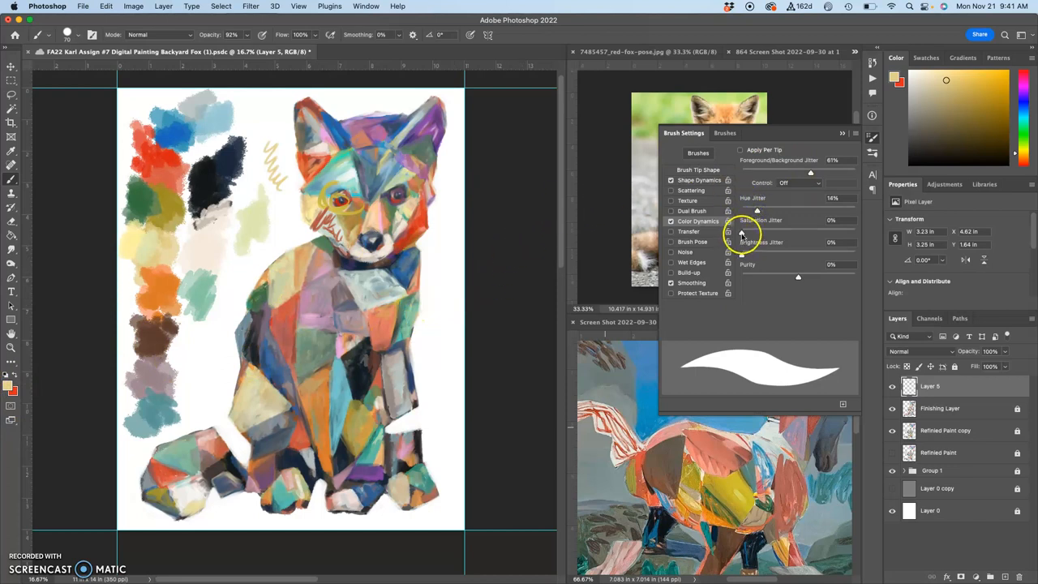
drag(743, 234, 769, 234)
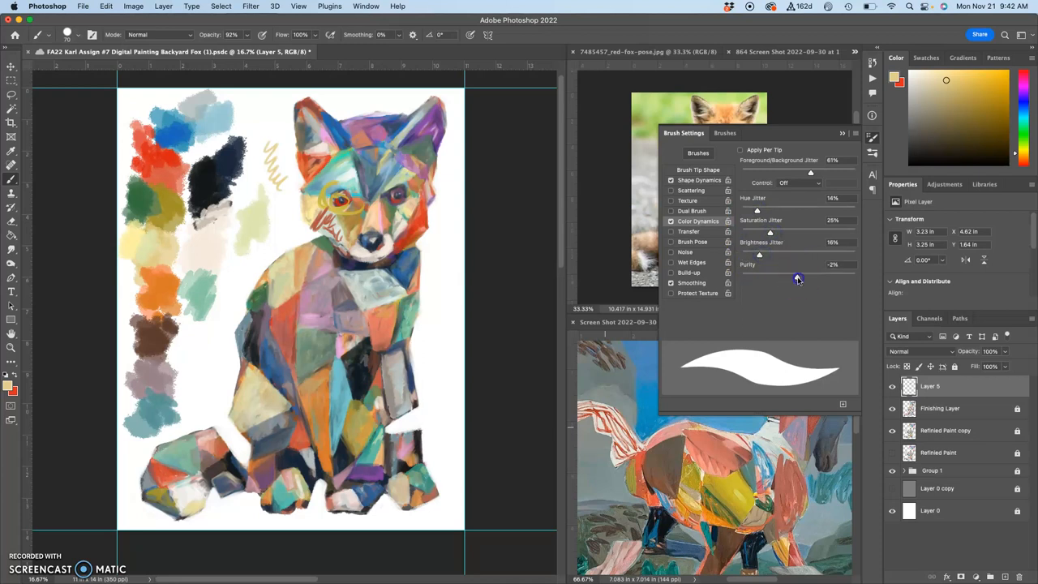
click(798, 181)
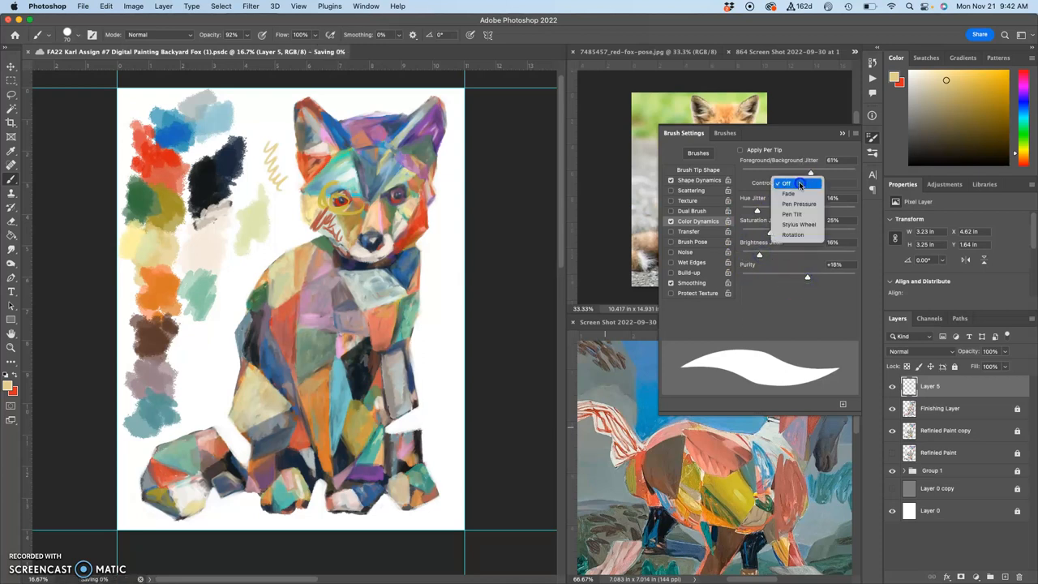
mouse_move(798, 205)
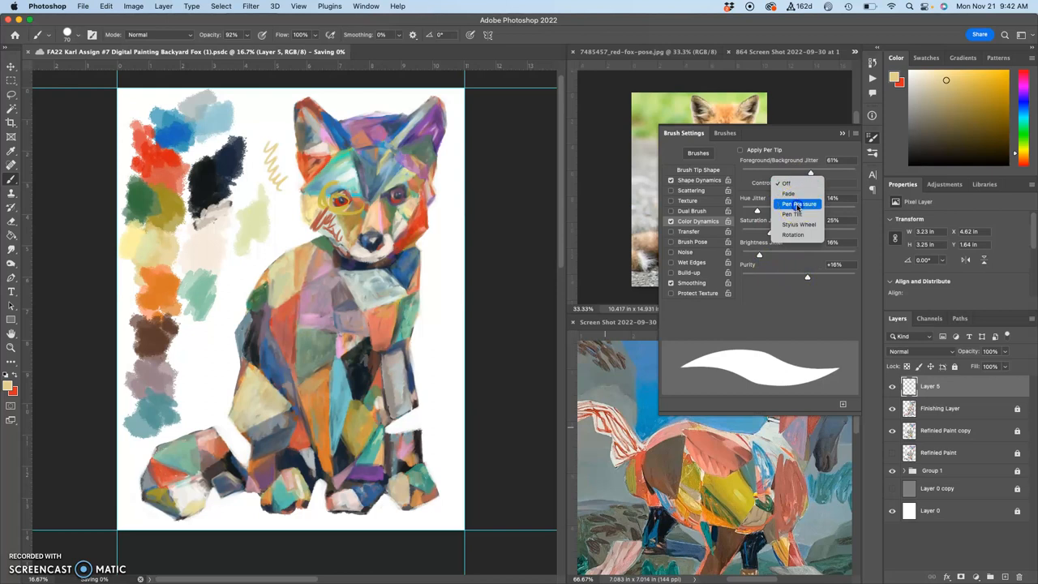
click(798, 205)
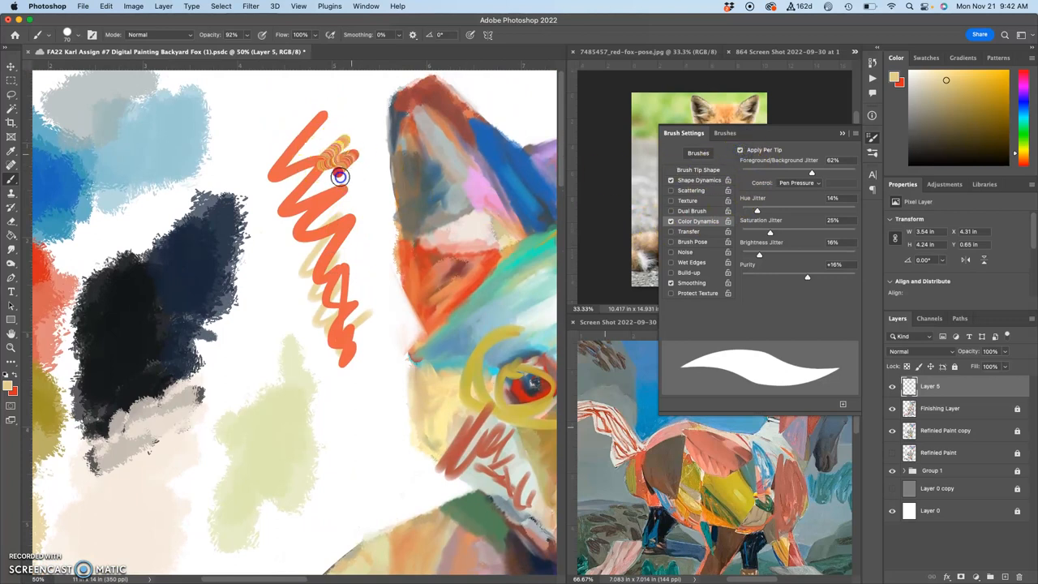
Paint multicoloured jittered dabs over the orange zigzag with the Color Dynamics brush
drag(339, 175, 331, 160)
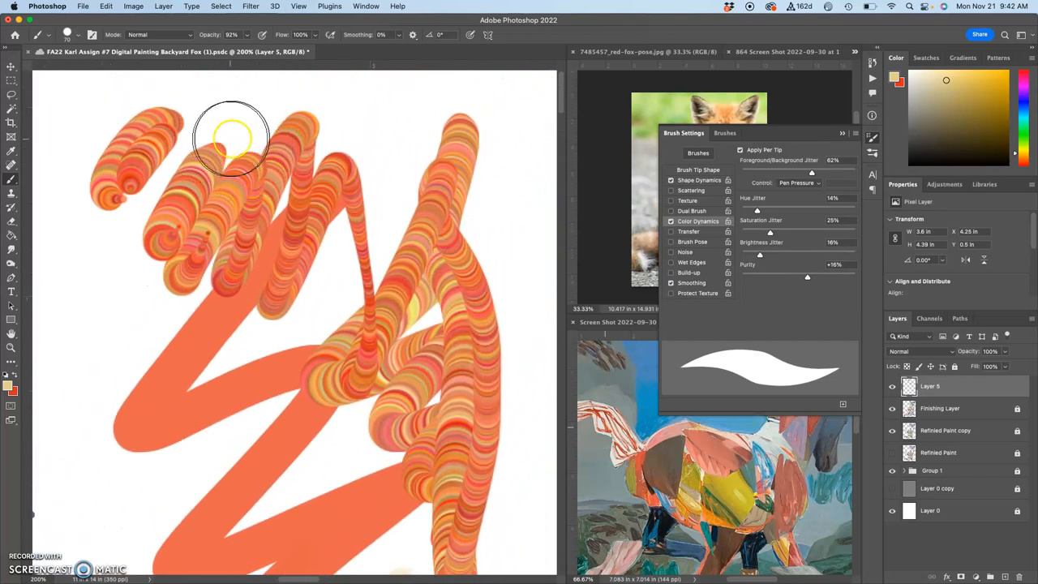
drag(230, 137, 252, 373)
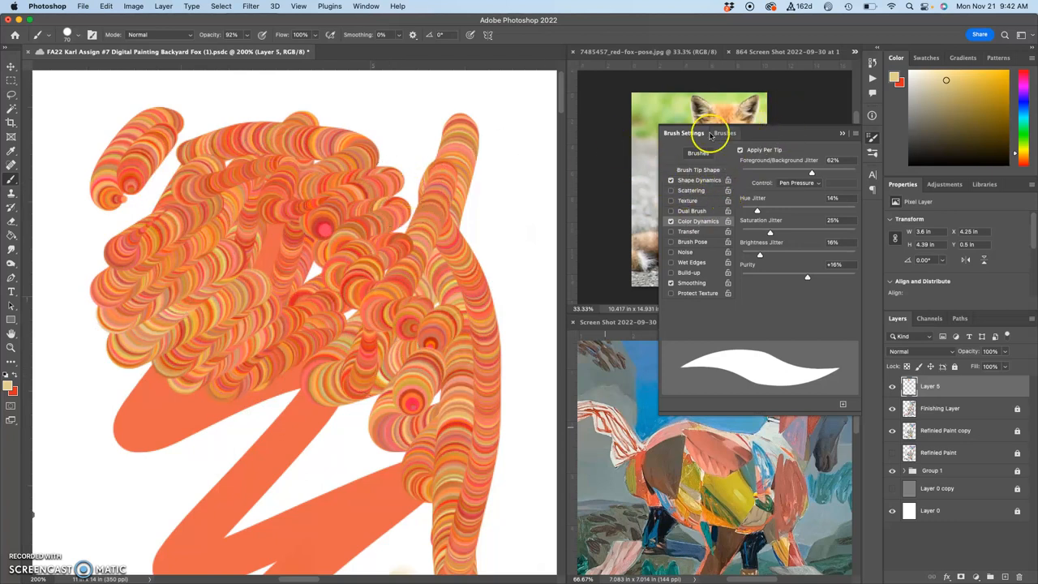
Choose a rough textured brush tip and make its size follow pen pressure via Shape Dynamics
click(712, 133)
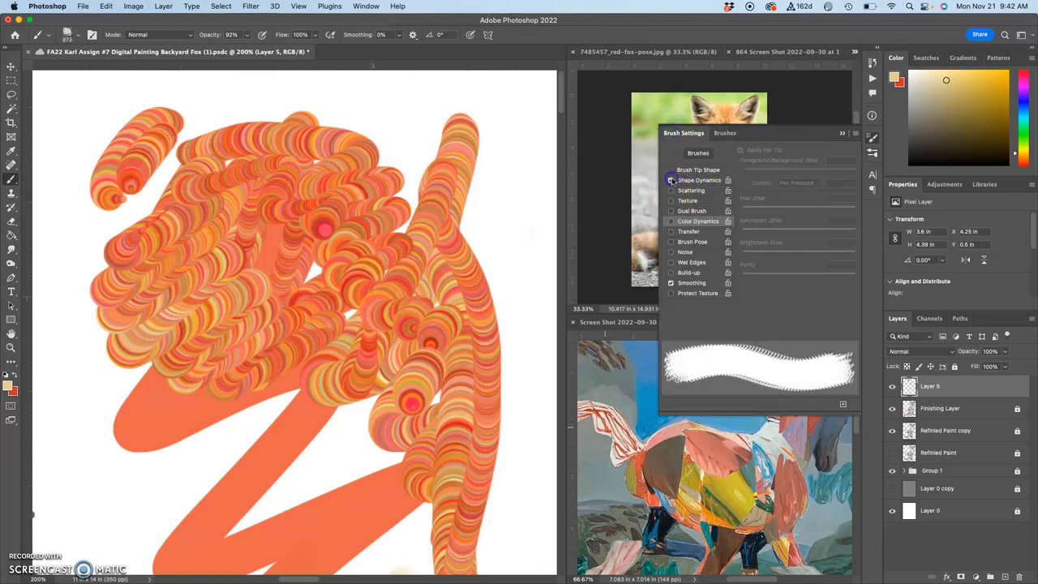
click(672, 179)
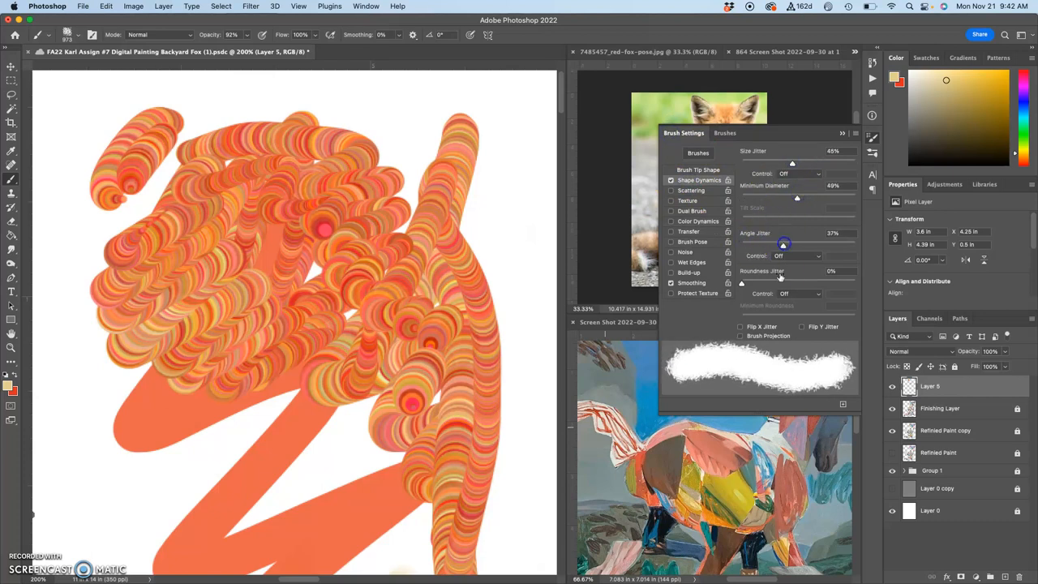
click(798, 174)
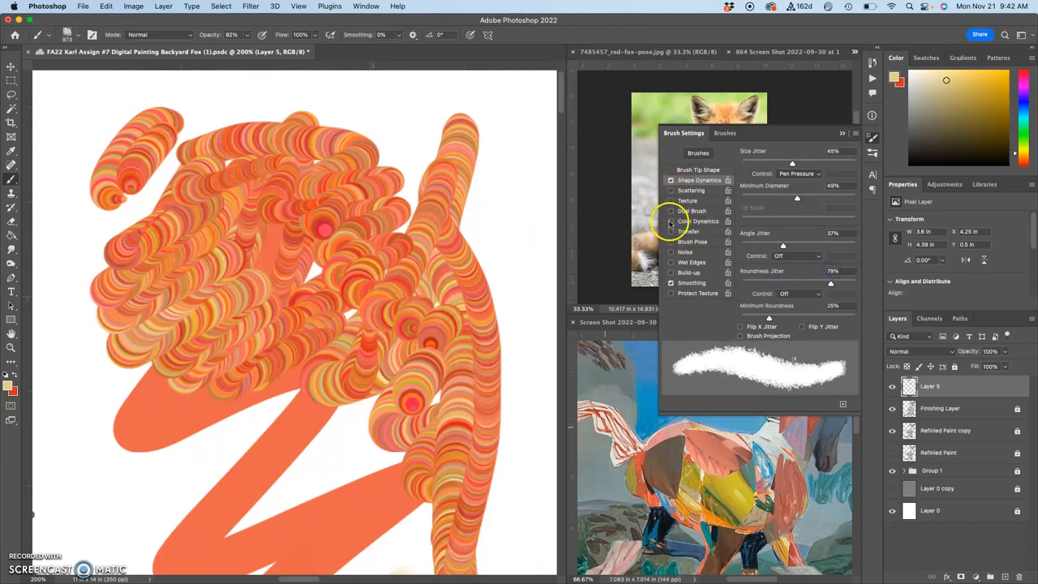
click(697, 221)
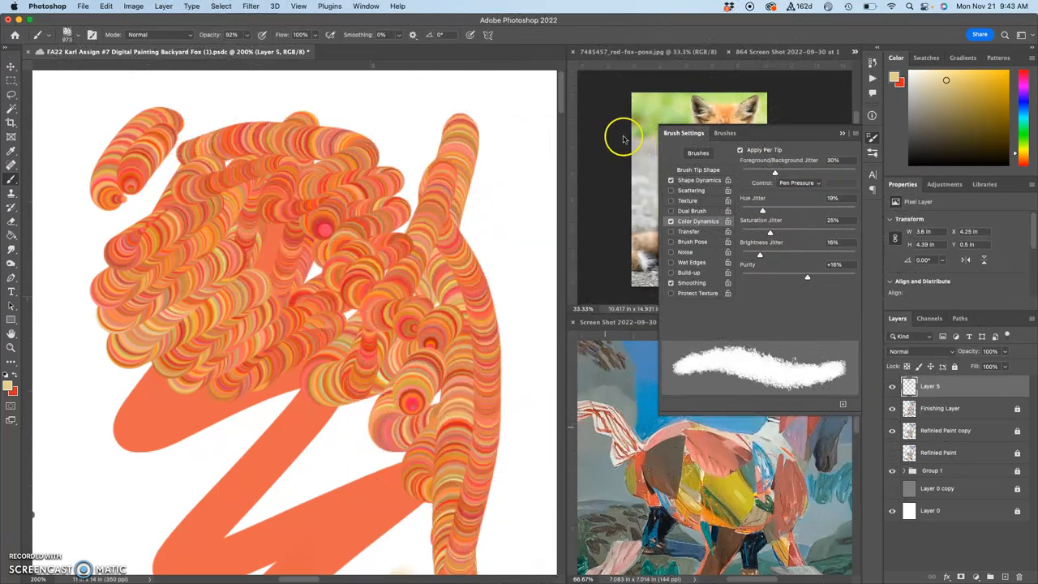
click(66, 36)
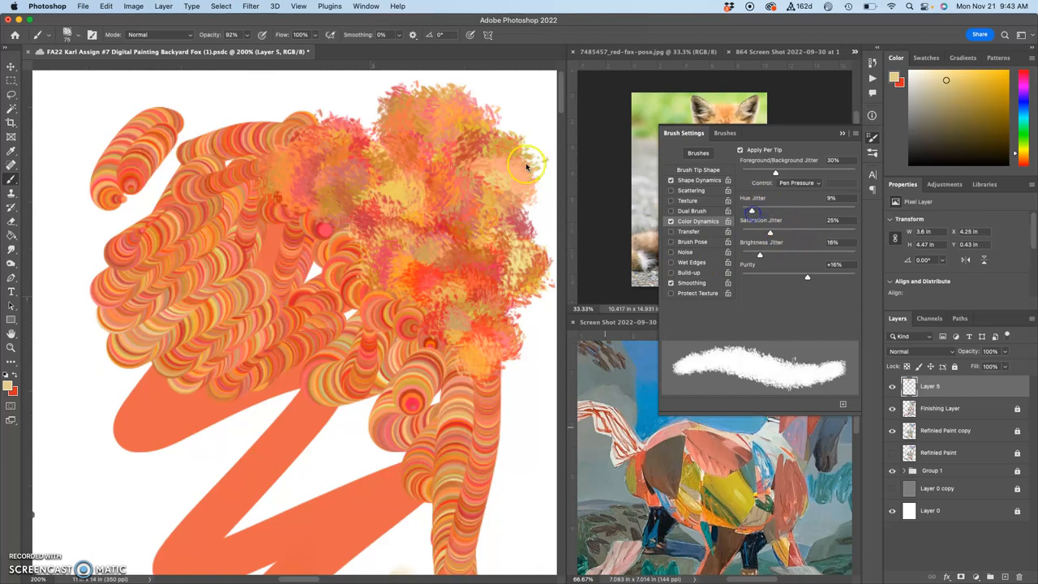
Paint dark textured dabs over the orange strokes and switch on Dual Brush
drag(527, 162, 422, 321)
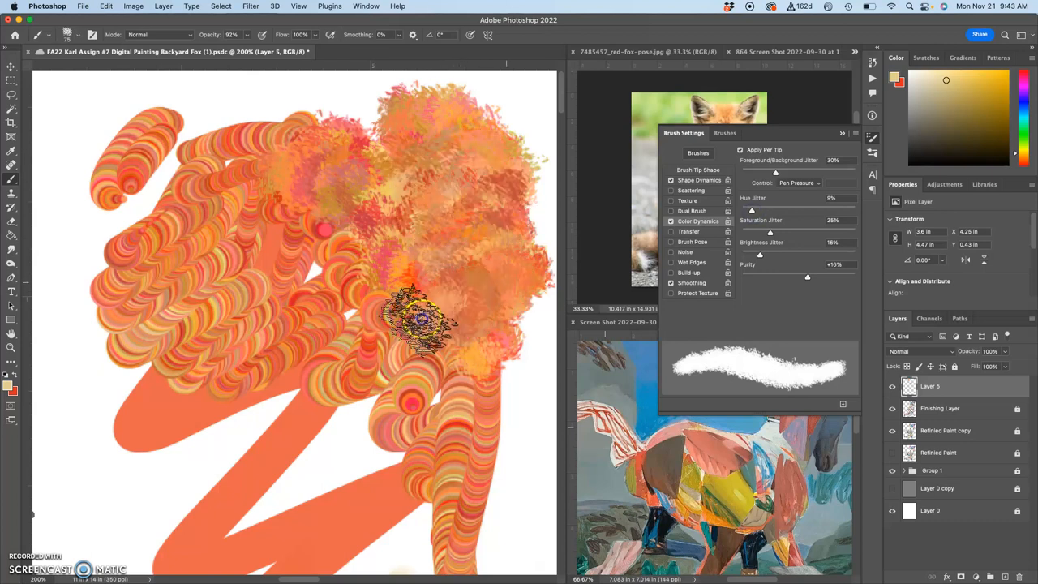
drag(422, 316, 510, 170)
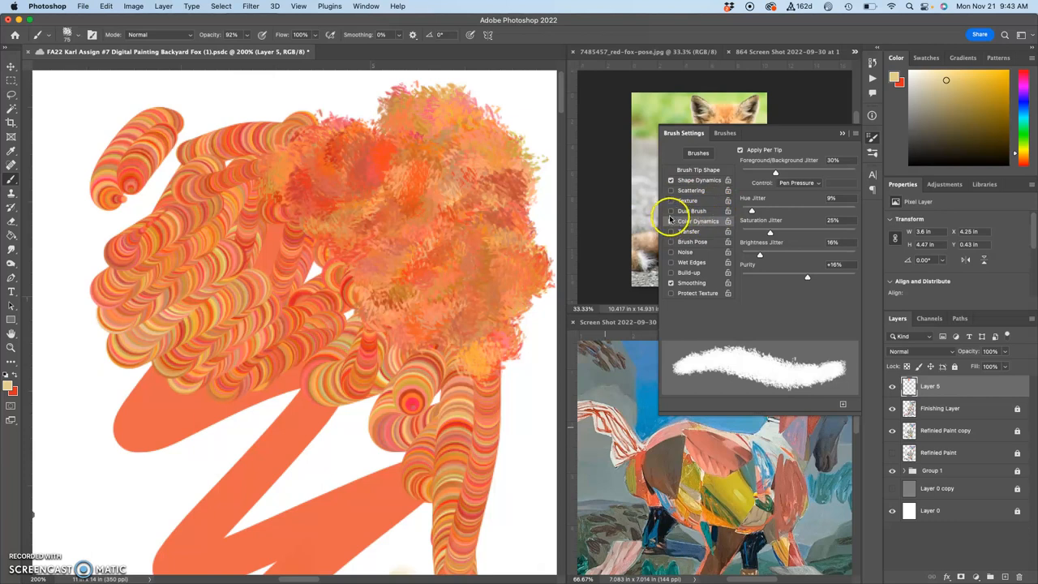
click(693, 211)
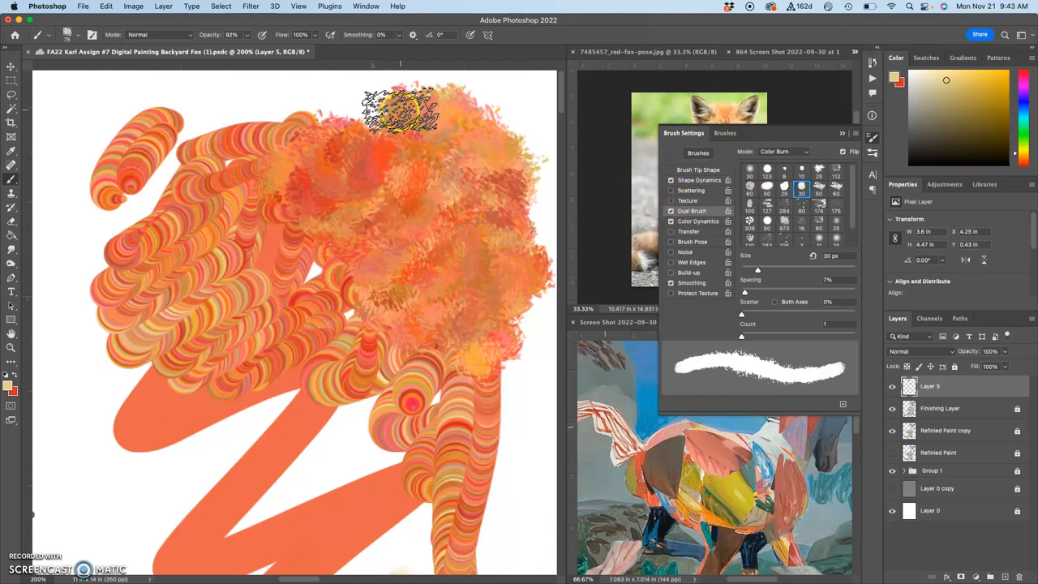
Pan the canvas so the column of colour swatches beside the fox is in view
drag(398, 111, 500, 198)
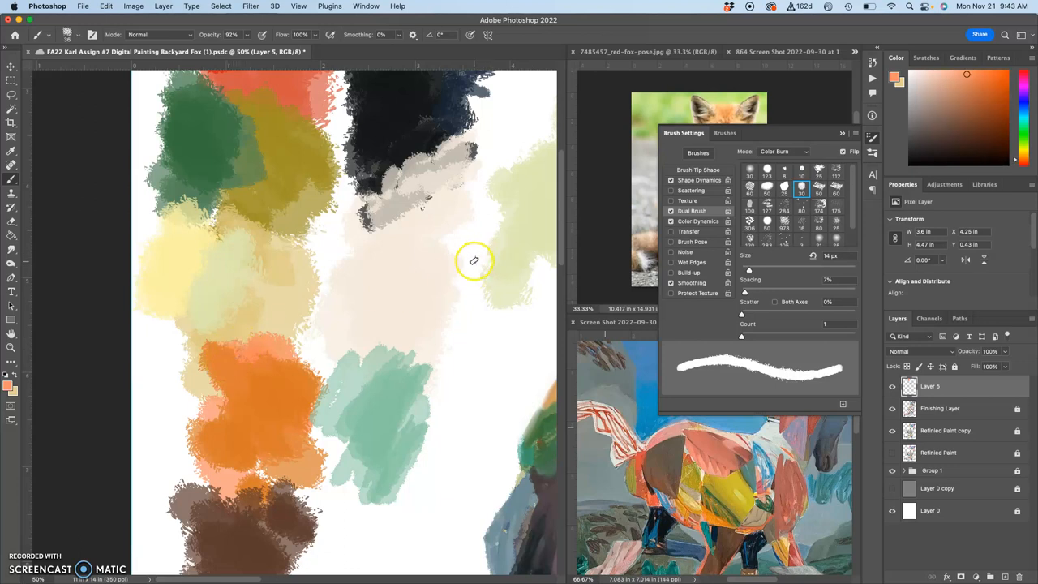
Sketch yellow marks around the fox's eyes, zoom out to the whole fox, and undo the marks
drag(473, 260, 479, 373)
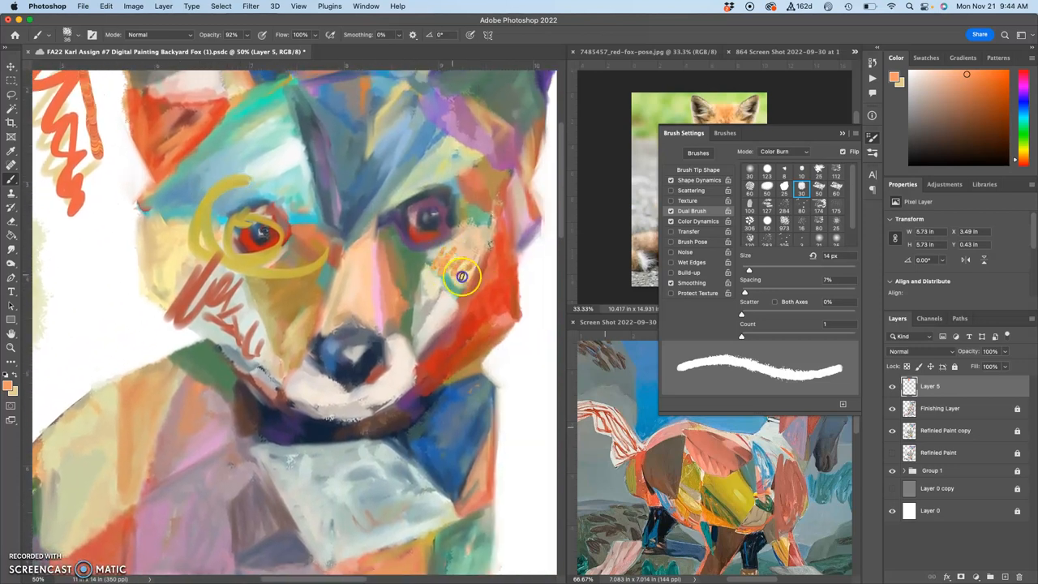
drag(462, 276, 441, 208)
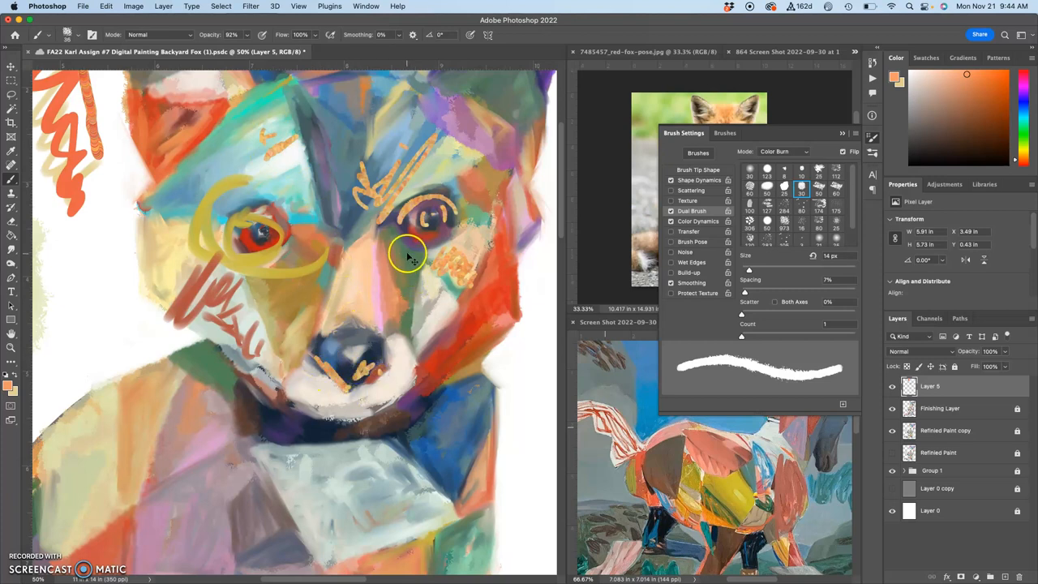
key(cmd+-)
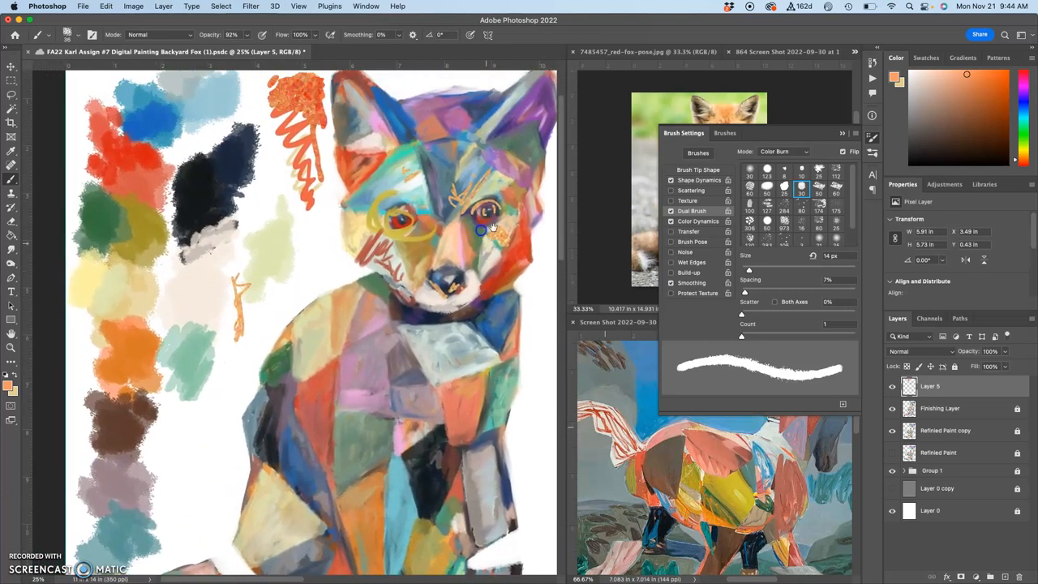
click(892, 386)
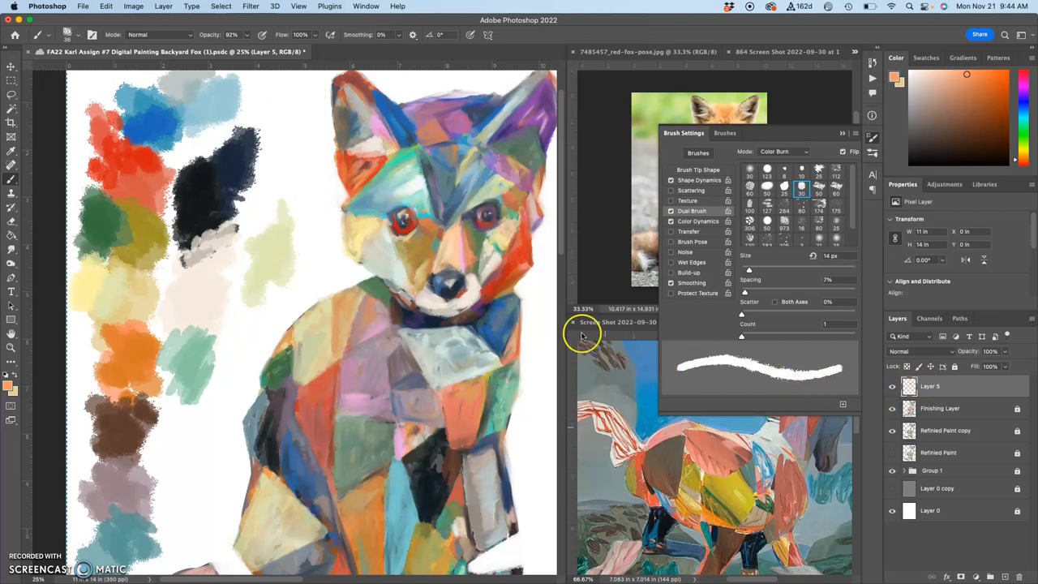
mouse_move(311, 203)
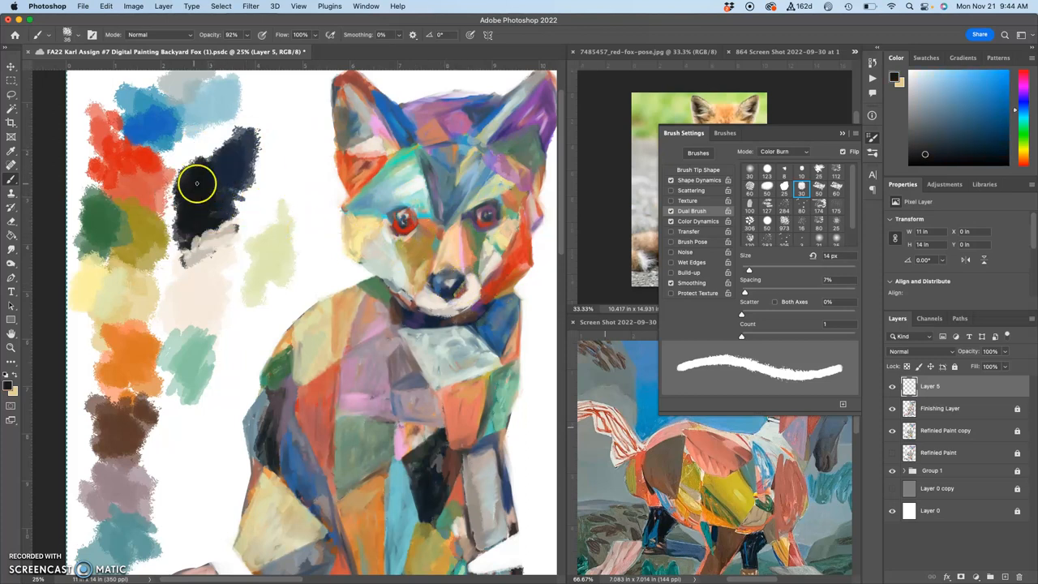
Sample dark navy from the swatches and repaint the fox's nose with soft white highlights
click(671, 211)
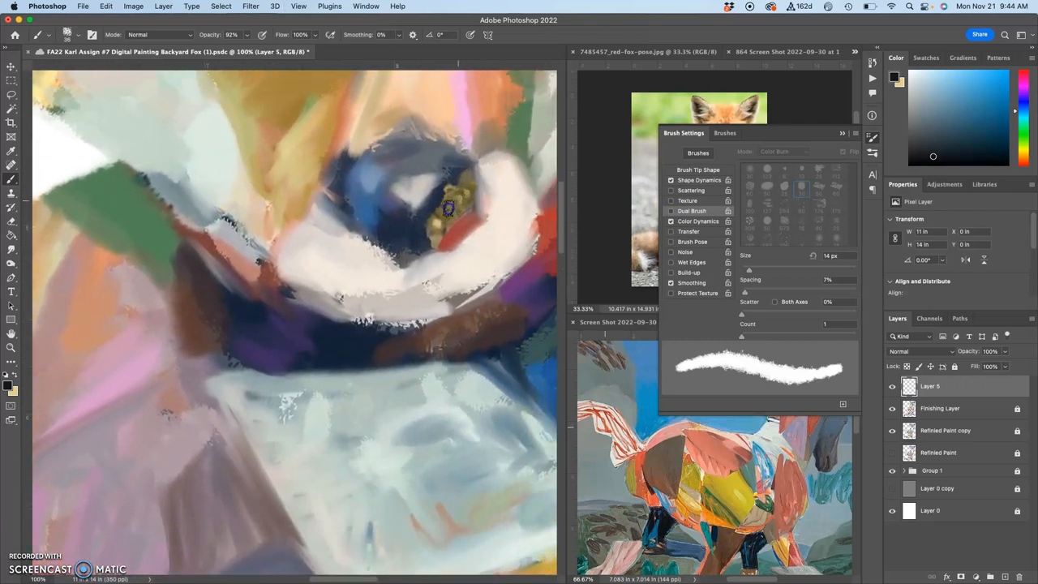
drag(451, 208, 419, 191)
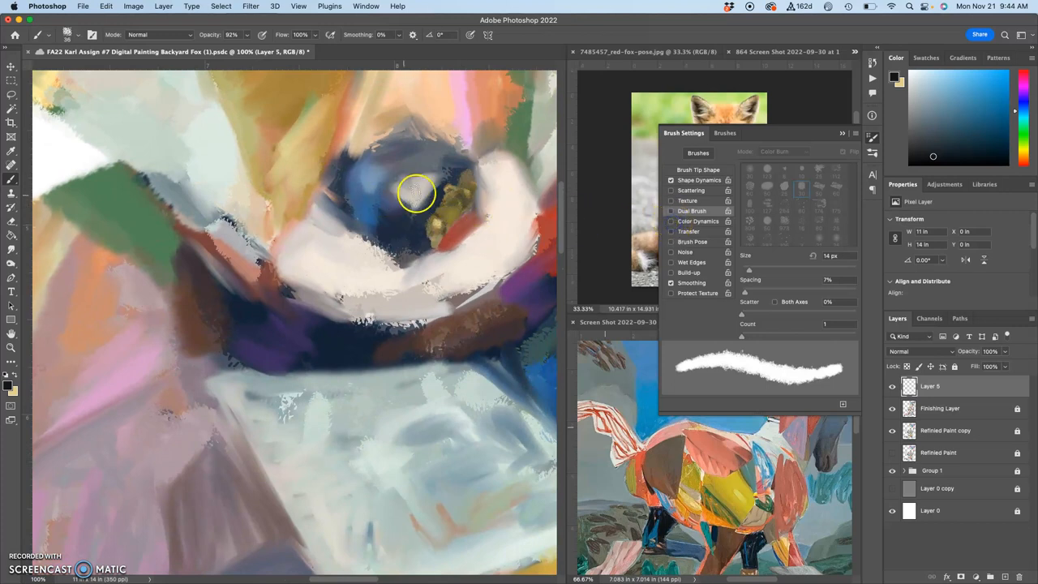
drag(419, 193, 451, 193)
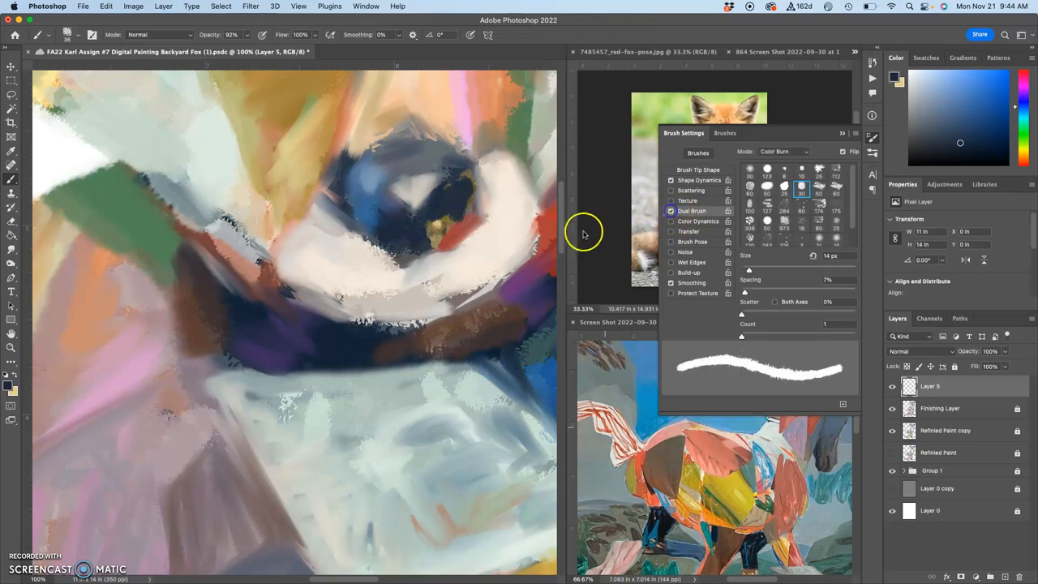
click(458, 198)
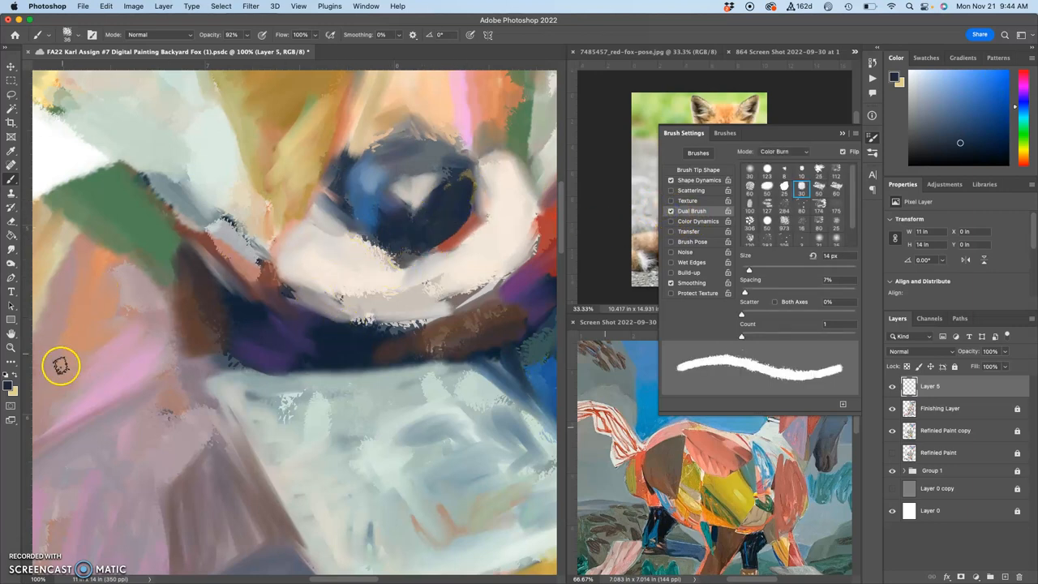
drag(62, 365, 363, 227)
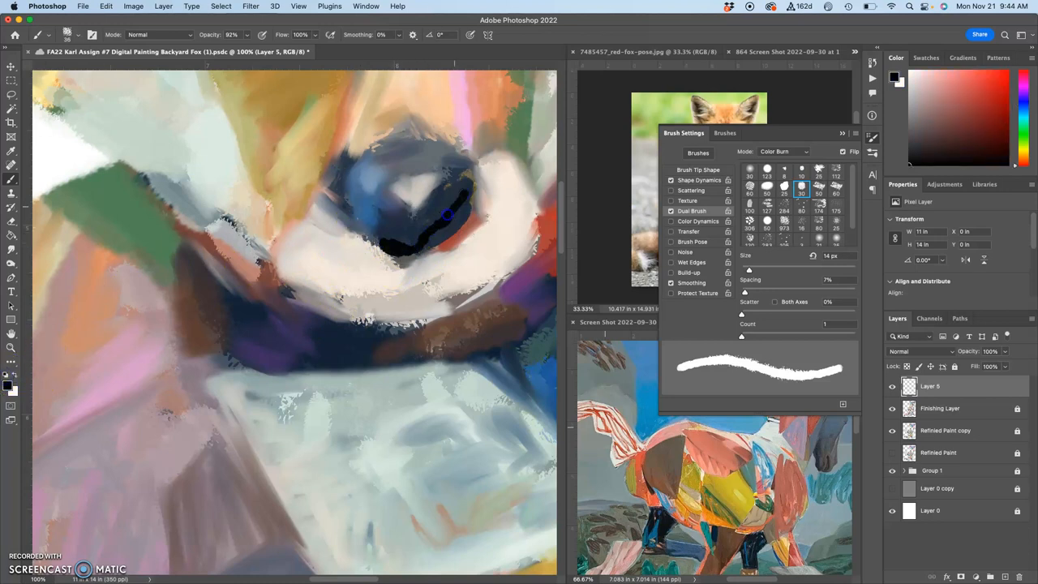
drag(446, 214, 429, 219)
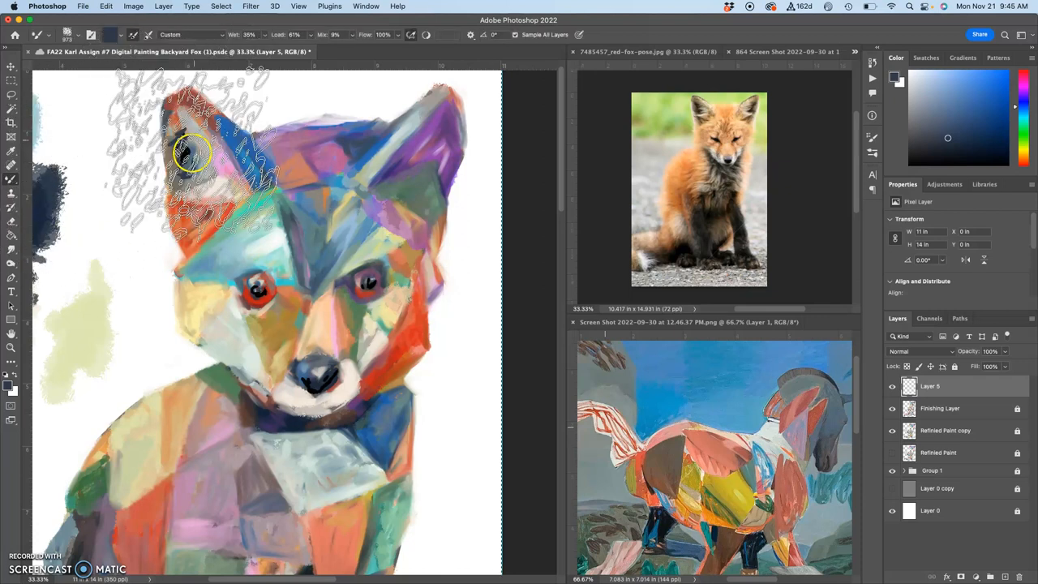
Load a blending brush preset and set its Shape Dynamics size jitter to Pen Pressure
click(78, 36)
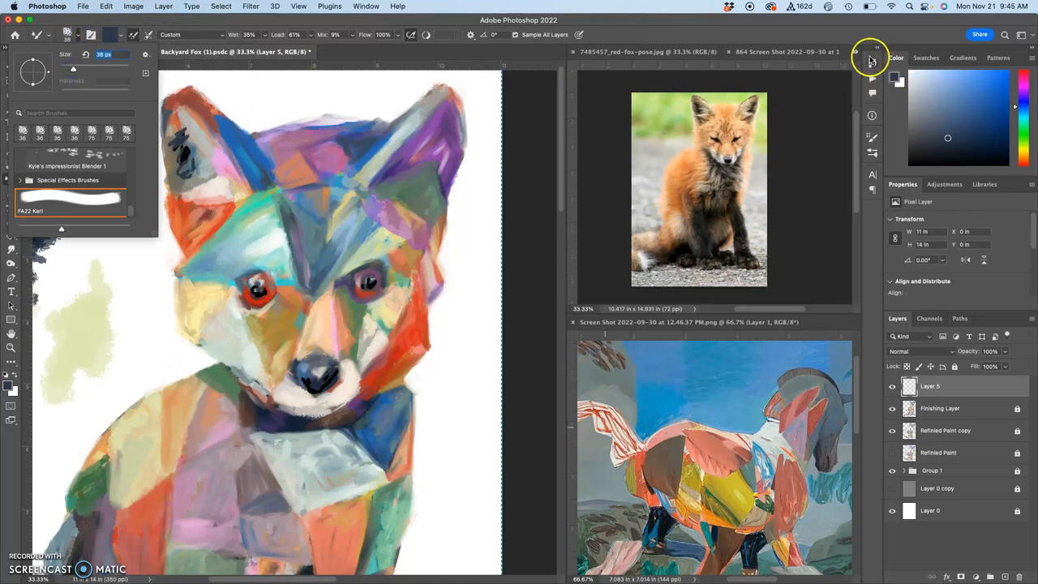
click(872, 138)
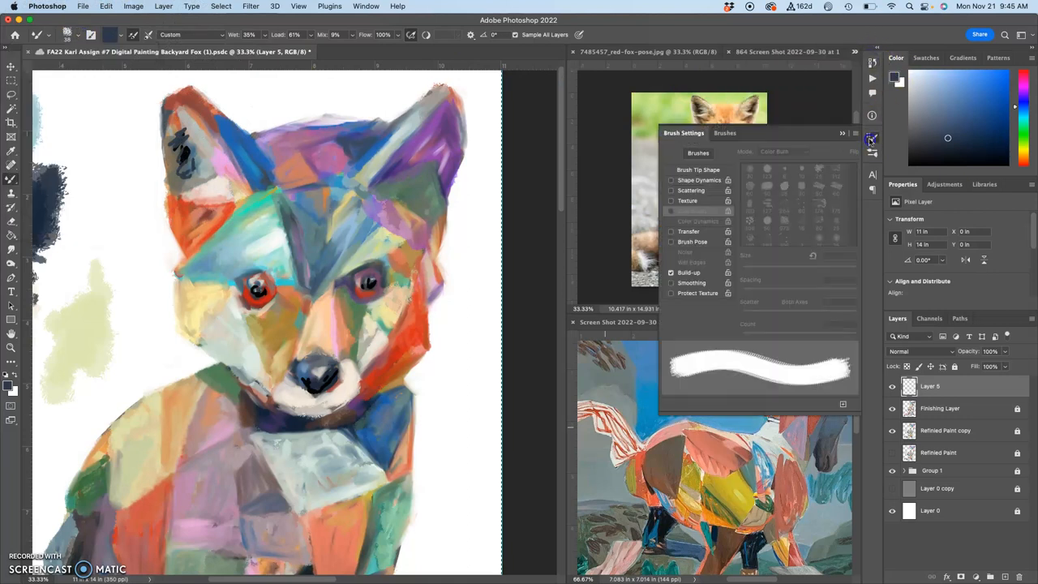
click(671, 180)
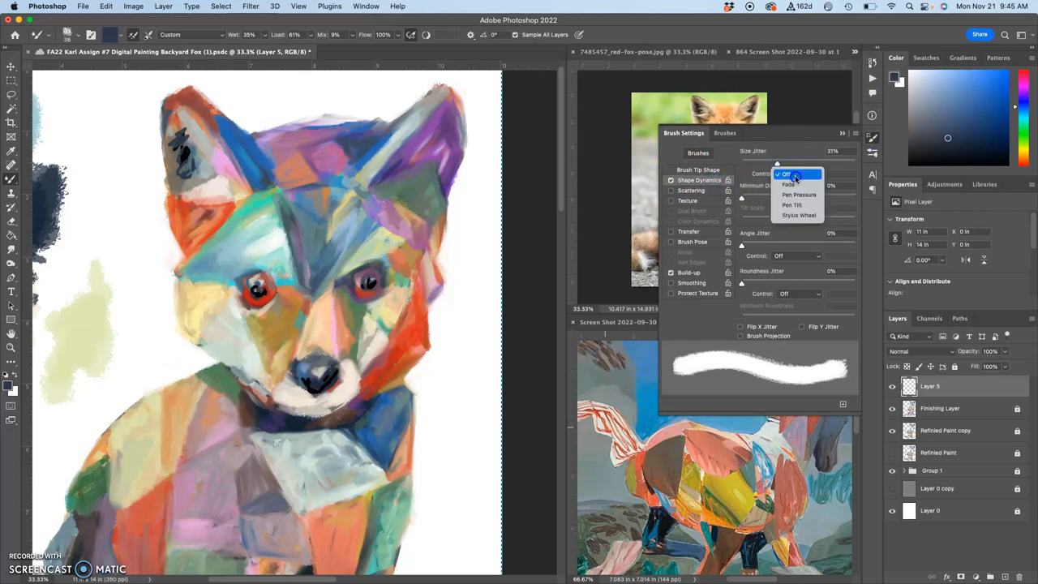
click(798, 195)
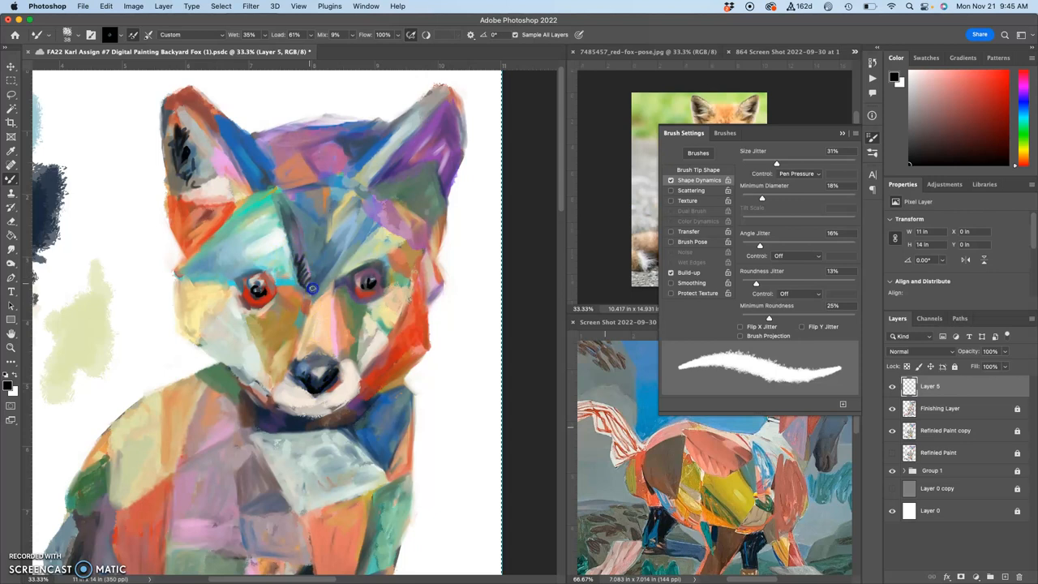
mouse_move(351, 166)
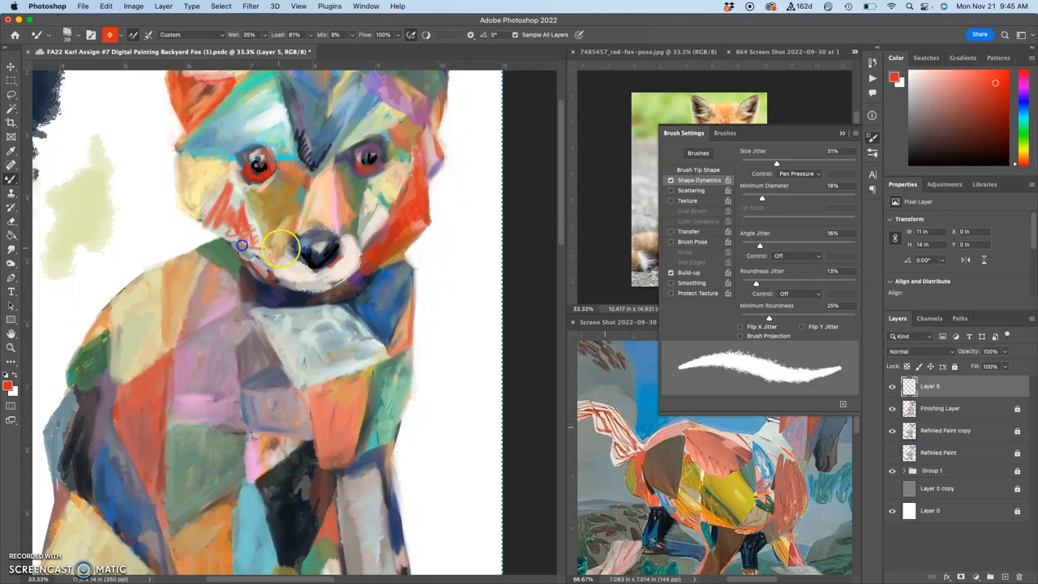
Blend the colours under the fox's chin and chest, then close Brush Settings
drag(243, 243, 339, 195)
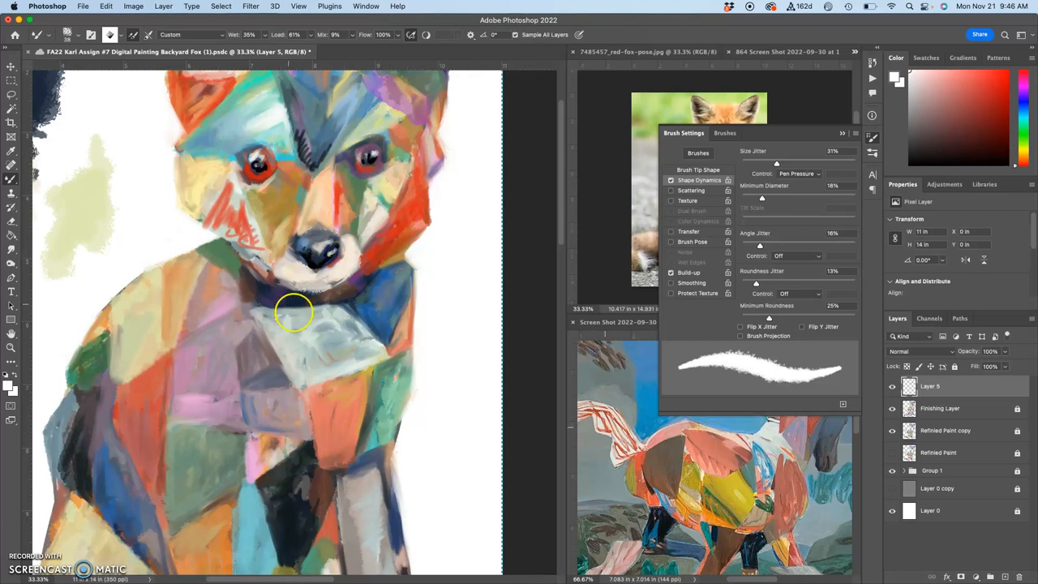
mouse_move(301, 335)
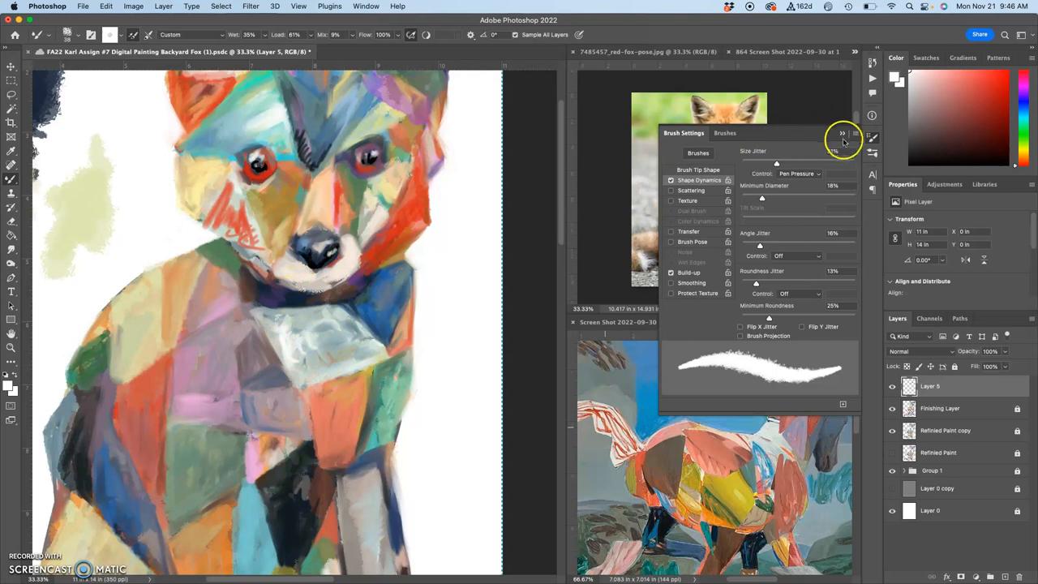
click(838, 133)
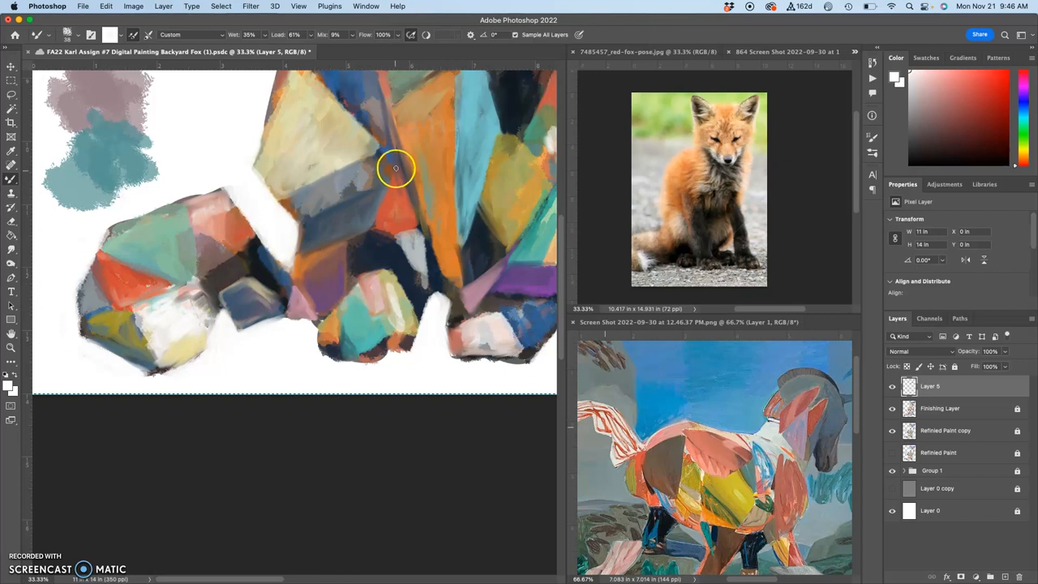
Paint dark blue patterned strokes down the fox's side and midsection
drag(396, 167, 370, 225)
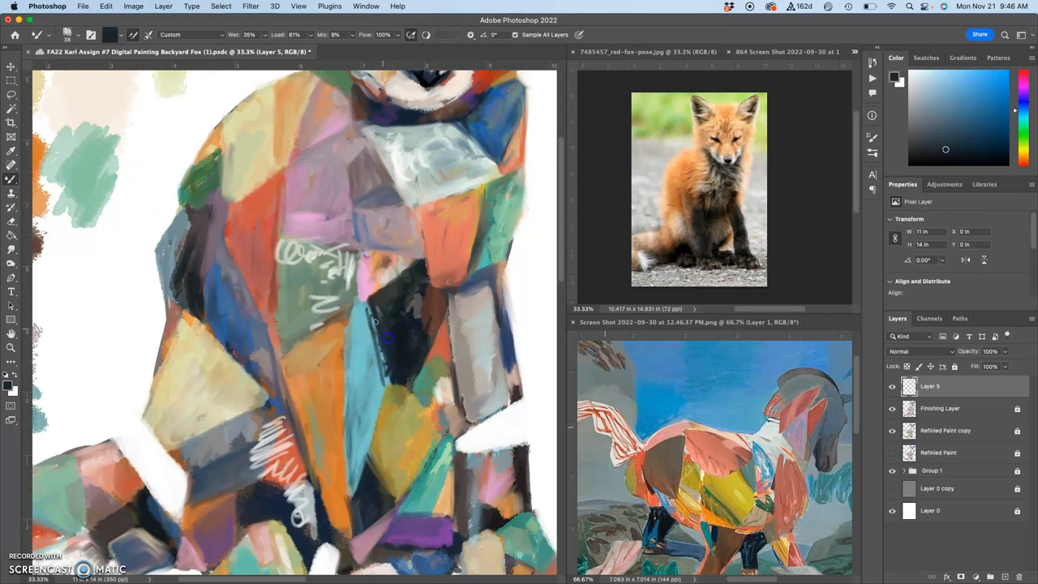
drag(387, 332, 376, 383)
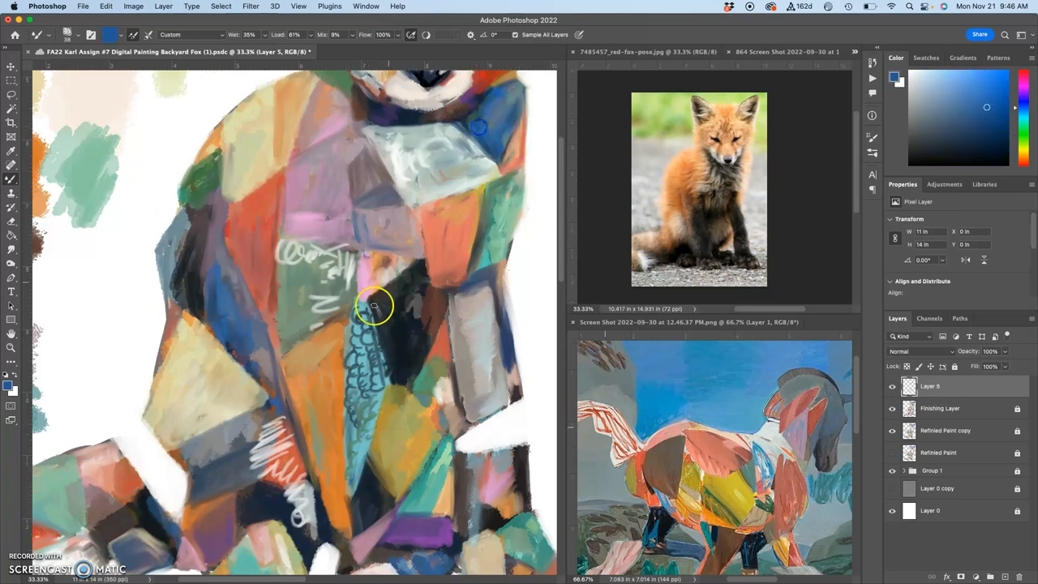
drag(374, 306, 360, 448)
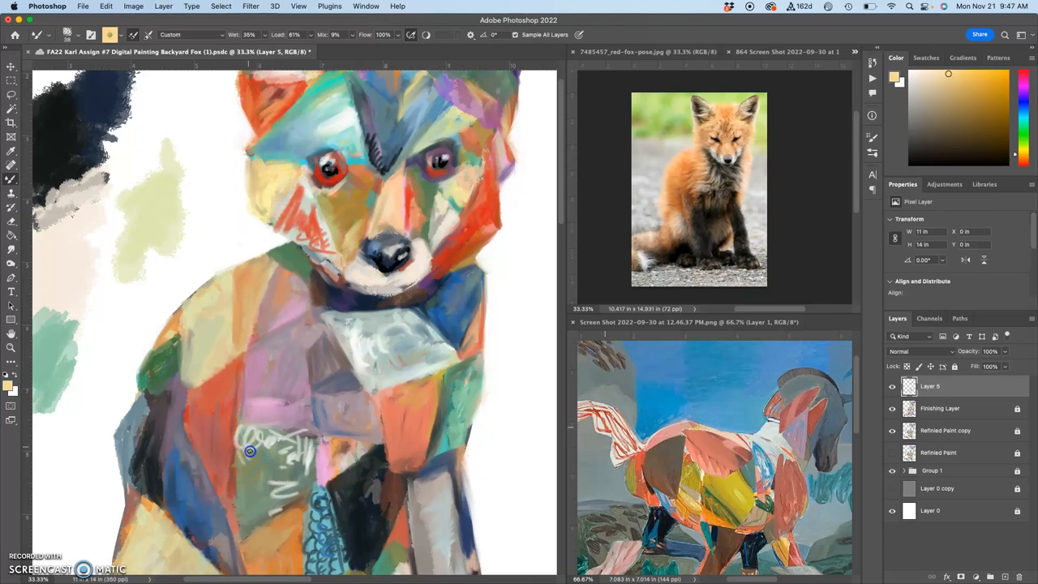
Add light squiggle marks to the belly and soft blended strokes over the fox's shoulder
drag(249, 451, 266, 490)
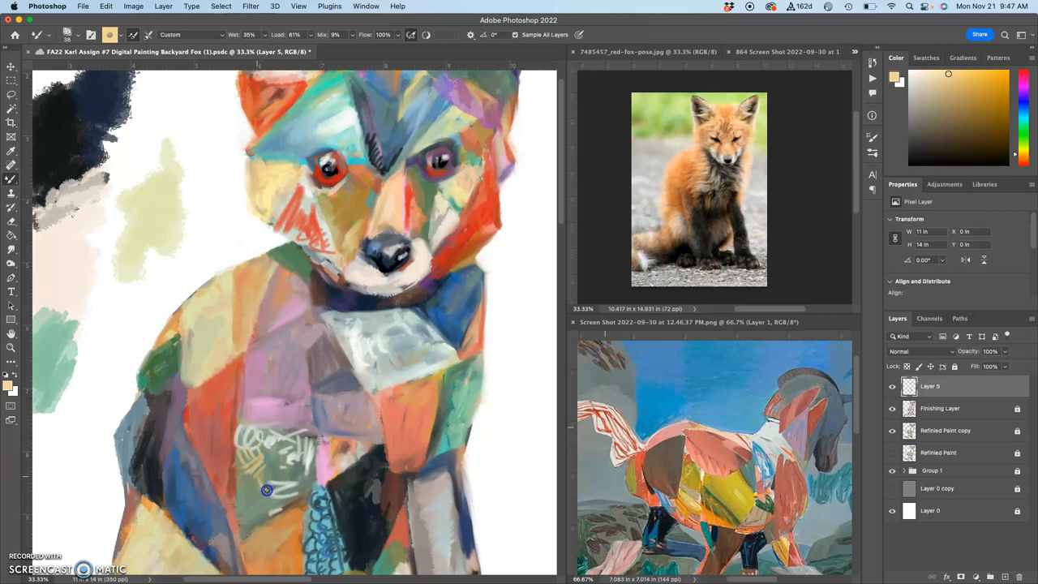
drag(266, 490, 281, 457)
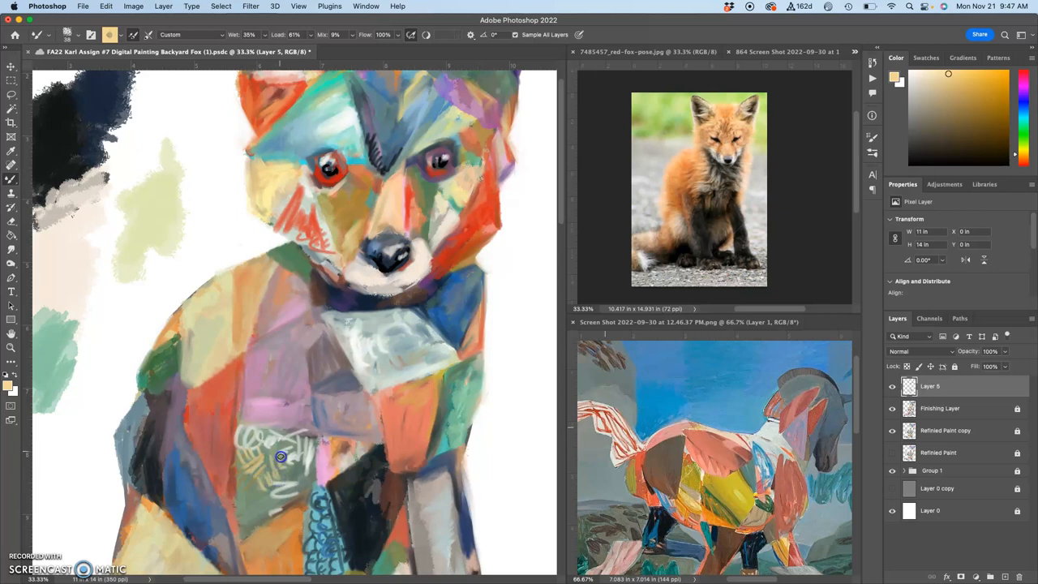
drag(280, 458, 253, 480)
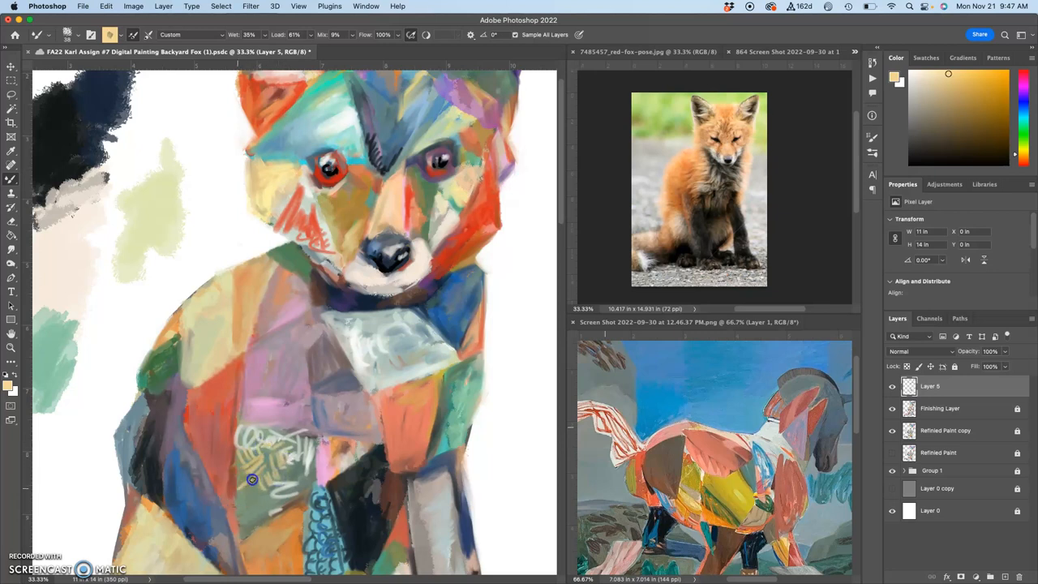
drag(253, 480, 253, 519)
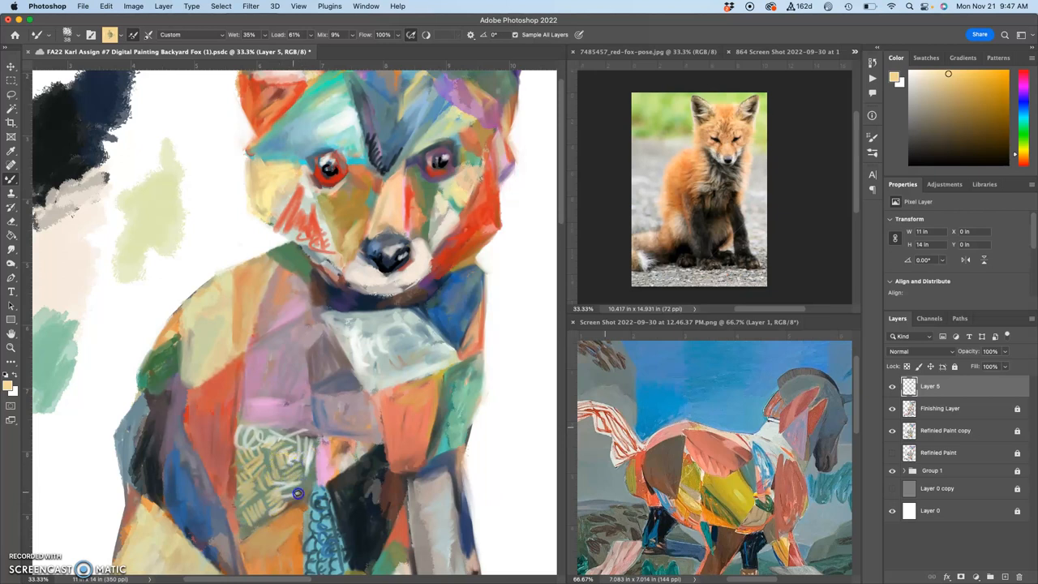
mouse_move(217, 295)
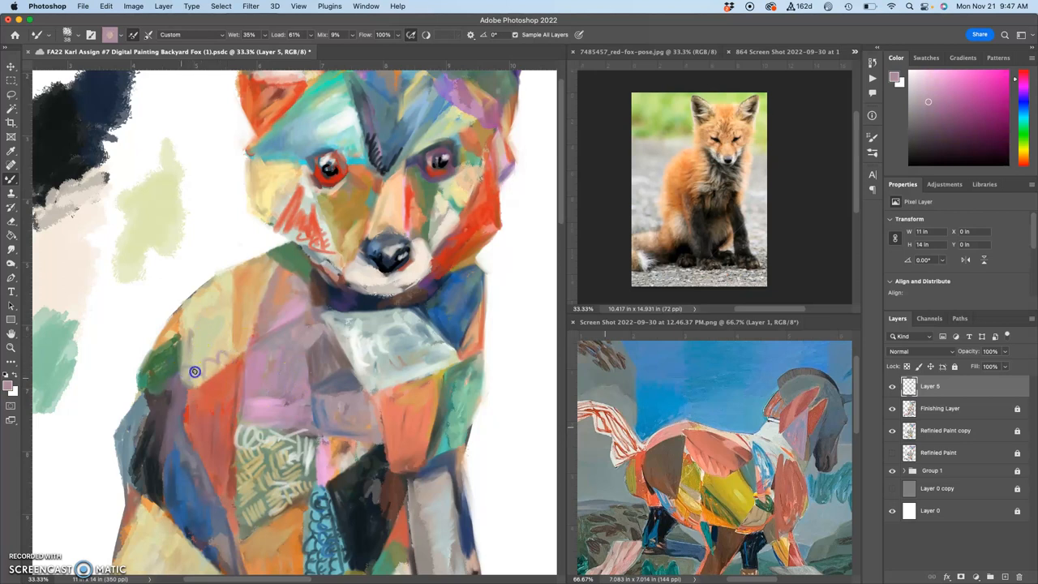
Paint muted purple patches across the fox's shoulder and chest
drag(195, 371, 219, 324)
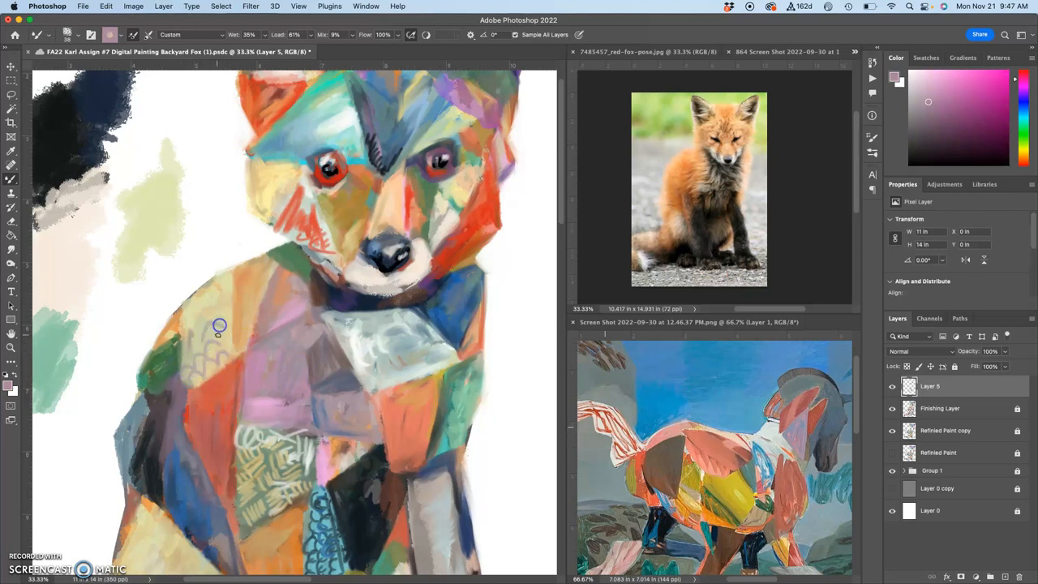
drag(219, 324, 184, 363)
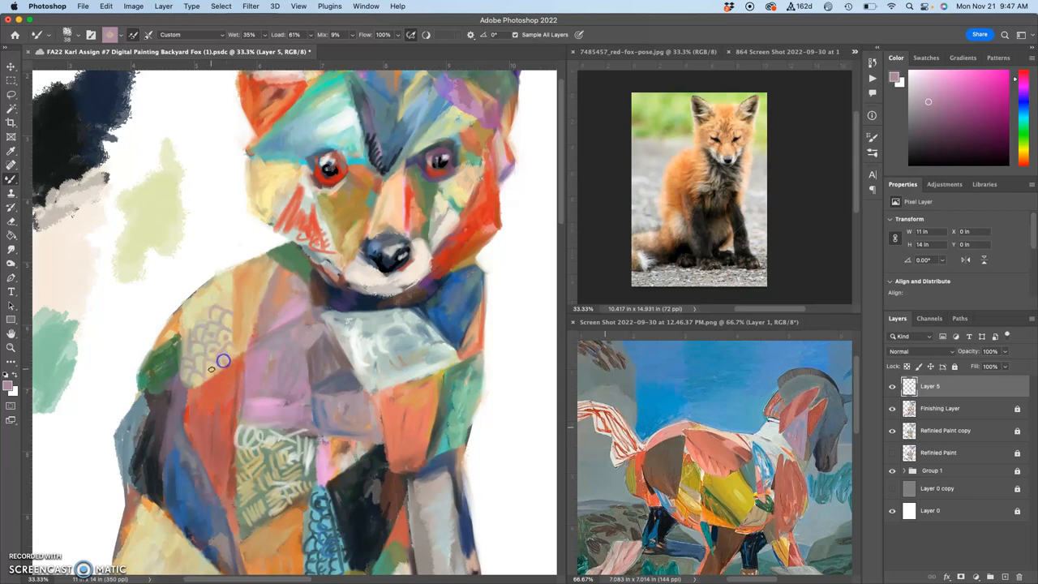
mouse_move(198, 349)
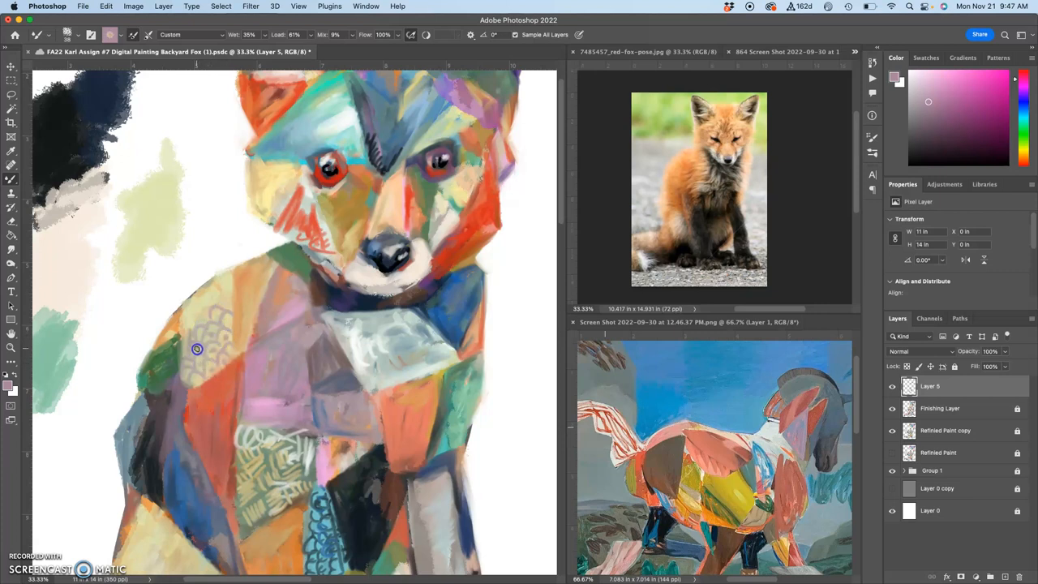
mouse_move(164, 370)
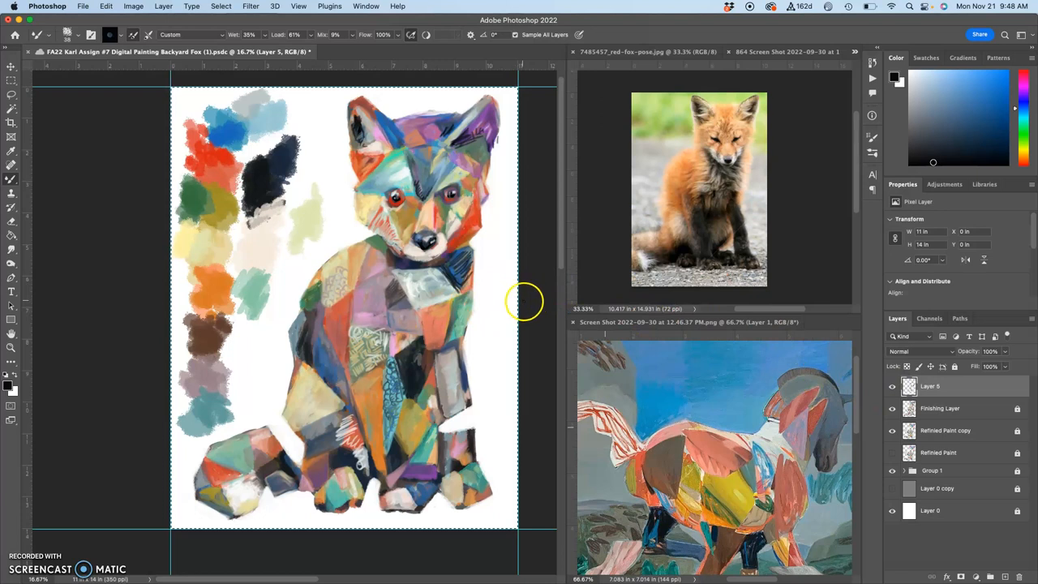
mouse_move(570, 318)
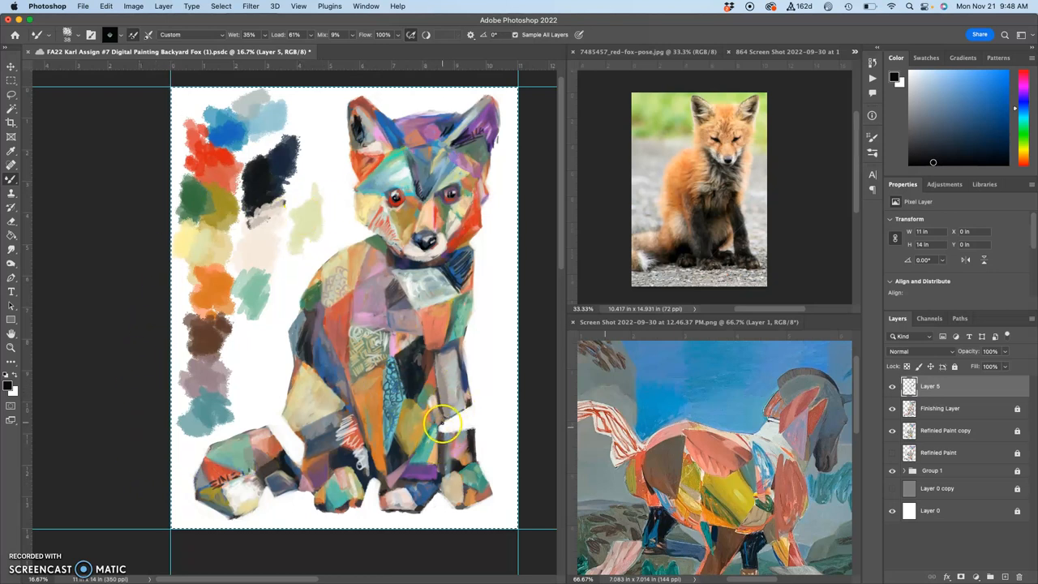
Touch up the paws, then stamp all visible layers into a merged Layer 6
drag(454, 422, 430, 413)
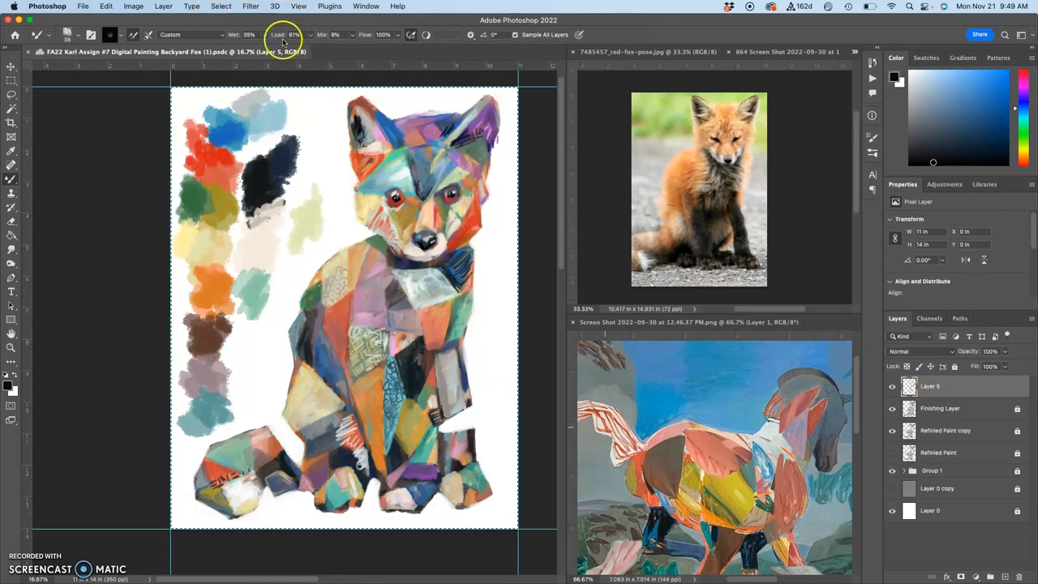
click(166, 7)
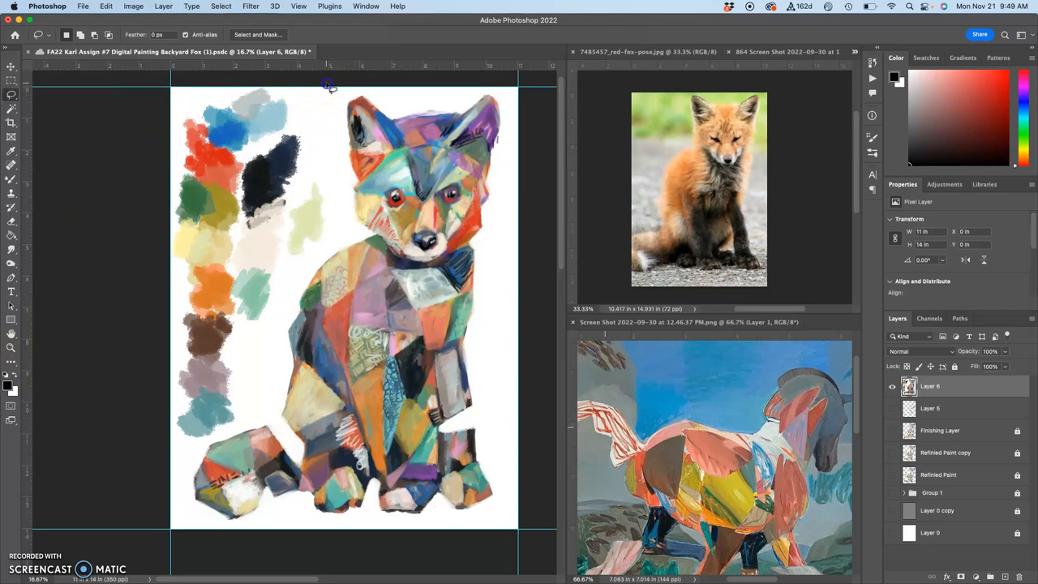
Lasso away the colour swatches and select the white background around the fox with the Magic Wand
drag(324, 84, 250, 380)
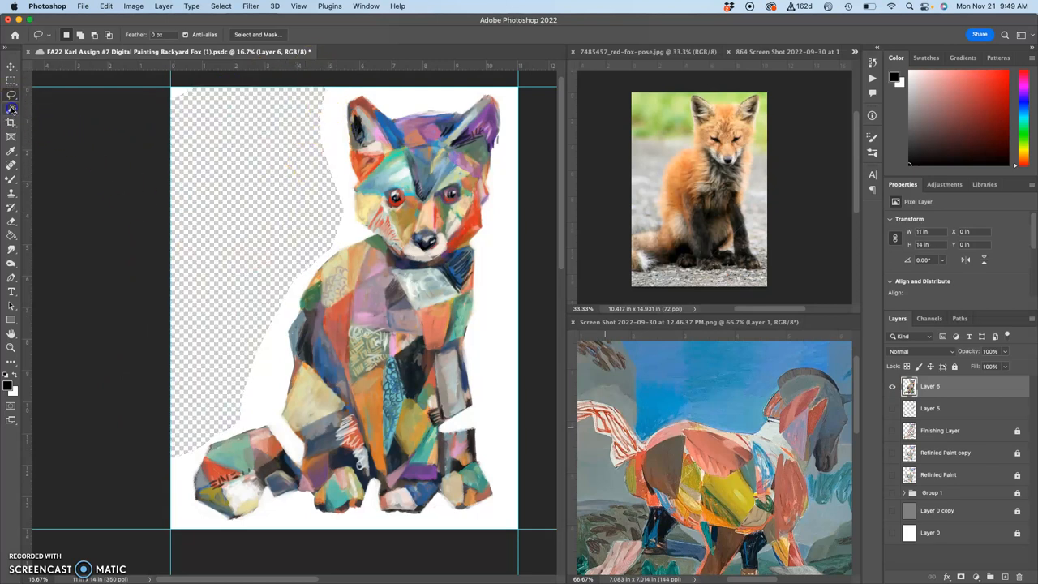
click(13, 110)
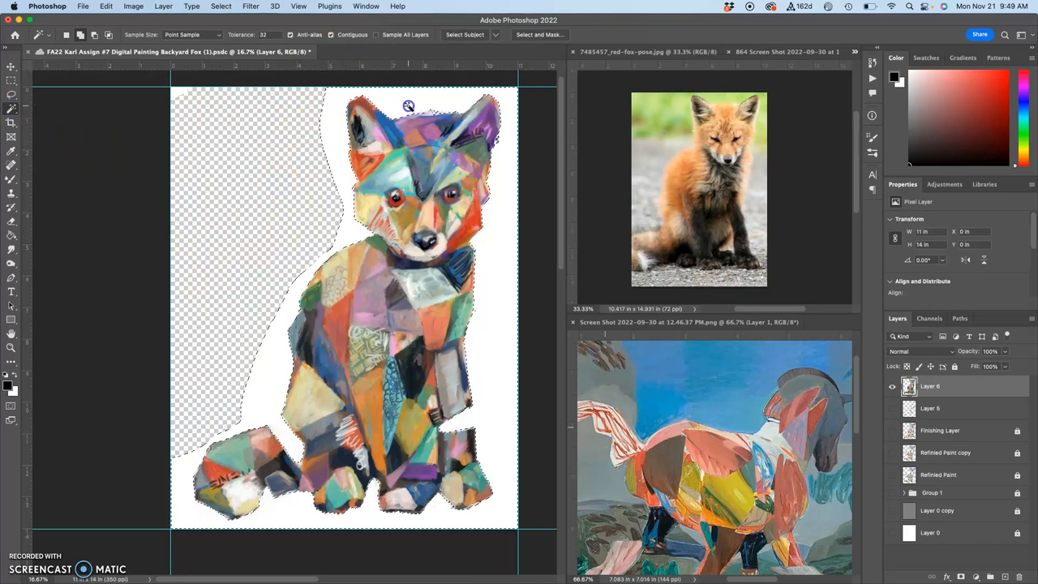
mouse_move(504, 339)
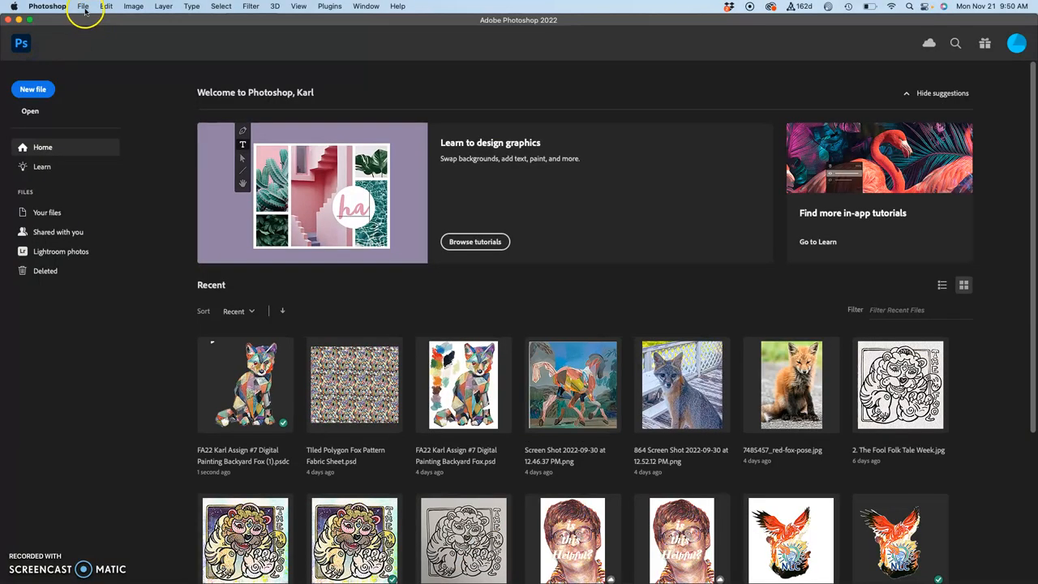
mouse_move(316, 114)
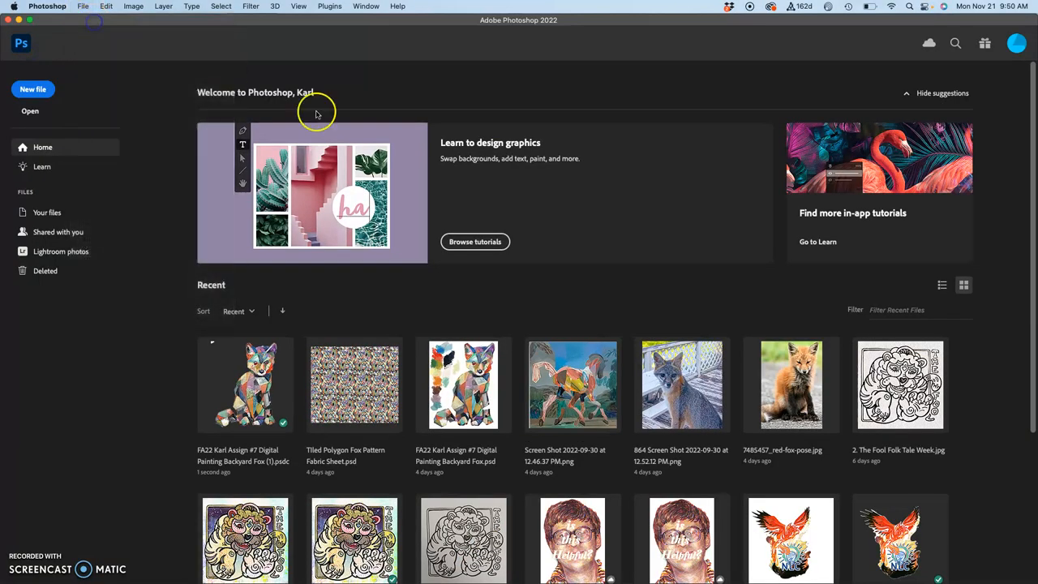
Create a new Clipboard-sized document holding the pasted fox with the Background layer removed
click(32, 90)
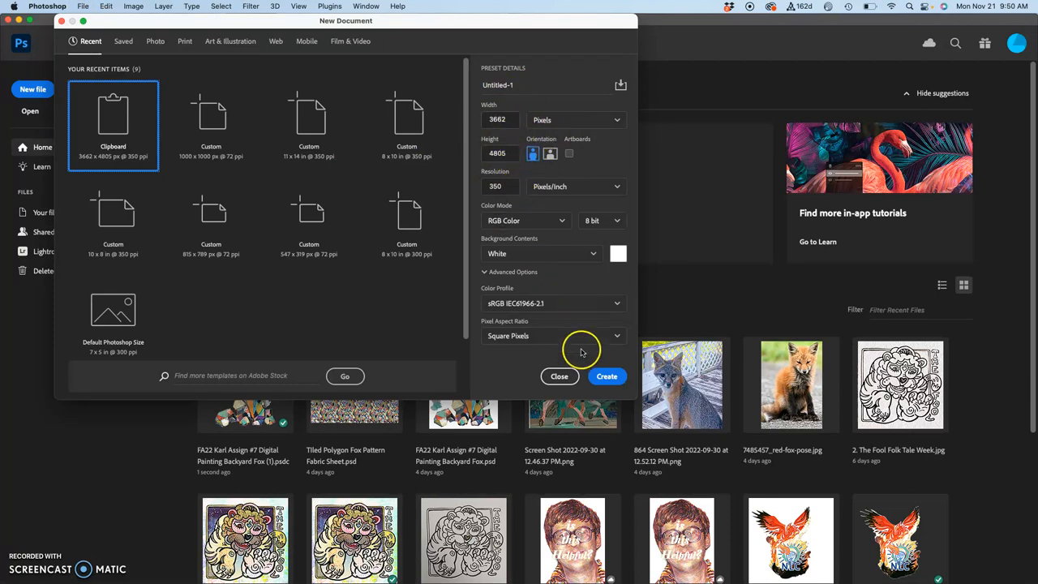
click(606, 377)
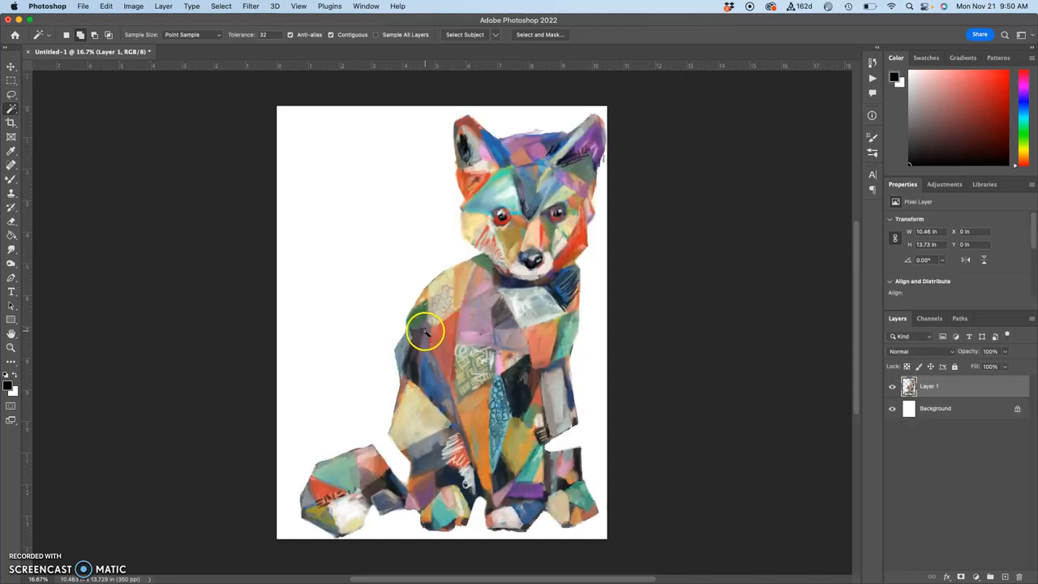
mouse_move(250, 115)
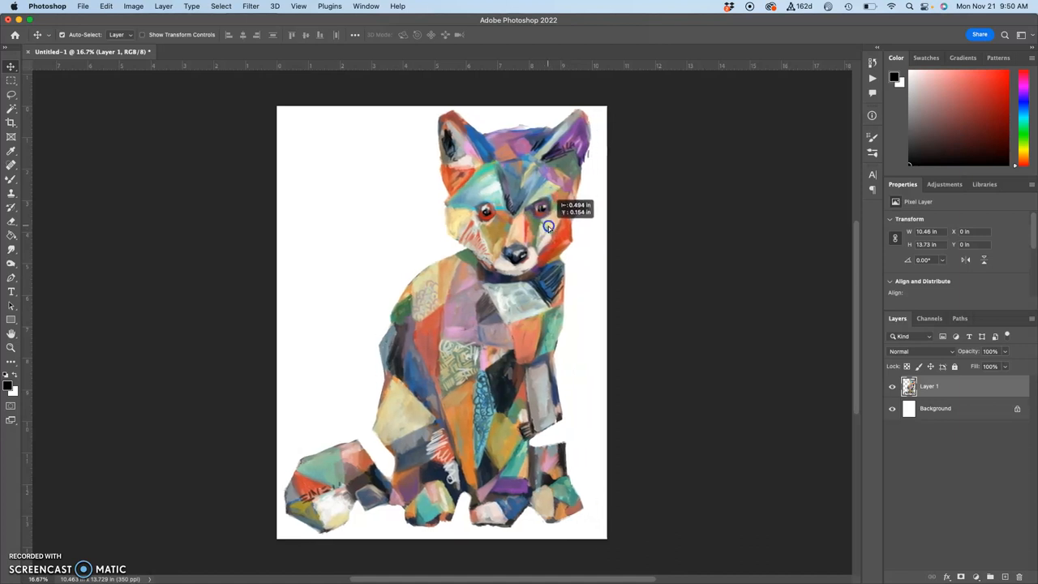
click(934, 409)
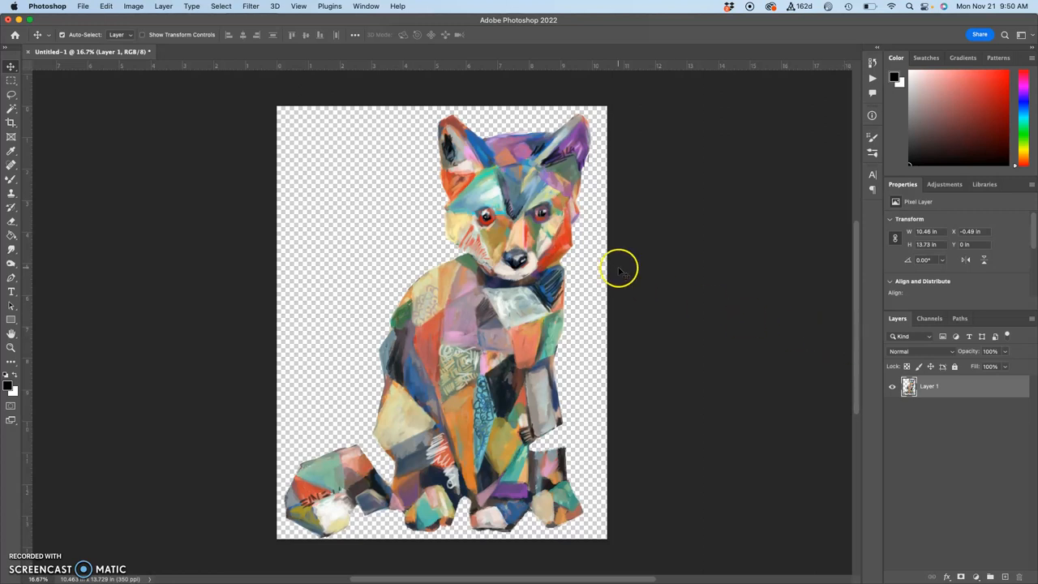
mouse_move(347, 39)
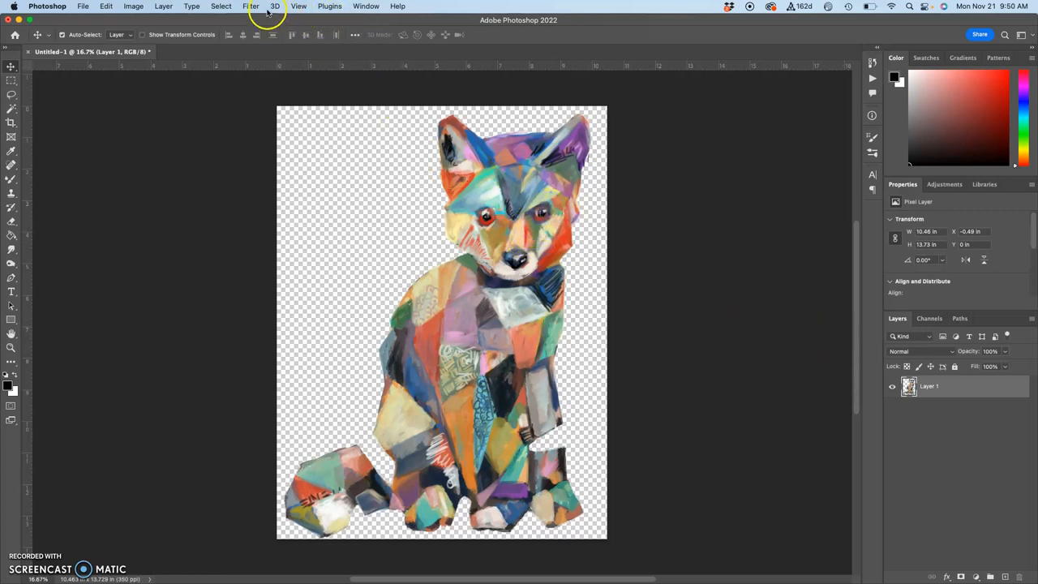
Preview Artistic > Plastic Wrap from the Filter Gallery on the fox, raising its smoothness
click(251, 6)
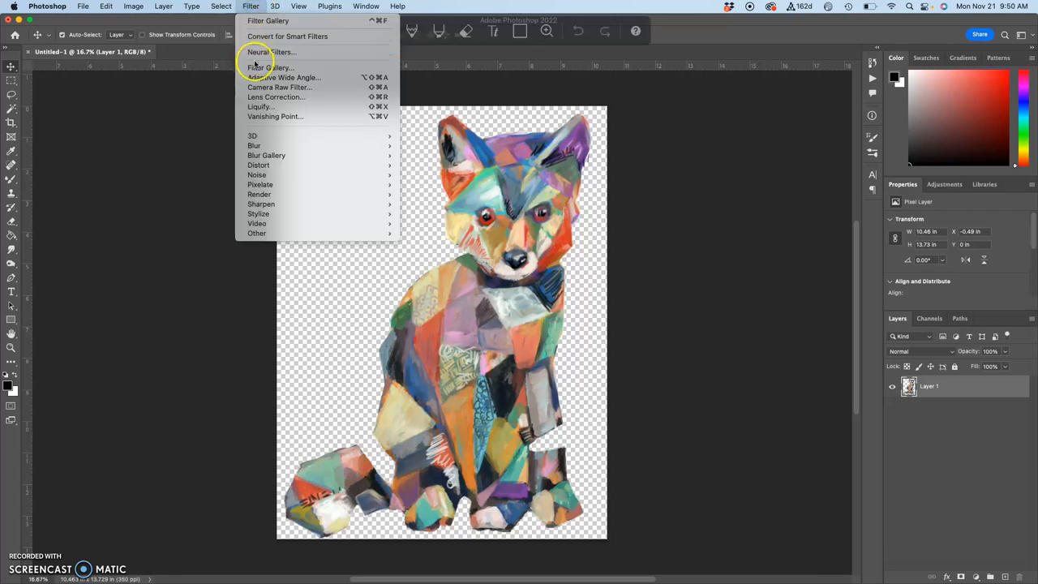
click(263, 66)
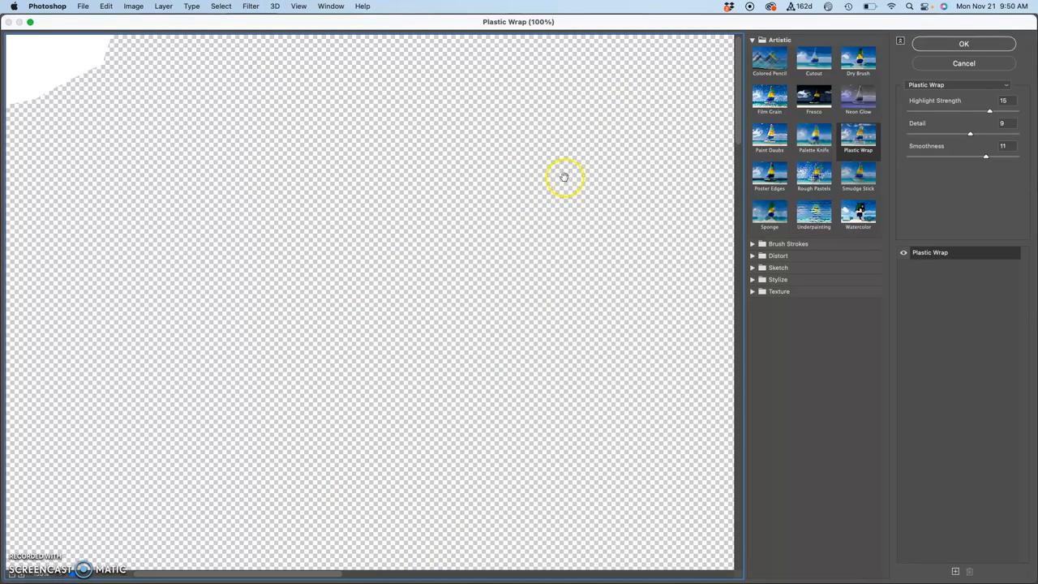
mouse_move(429, 157)
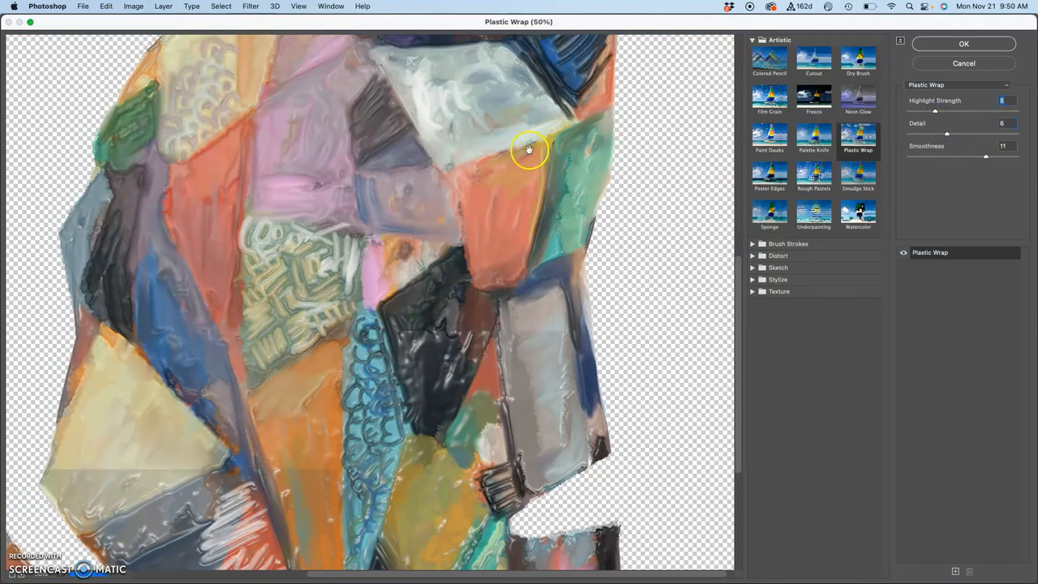
drag(986, 155, 999, 159)
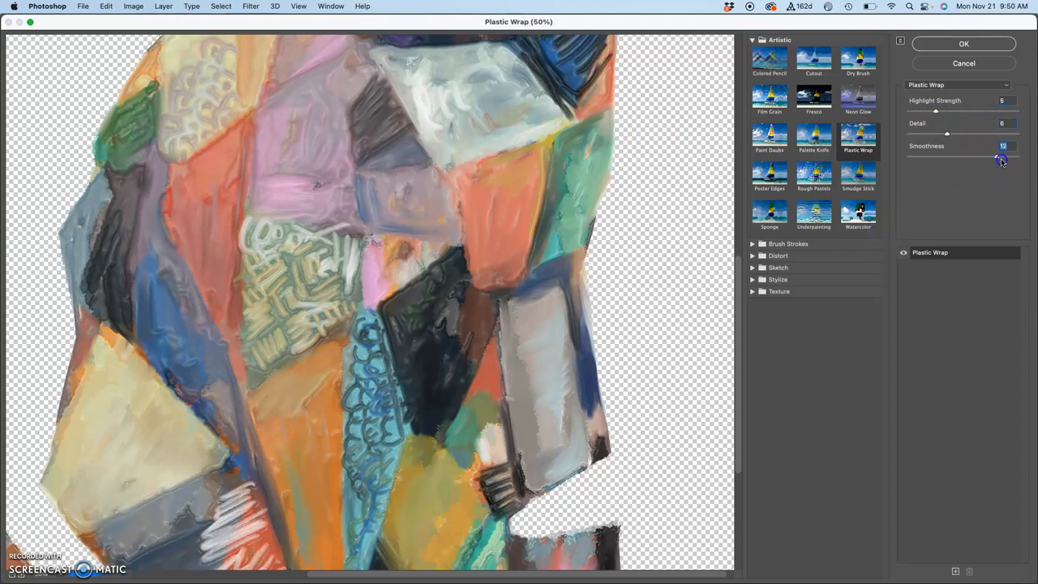
drag(1001, 160, 1009, 161)
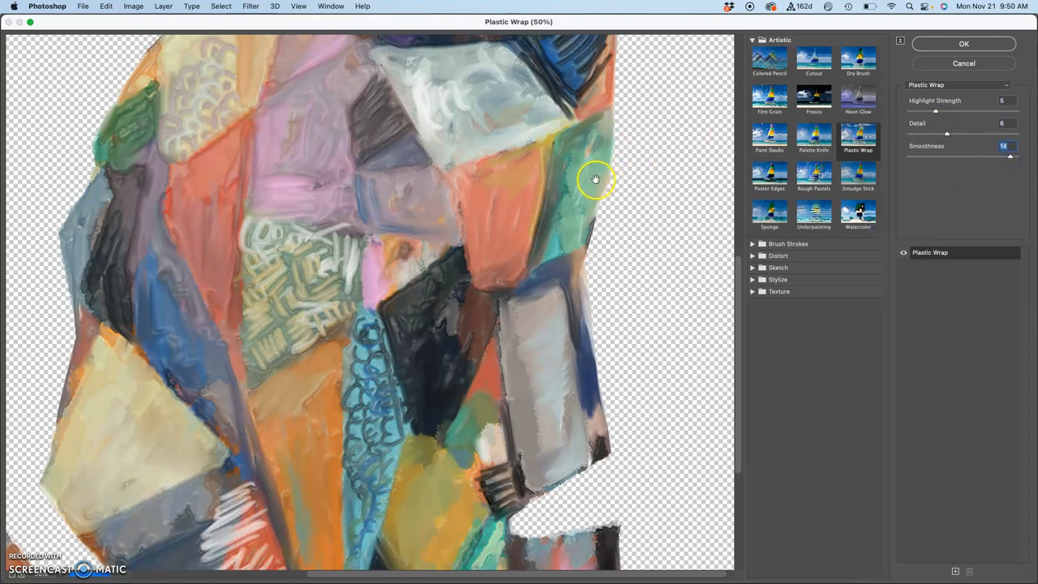